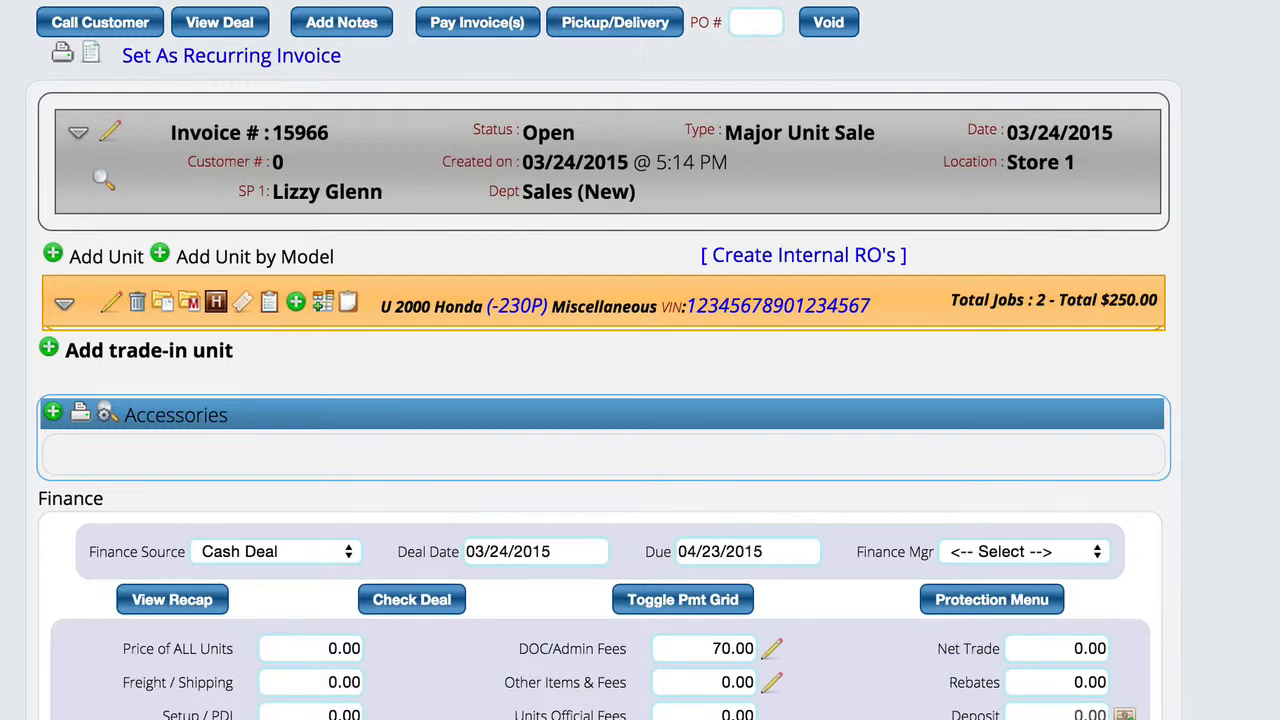
{"action": "mouse_move", "coordinate": [500, 370]}
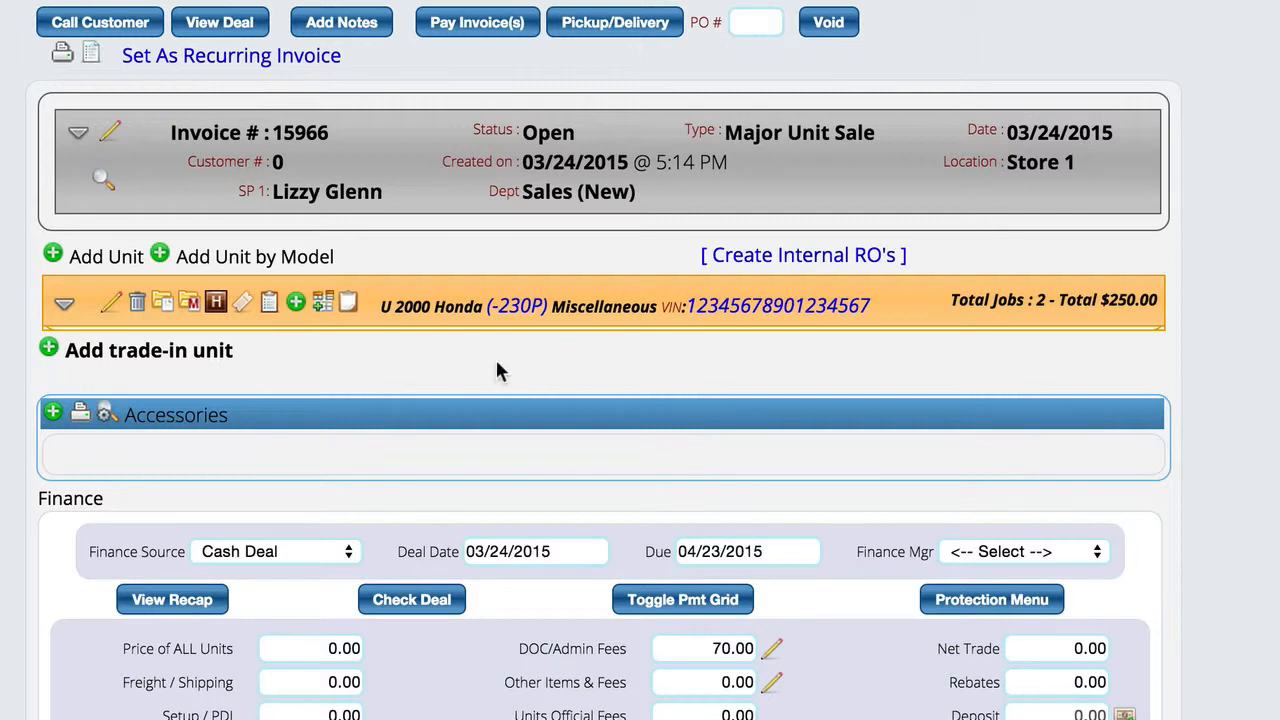
{"action": "mouse_move", "coordinate": [110, 304]}
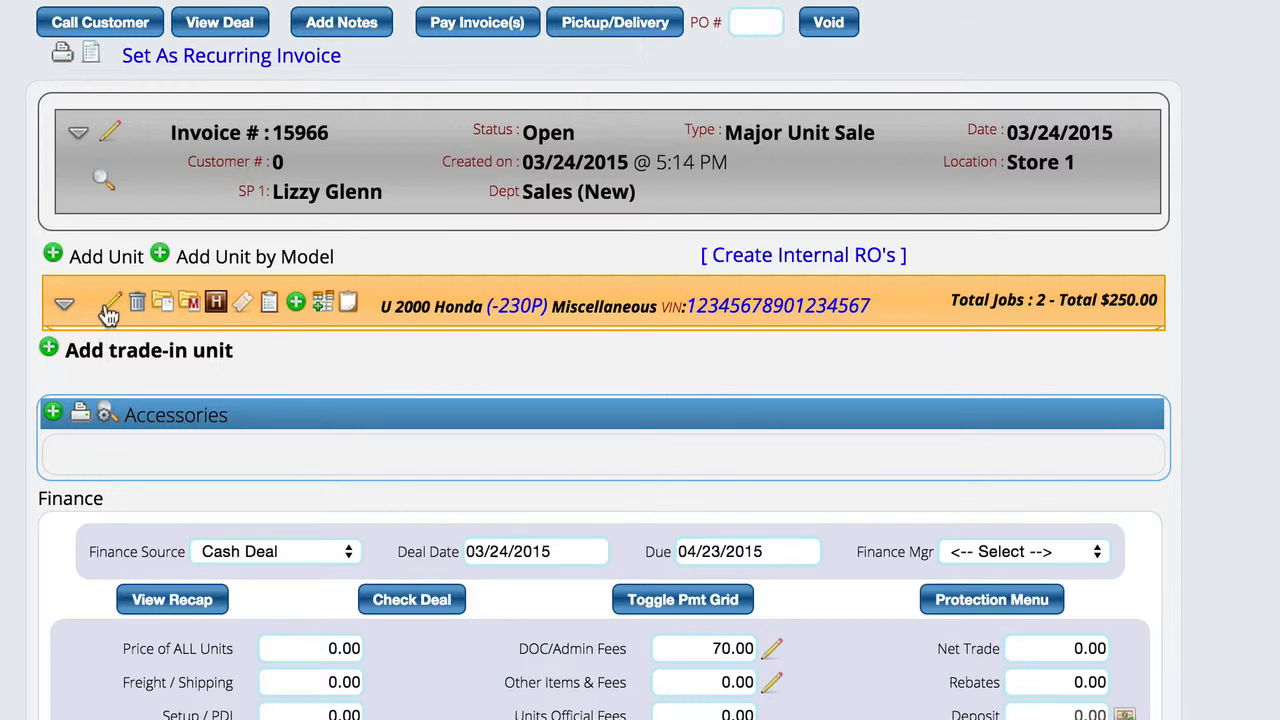
Step: Open the unit's details and look through the jobs available for Lojack without adding any
{"action": "left_click", "coordinate": [110, 304]}
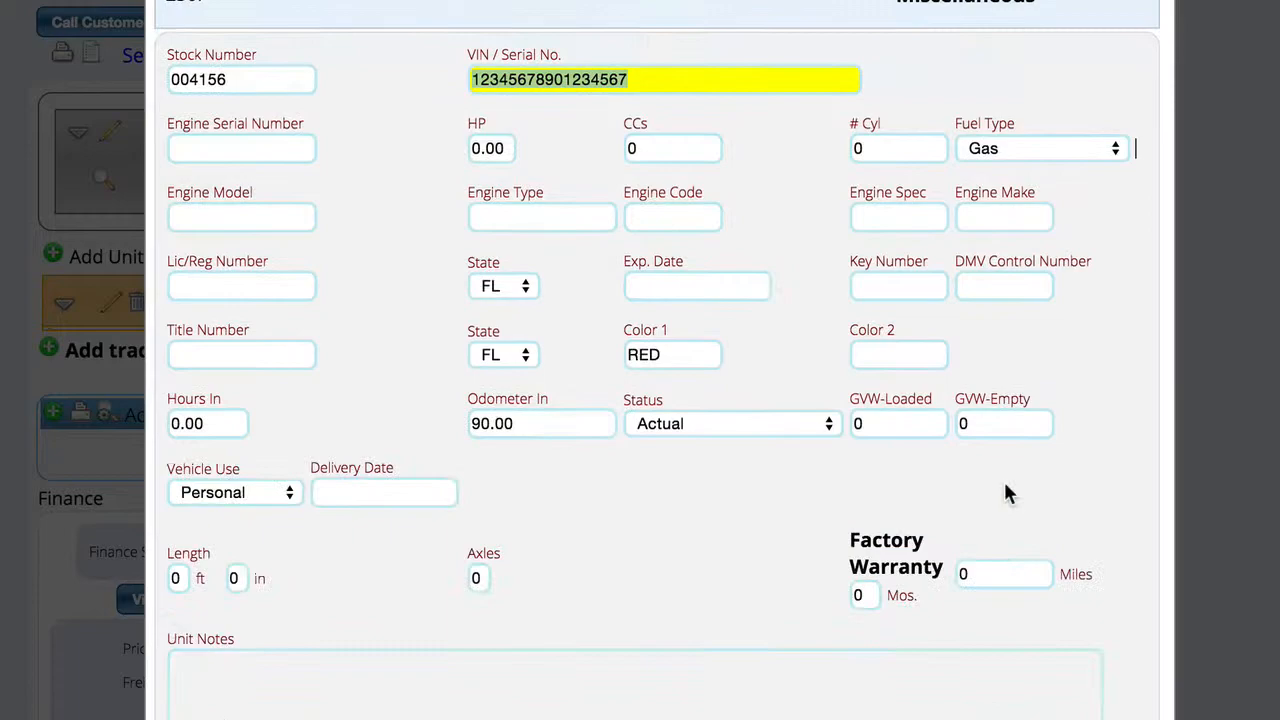
{"action": "scroll", "scroll_direction": "down", "scroll_amount": 3}
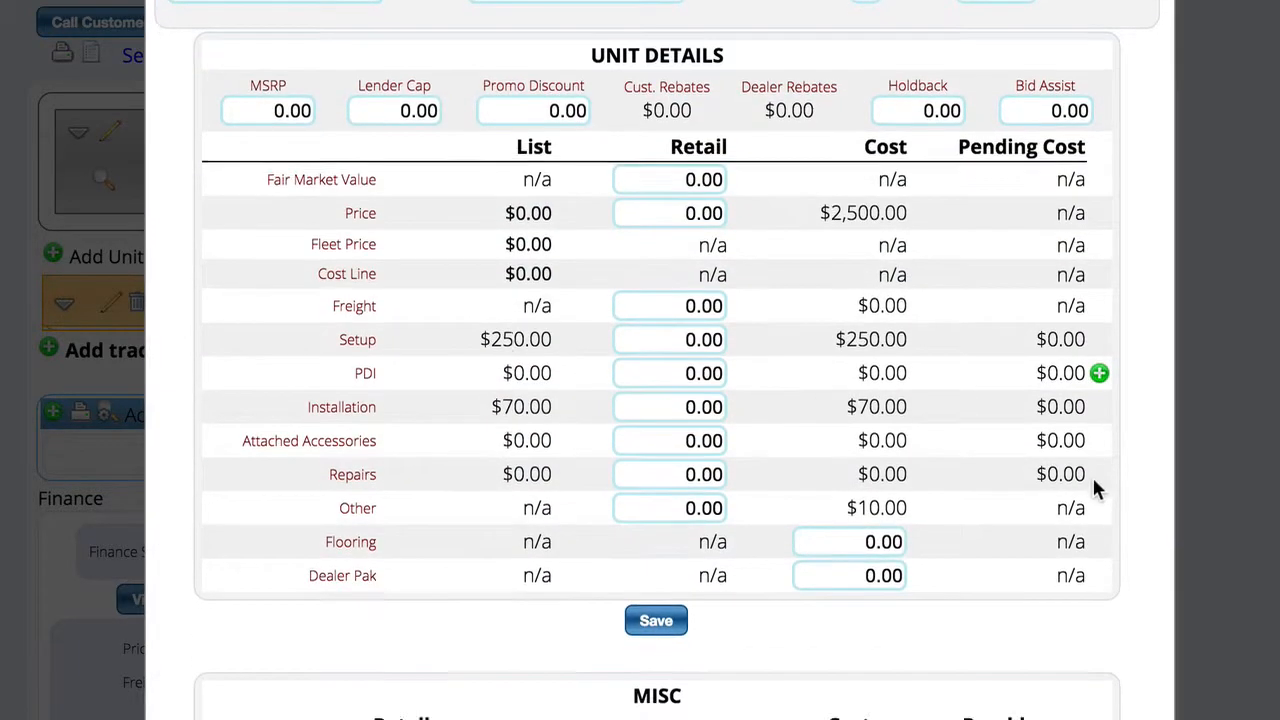
{"action": "scroll", "scroll_direction": "down", "scroll_amount": 3}
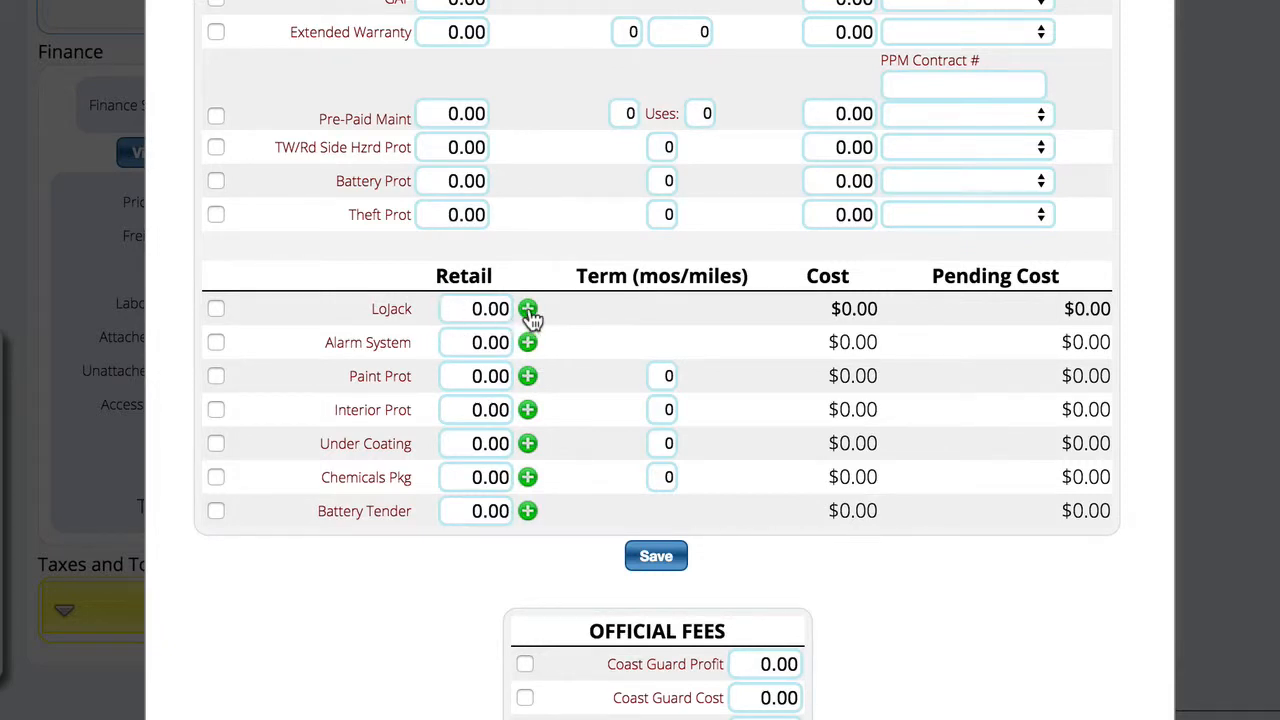
{"action": "left_click", "coordinate": [528, 308]}
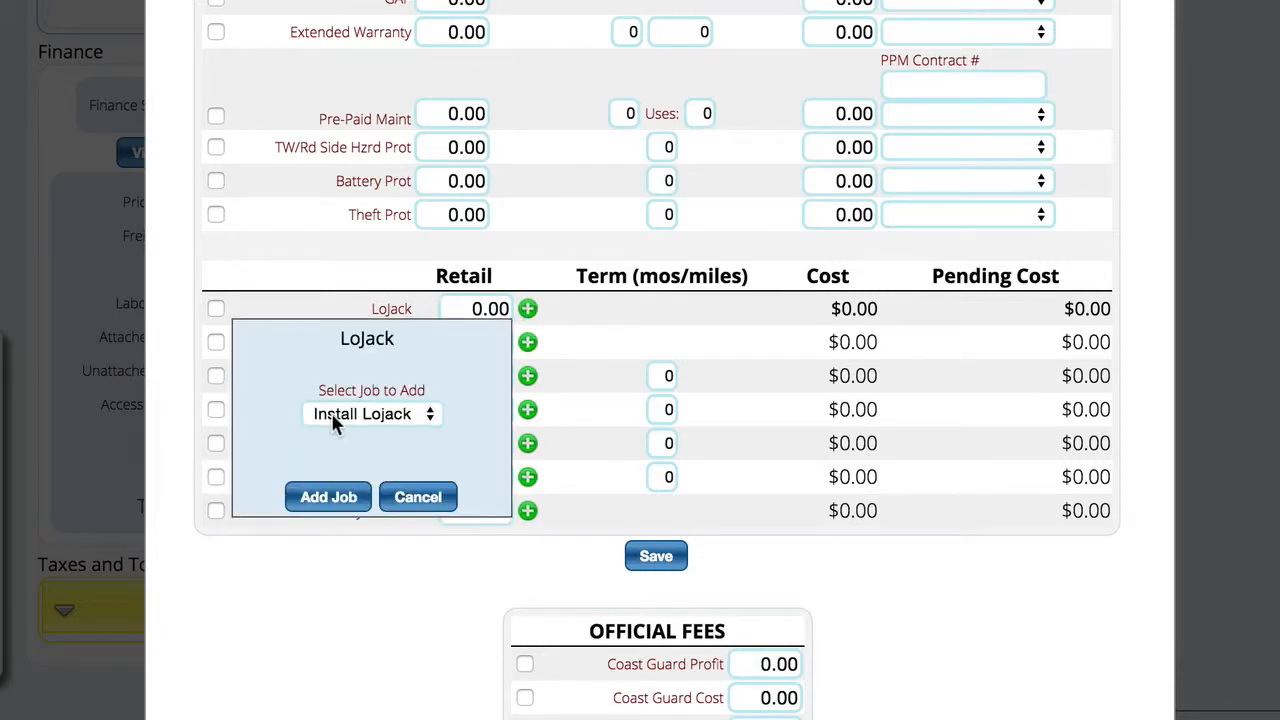
{"action": "left_click", "coordinate": [372, 412]}
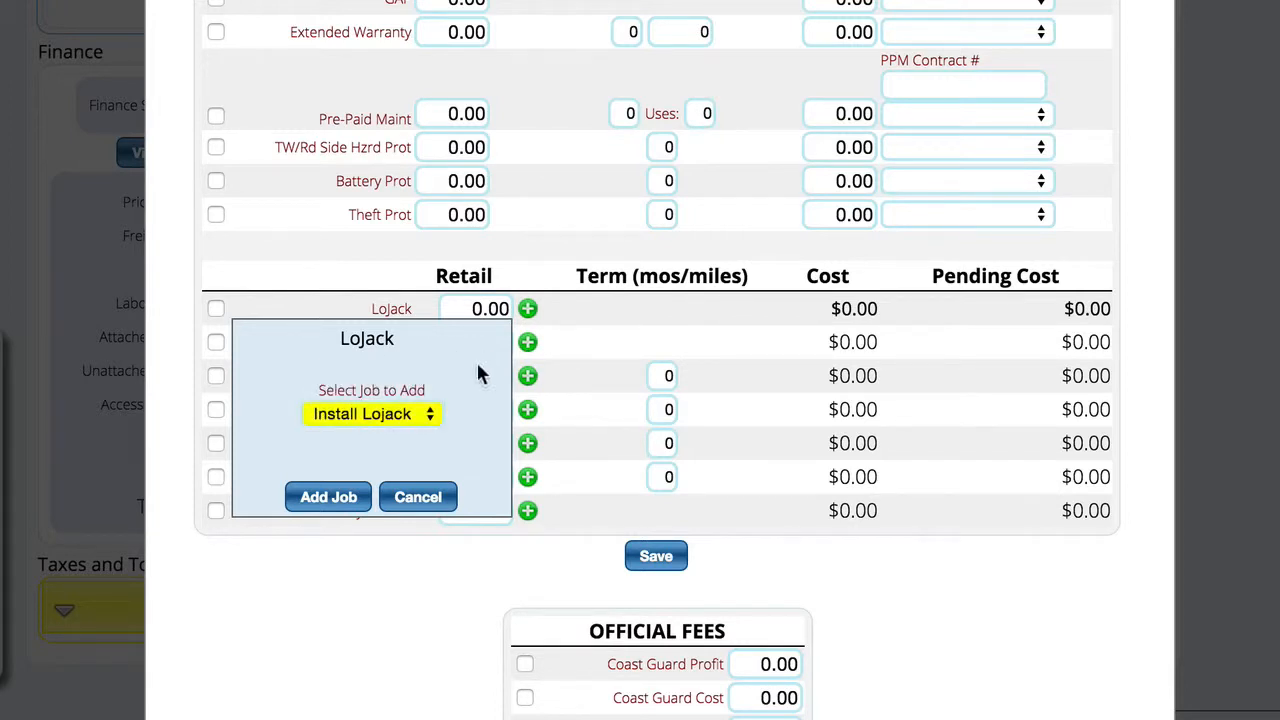
{"action": "left_click", "coordinate": [416, 496]}
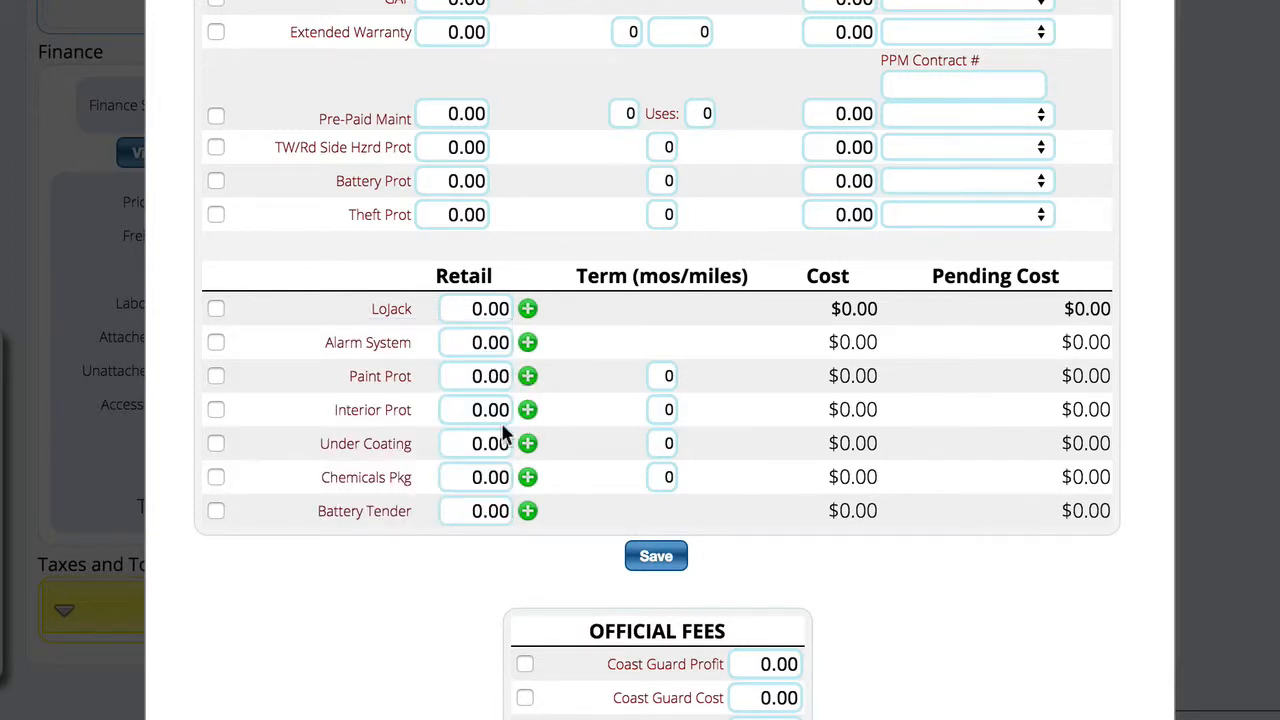
Step: Check which Interior Protection jobs exist and close the choice without adding one
{"action": "left_click", "coordinate": [528, 408]}
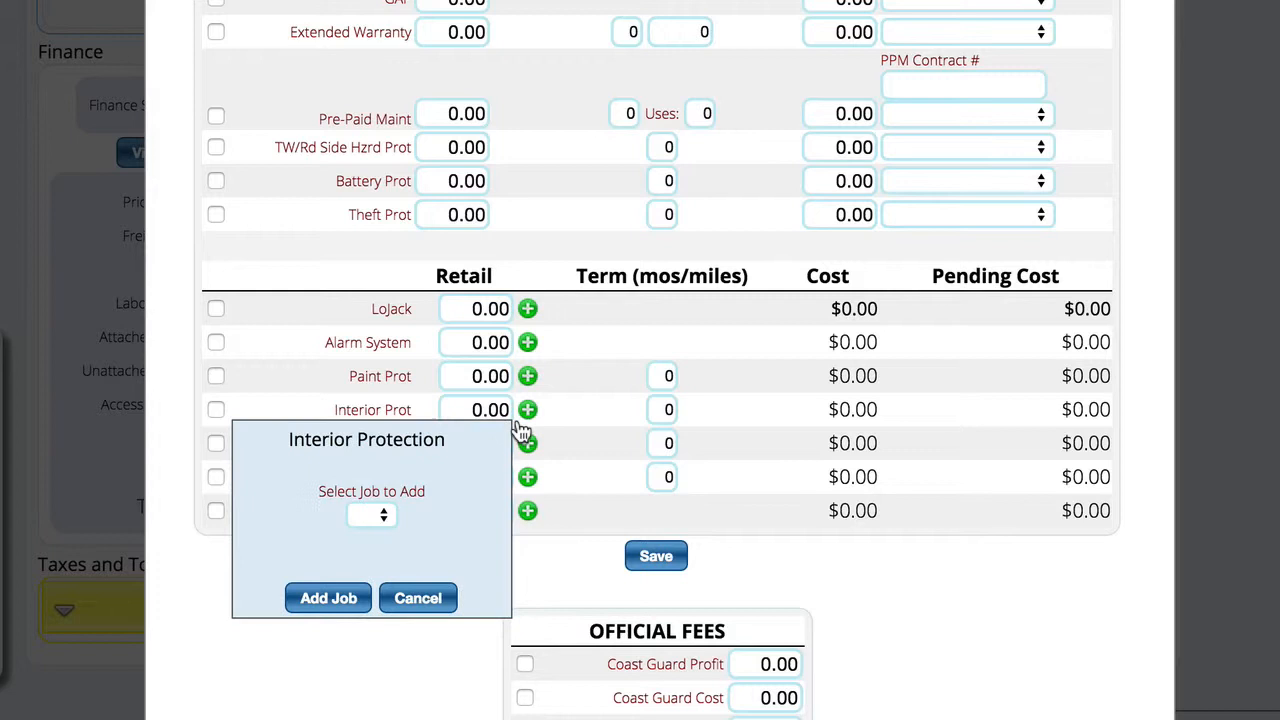
{"action": "left_click", "coordinate": [372, 514]}
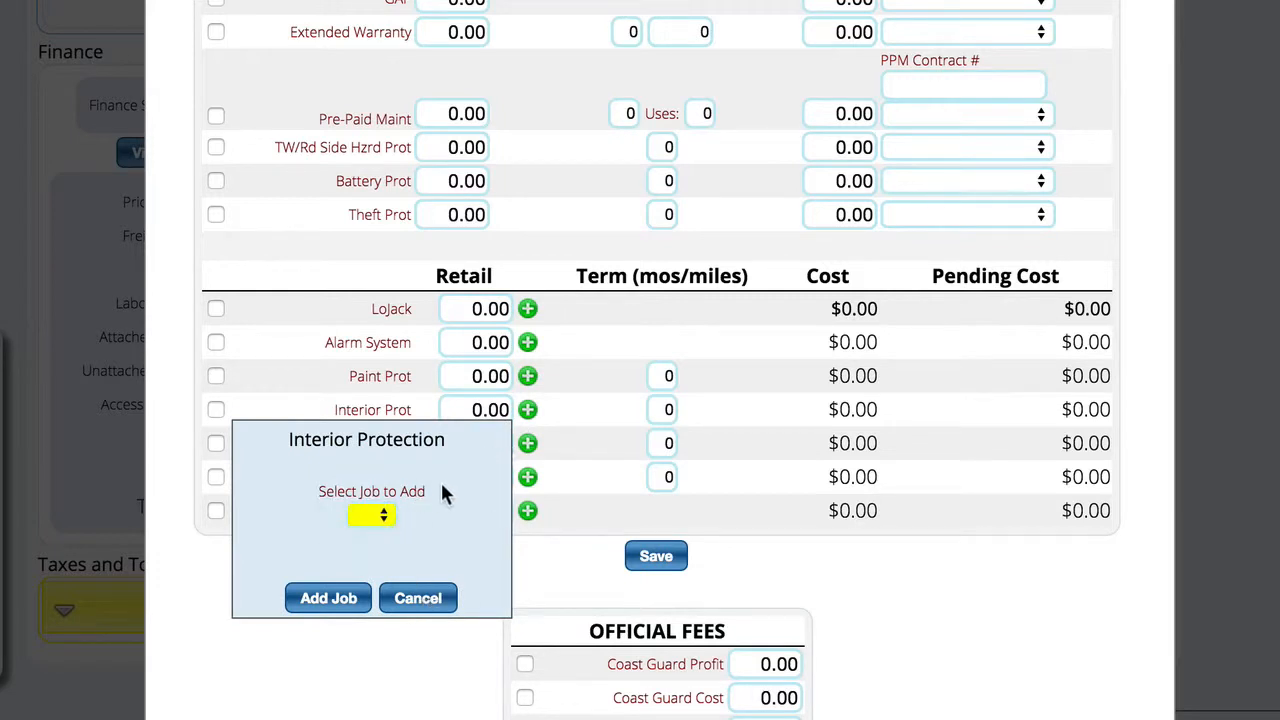
{"action": "left_click", "coordinate": [418, 596]}
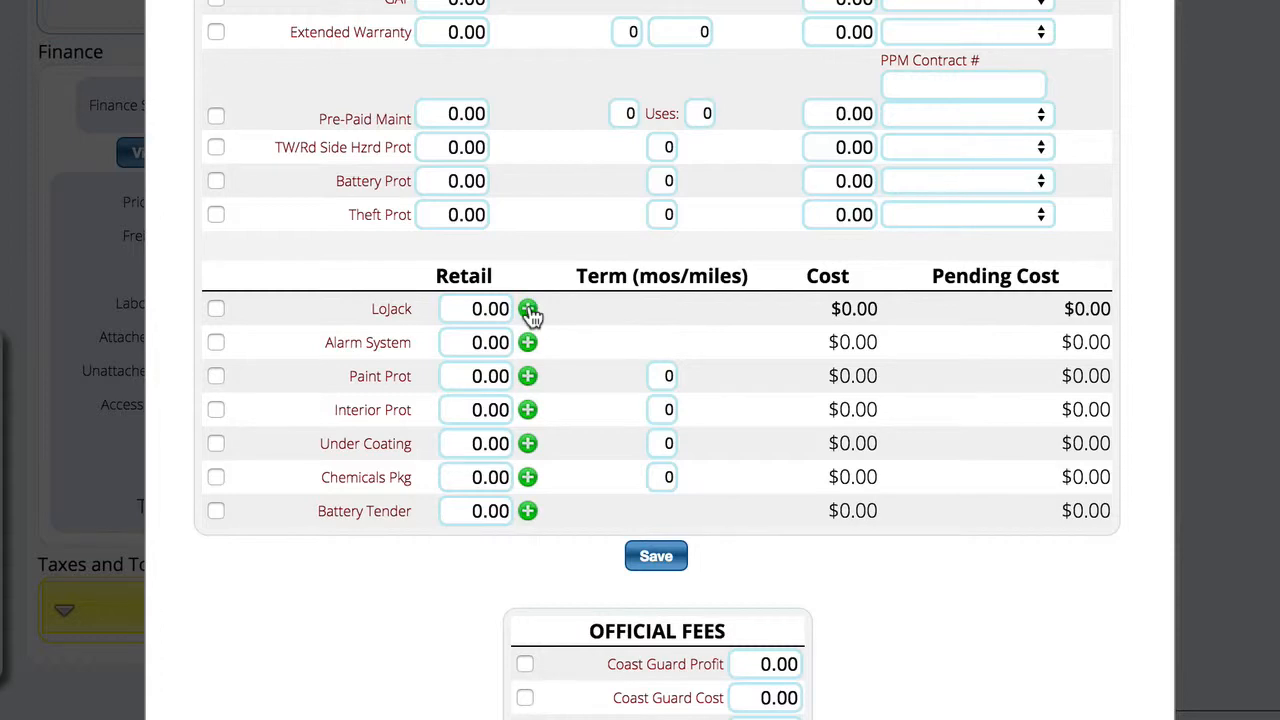
{"action": "mouse_move", "coordinate": [528, 342]}
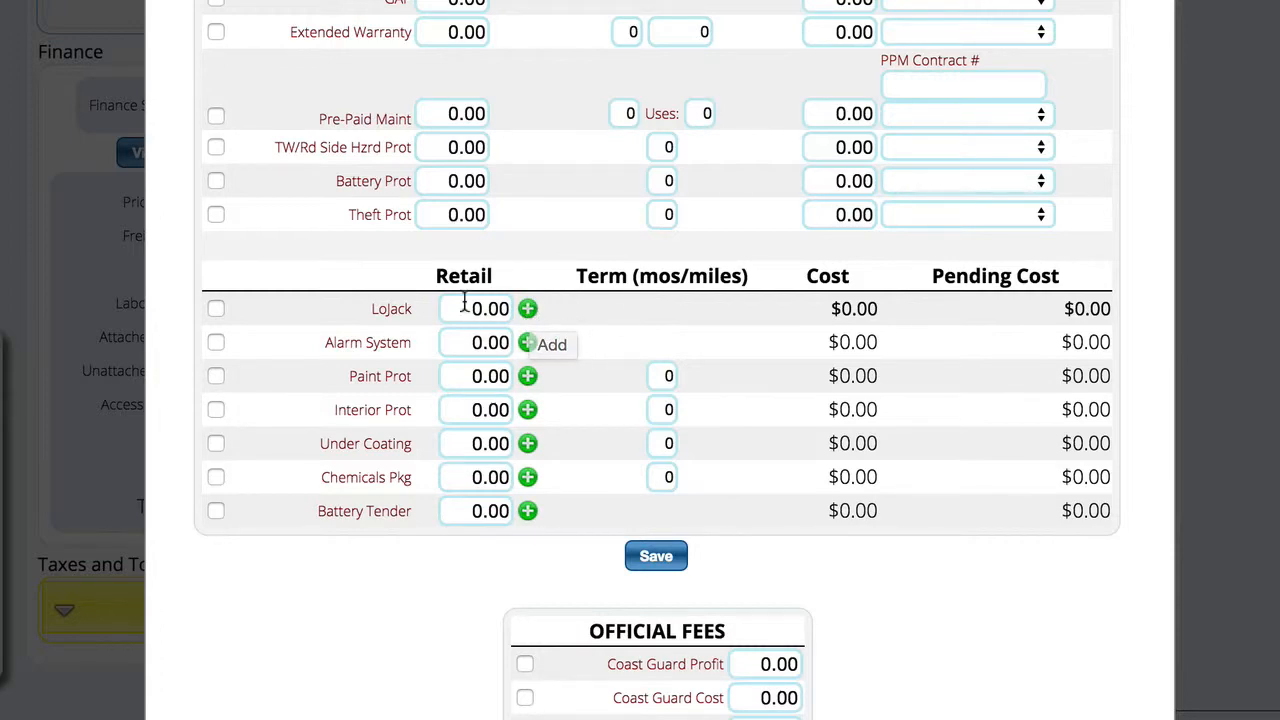
Step: Go to the setup pages and bring up Job Templates under Invoicing
{"action": "scroll", "scroll_direction": "up", "scroll_amount": 3}
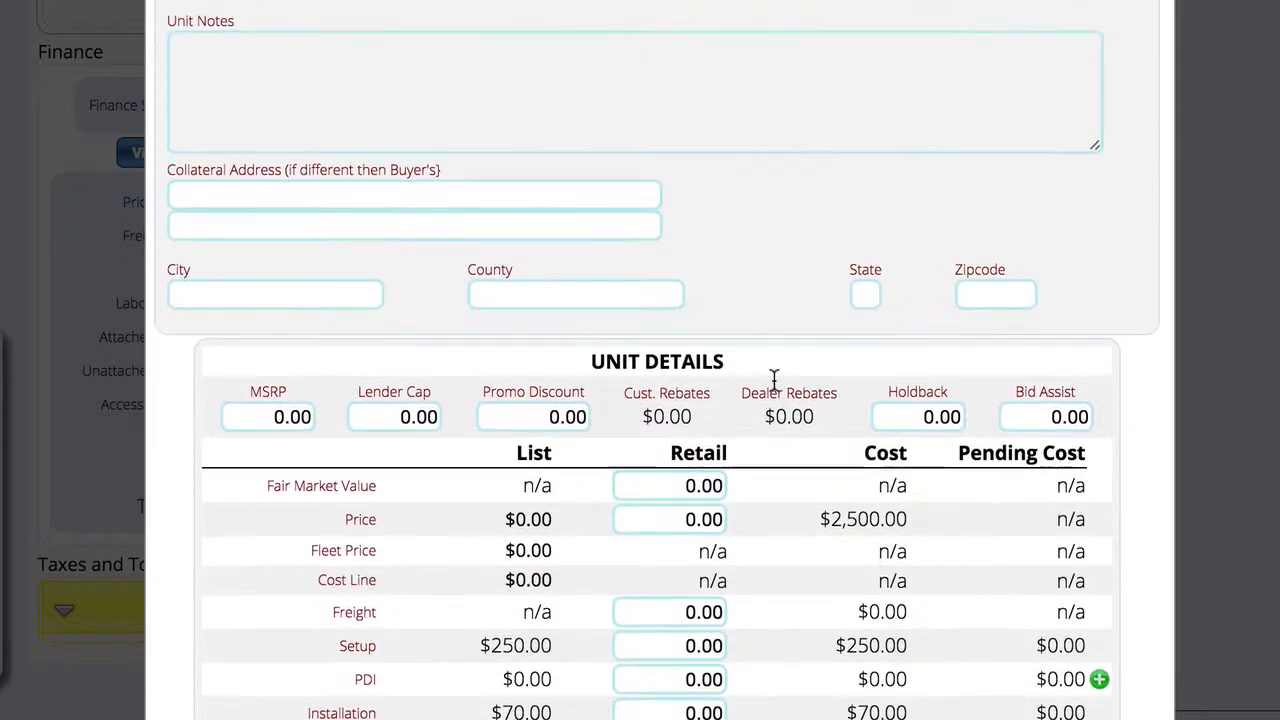
{"action": "scroll", "scroll_direction": "up", "scroll_amount": 3}
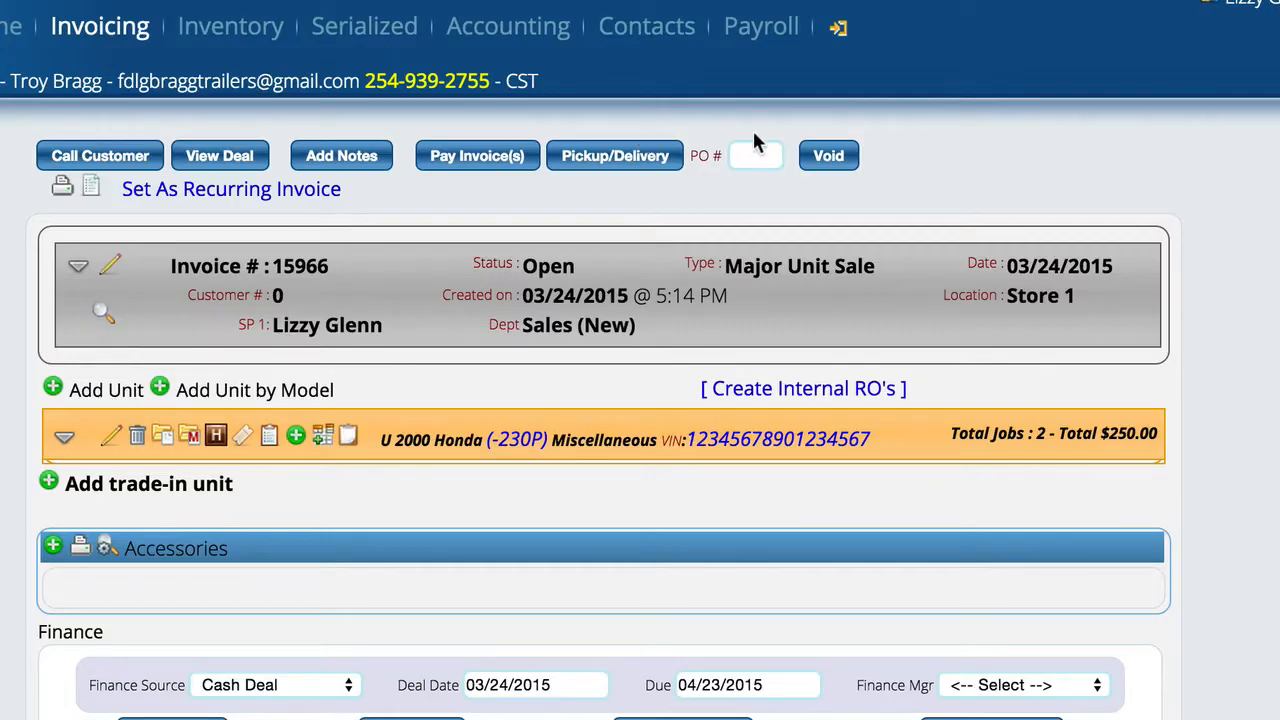
{"action": "left_click", "coordinate": [100, 24]}
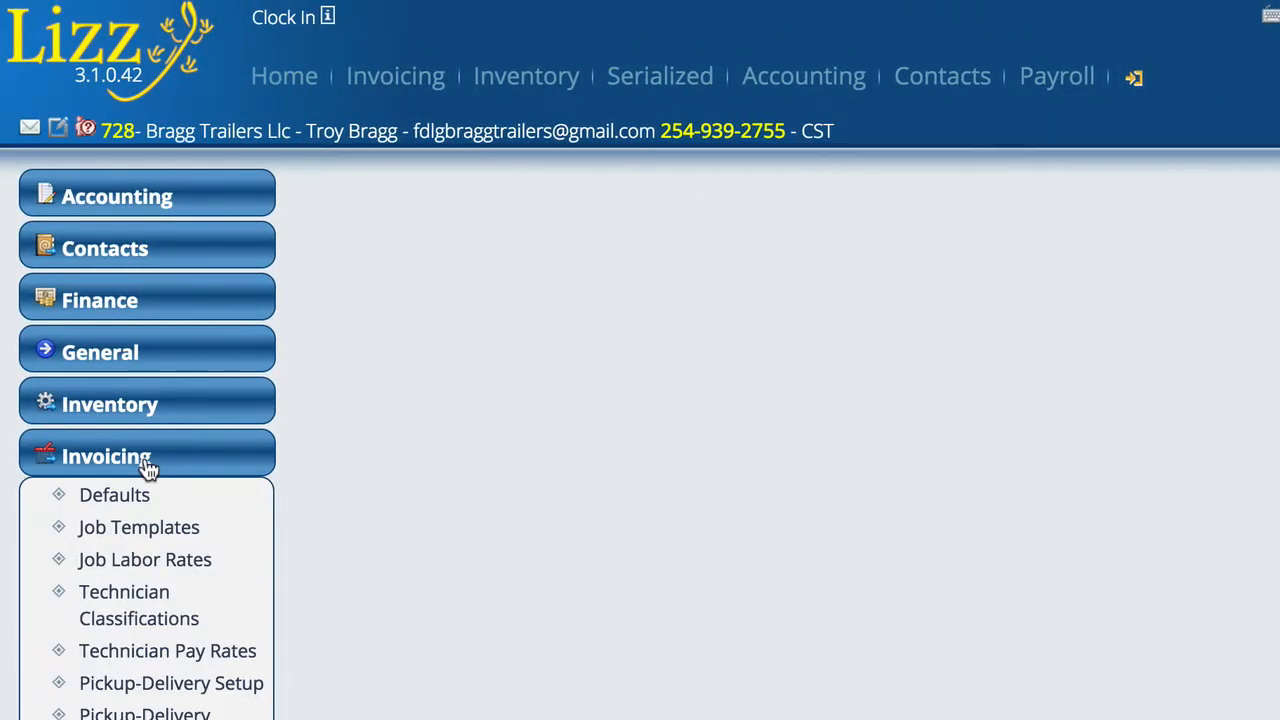
{"action": "mouse_move", "coordinate": [140, 528]}
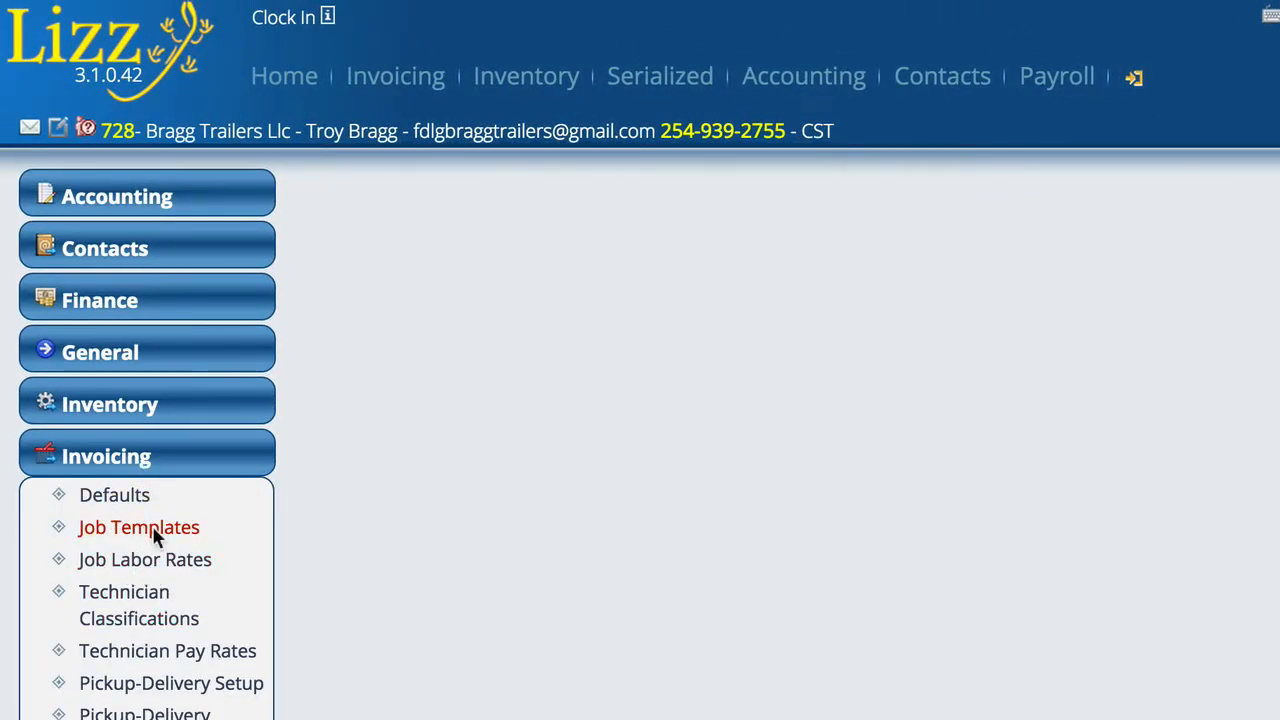
{"action": "left_click", "coordinate": [138, 528]}
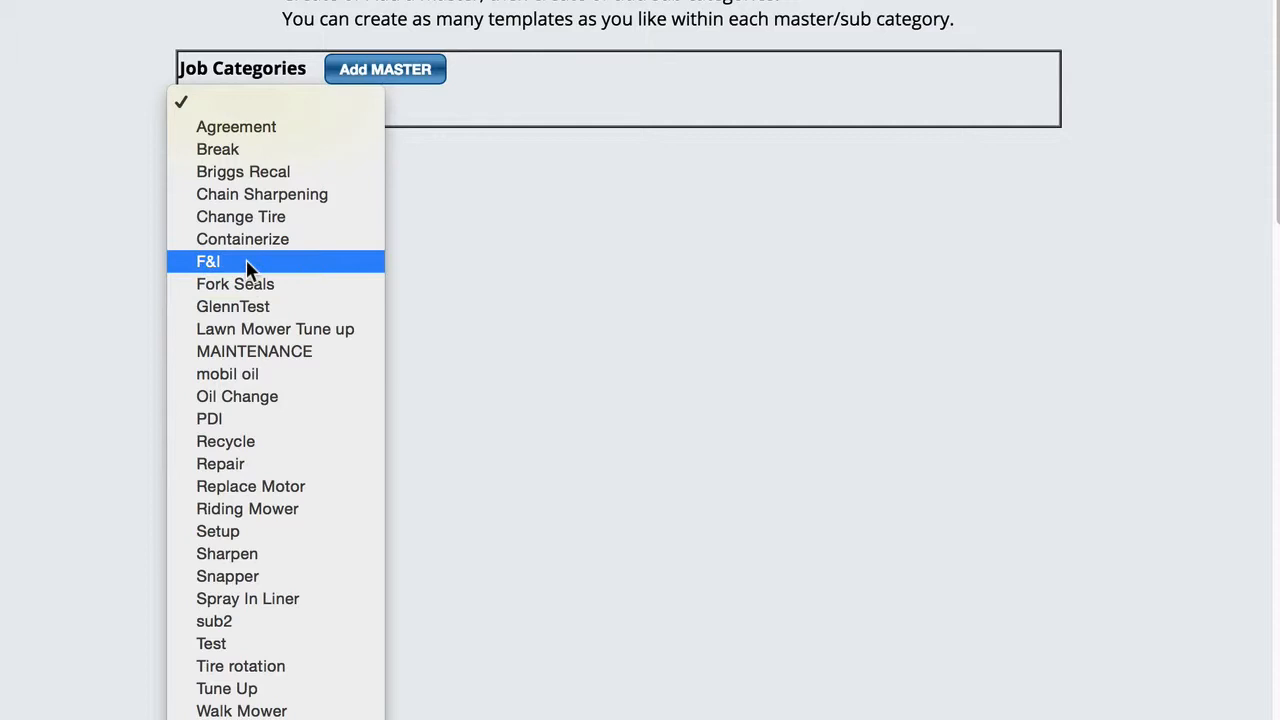
Step: Show the F&I category's templates and review Install Lojack's details with its 100.00 flat rate
{"action": "left_click", "coordinate": [208, 260]}
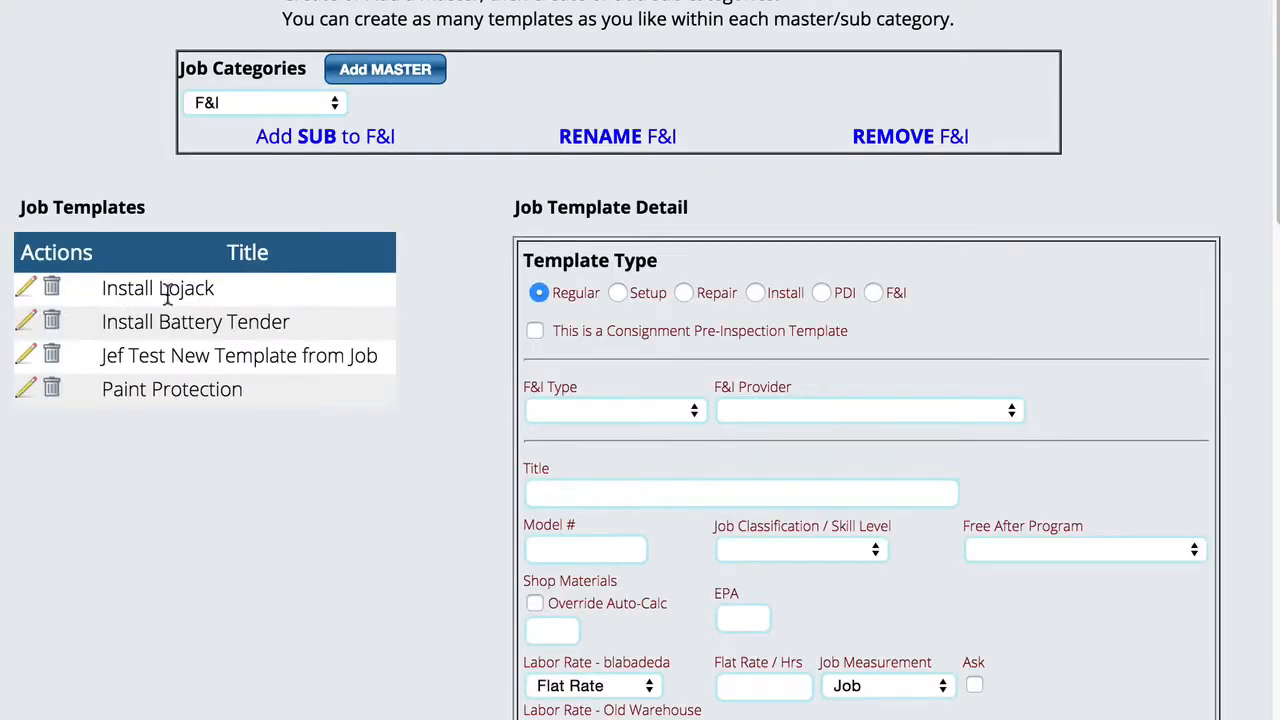
{"action": "mouse_move", "coordinate": [28, 294]}
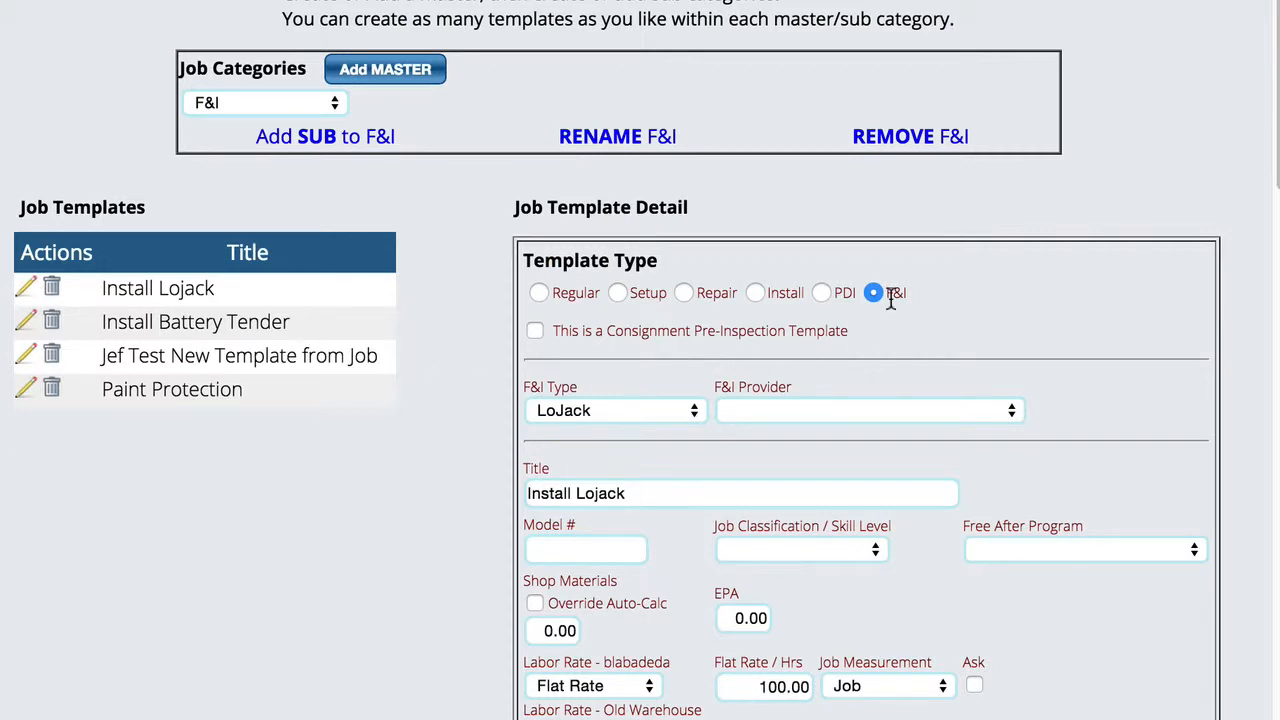
{"action": "mouse_move", "coordinate": [878, 298]}
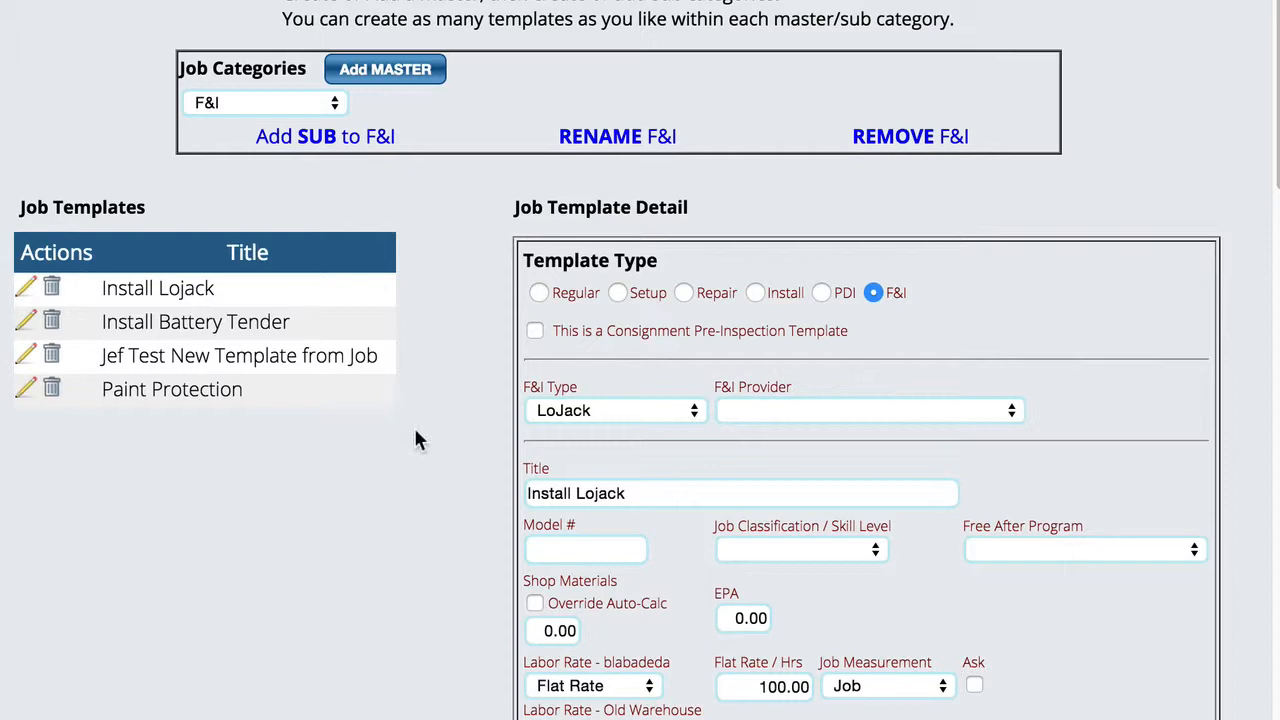
{"action": "scroll", "scroll_direction": "down", "scroll_amount": 3}
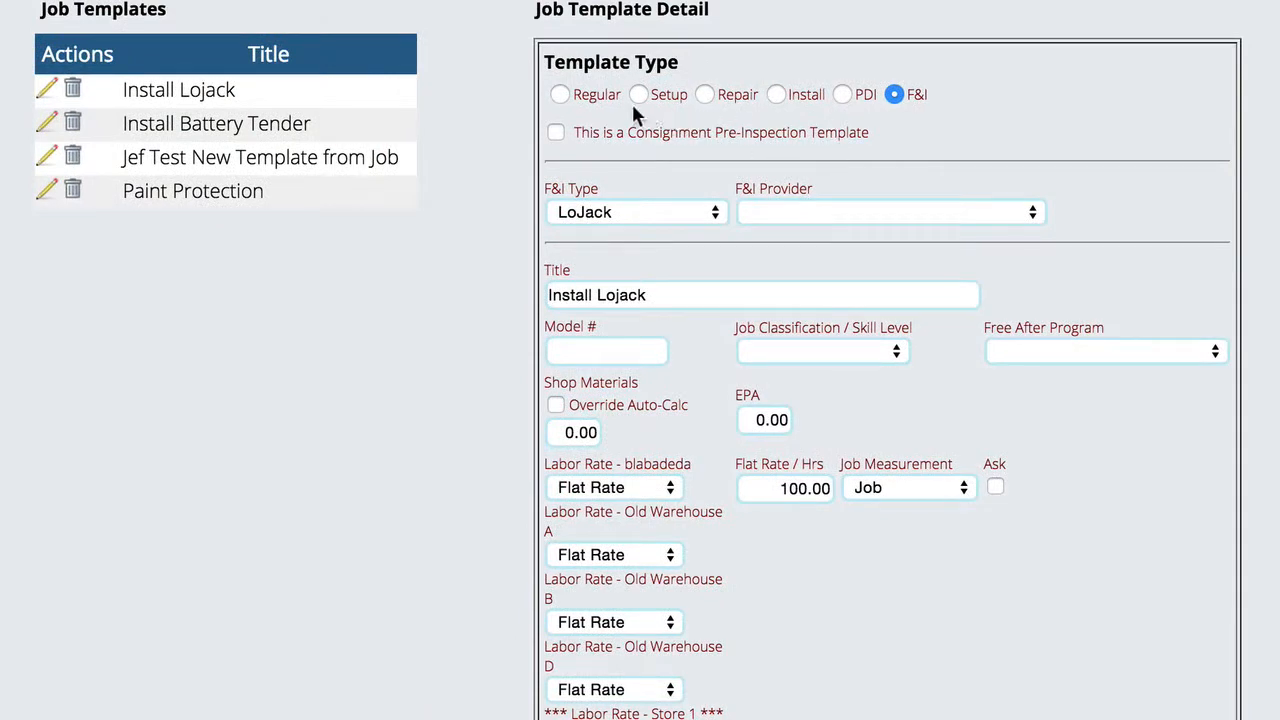
{"action": "mouse_move", "coordinate": [644, 108]}
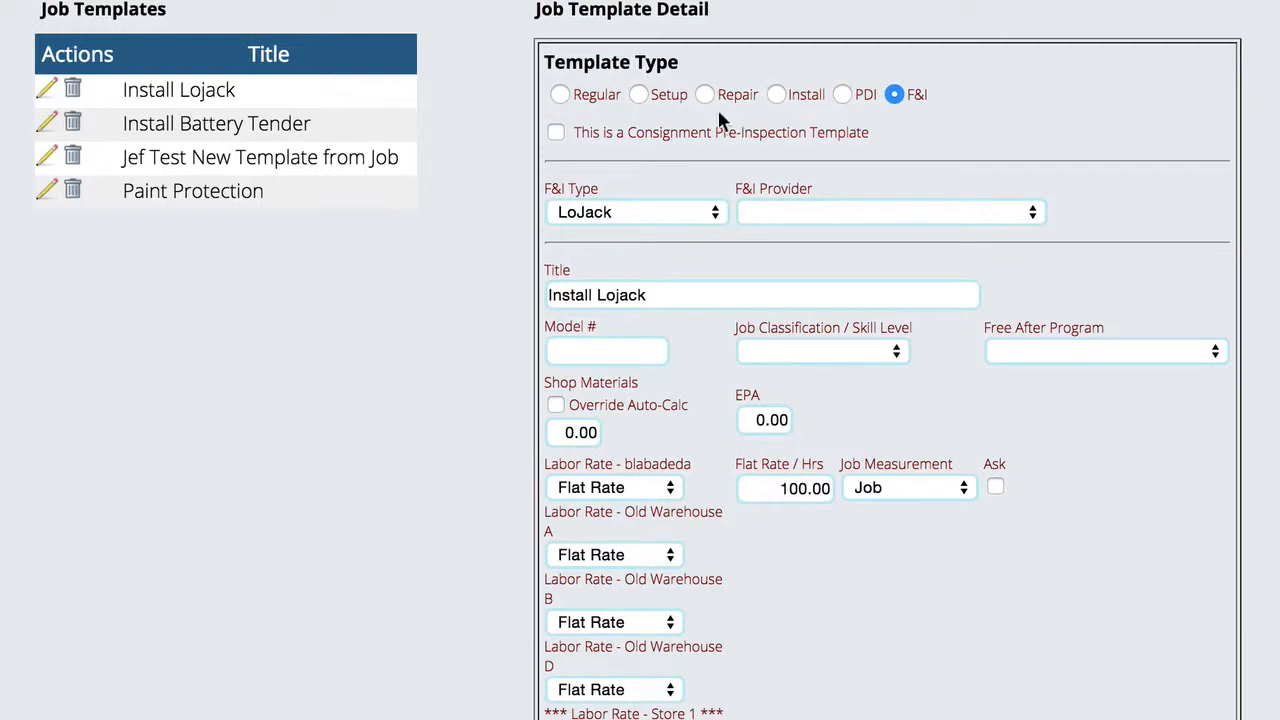
{"action": "mouse_move", "coordinate": [668, 214]}
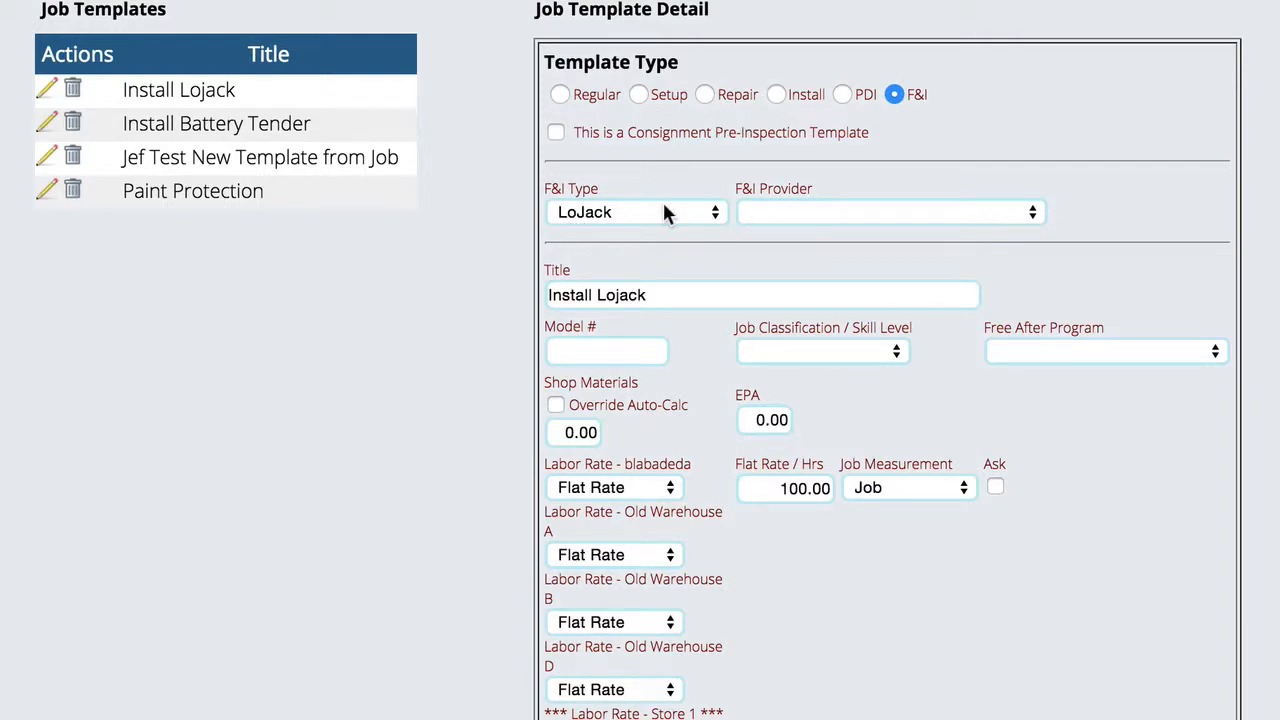
{"action": "scroll", "scroll_direction": "up", "scroll_amount": 3}
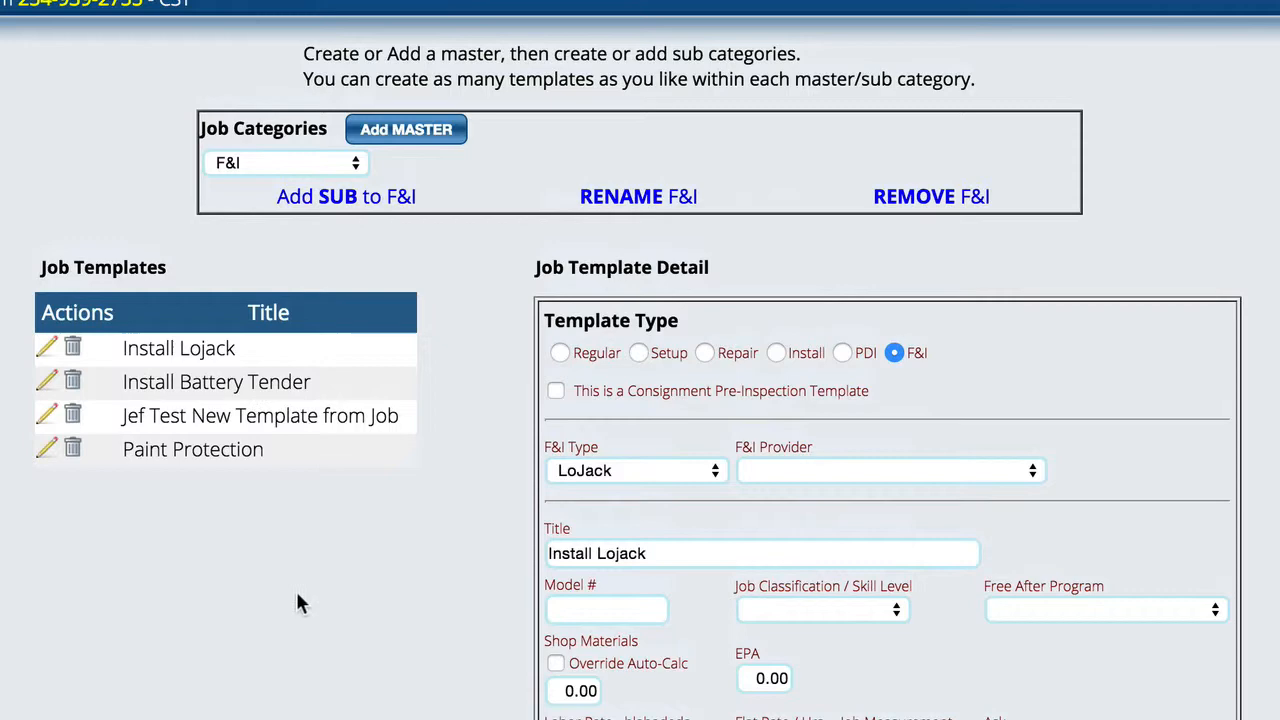
{"action": "scroll", "scroll_direction": "up", "scroll_amount": 3}
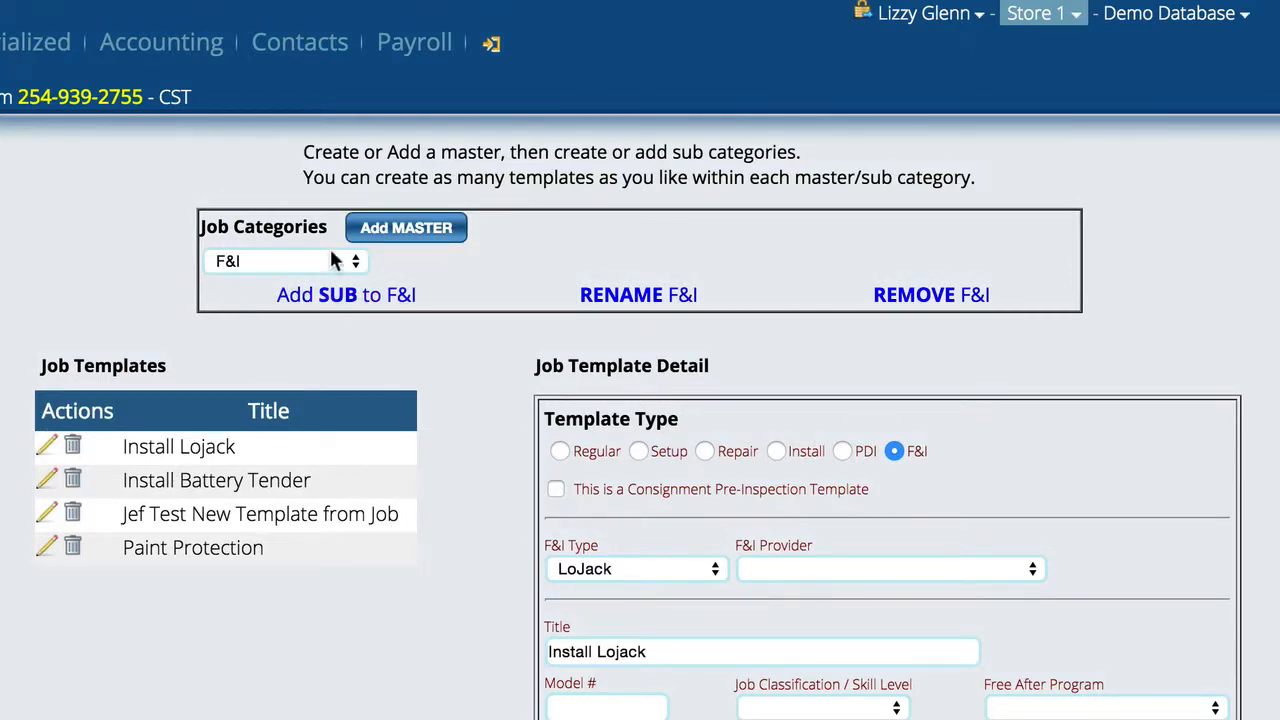
{"action": "left_click", "coordinate": [284, 260]}
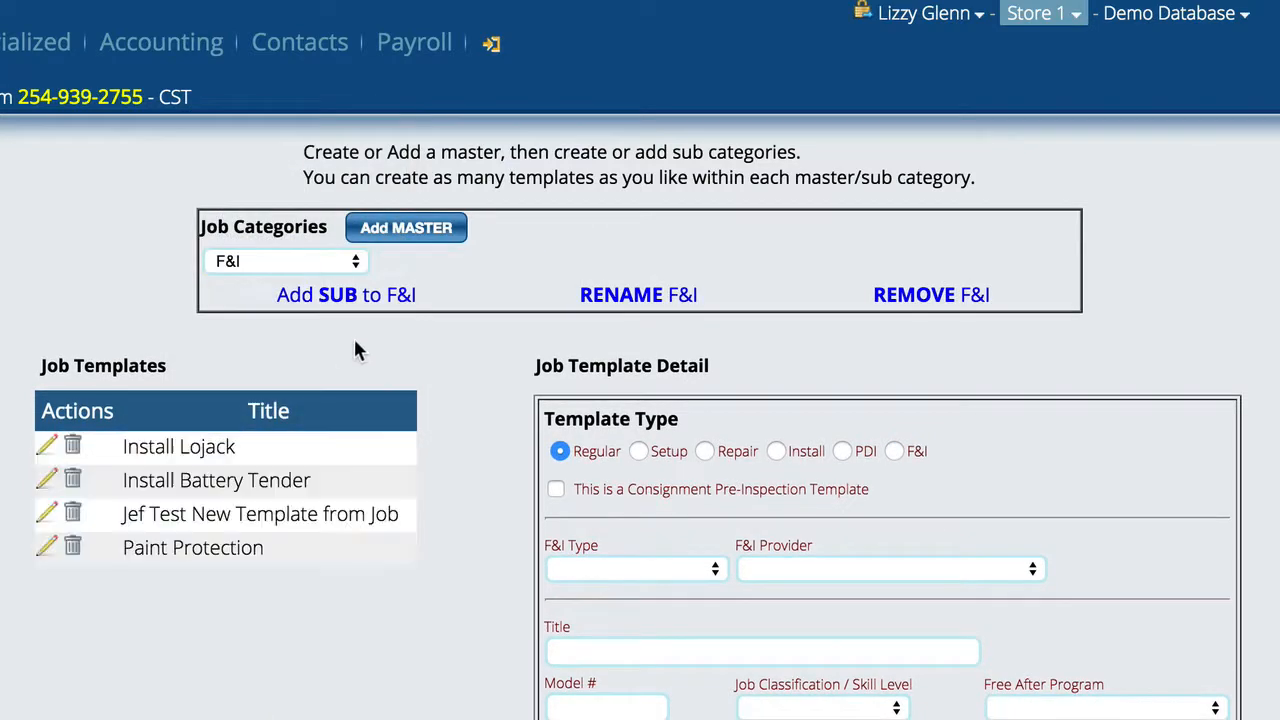
{"action": "scroll", "scroll_direction": "down", "scroll_amount": 3}
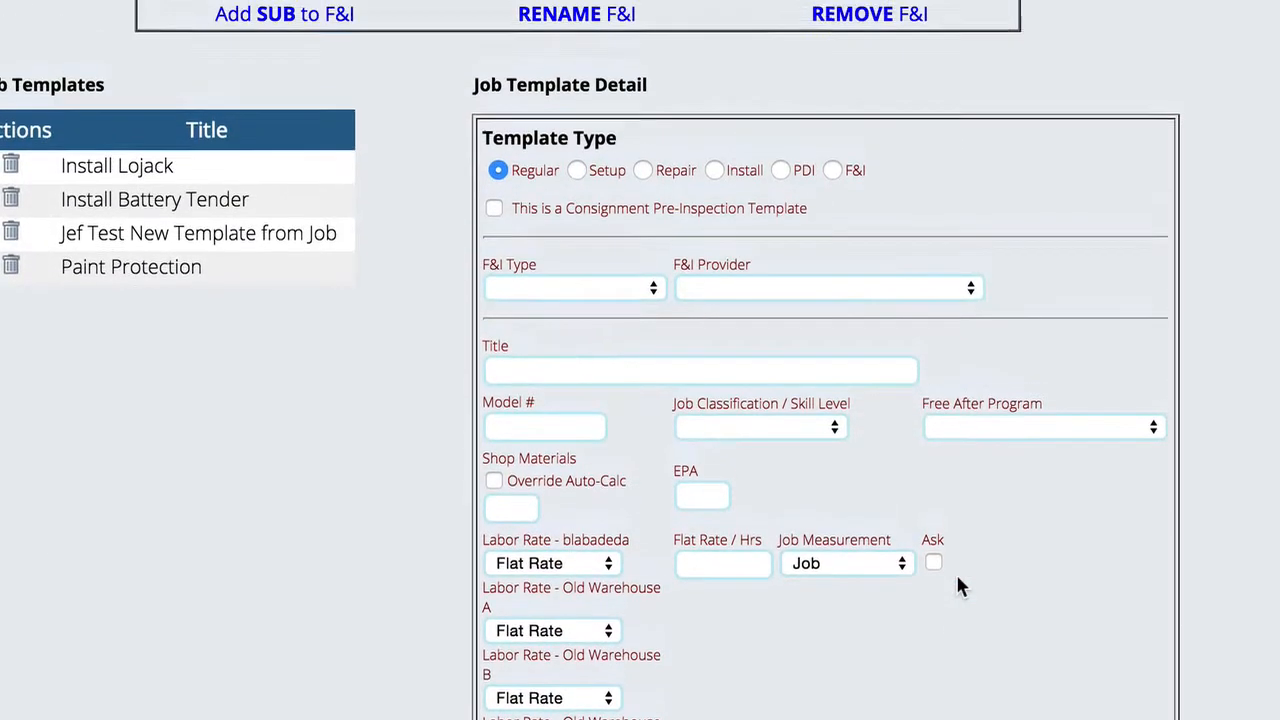
{"action": "scroll", "scroll_direction": "up", "scroll_amount": 3}
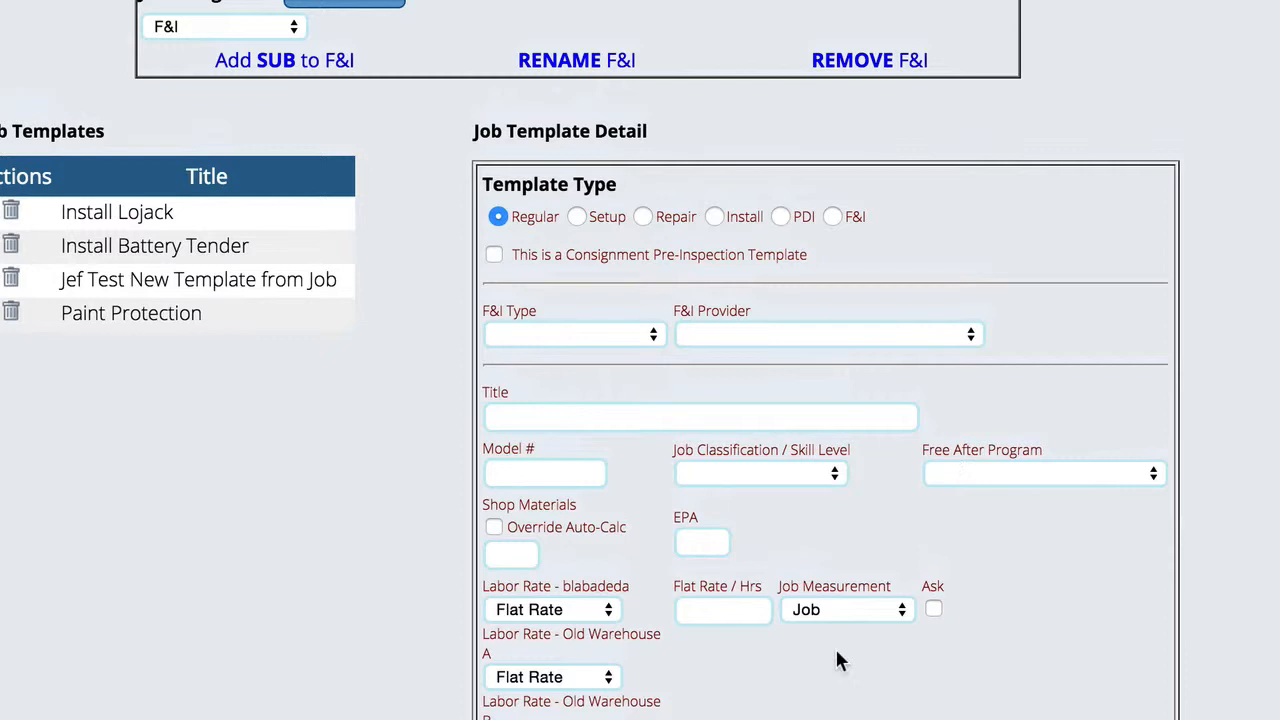
{"action": "mouse_move", "coordinate": [824, 556]}
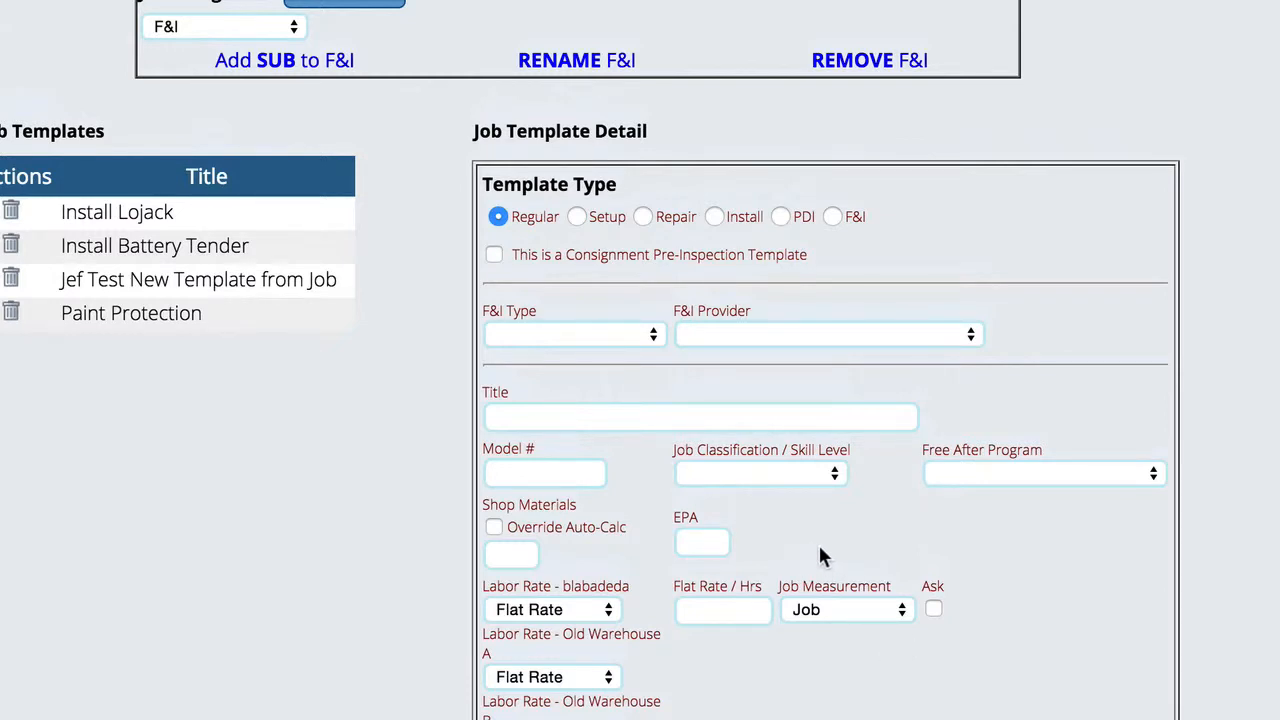
{"action": "mouse_move", "coordinate": [816, 212]}
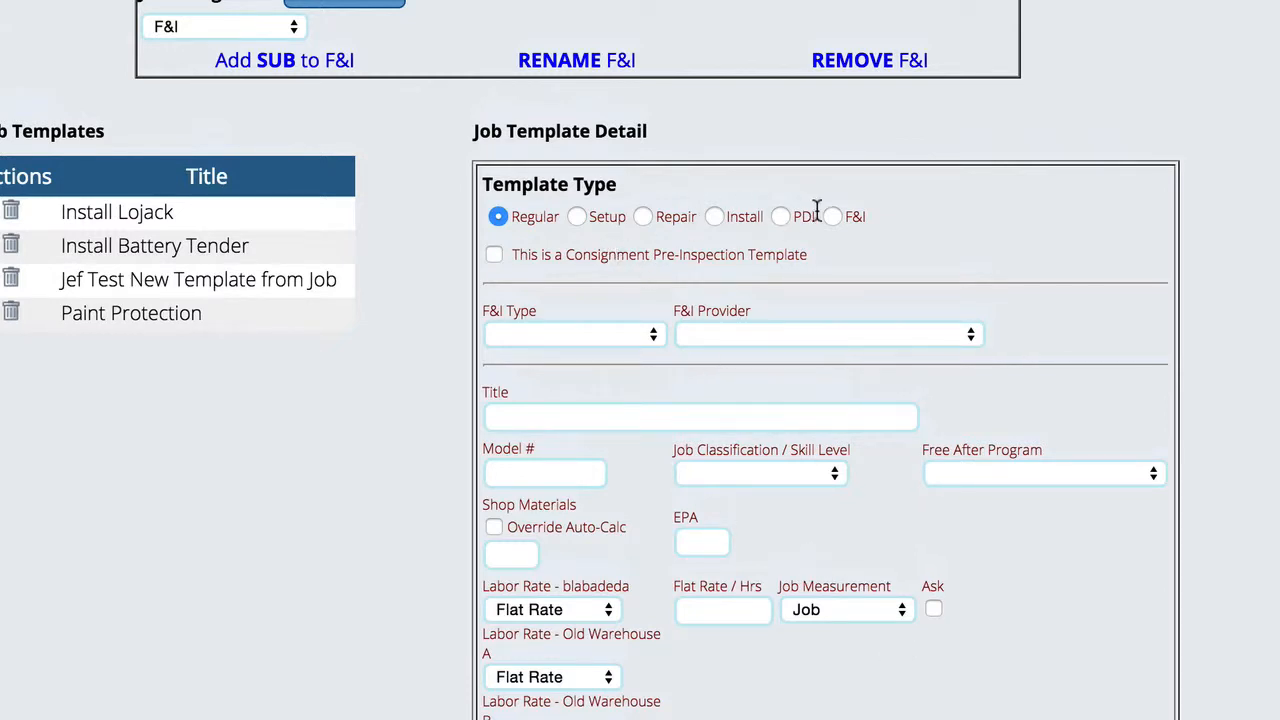
Step: Make the new template an F&I job: Paint Protection from ABC Supplier, titled Paint
{"action": "left_click", "coordinate": [832, 216]}
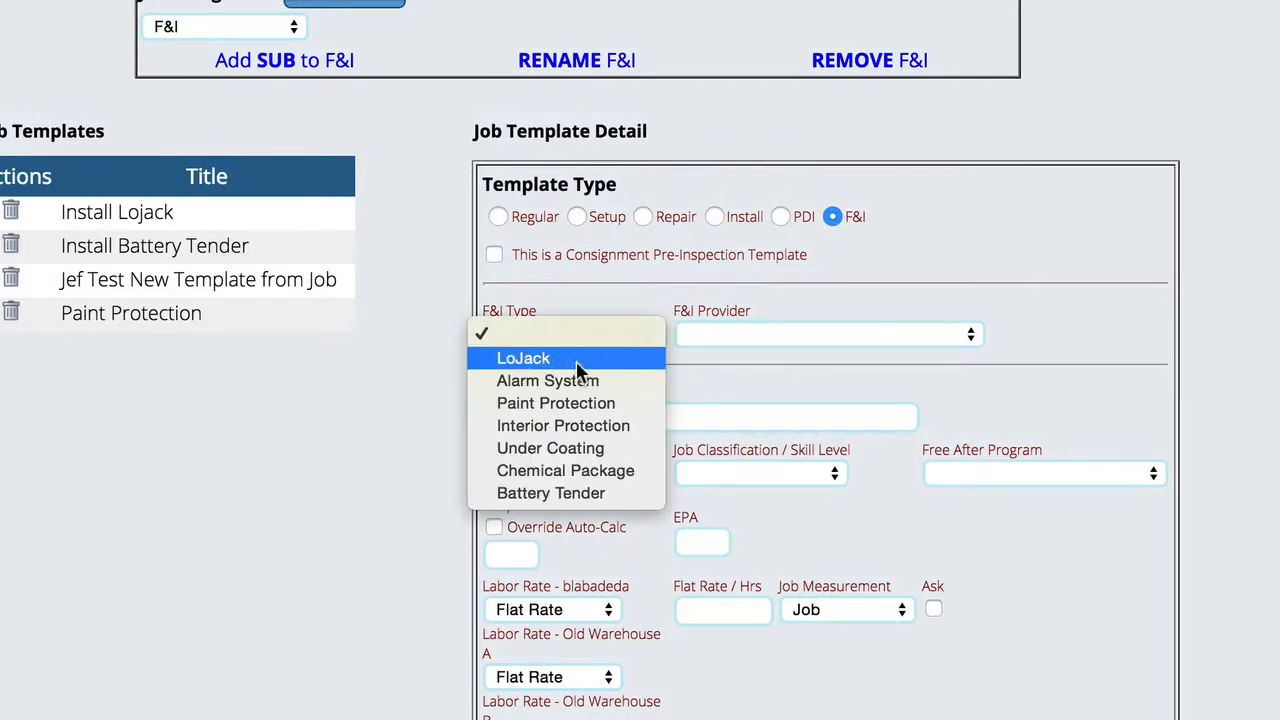
{"action": "mouse_move", "coordinate": [548, 380]}
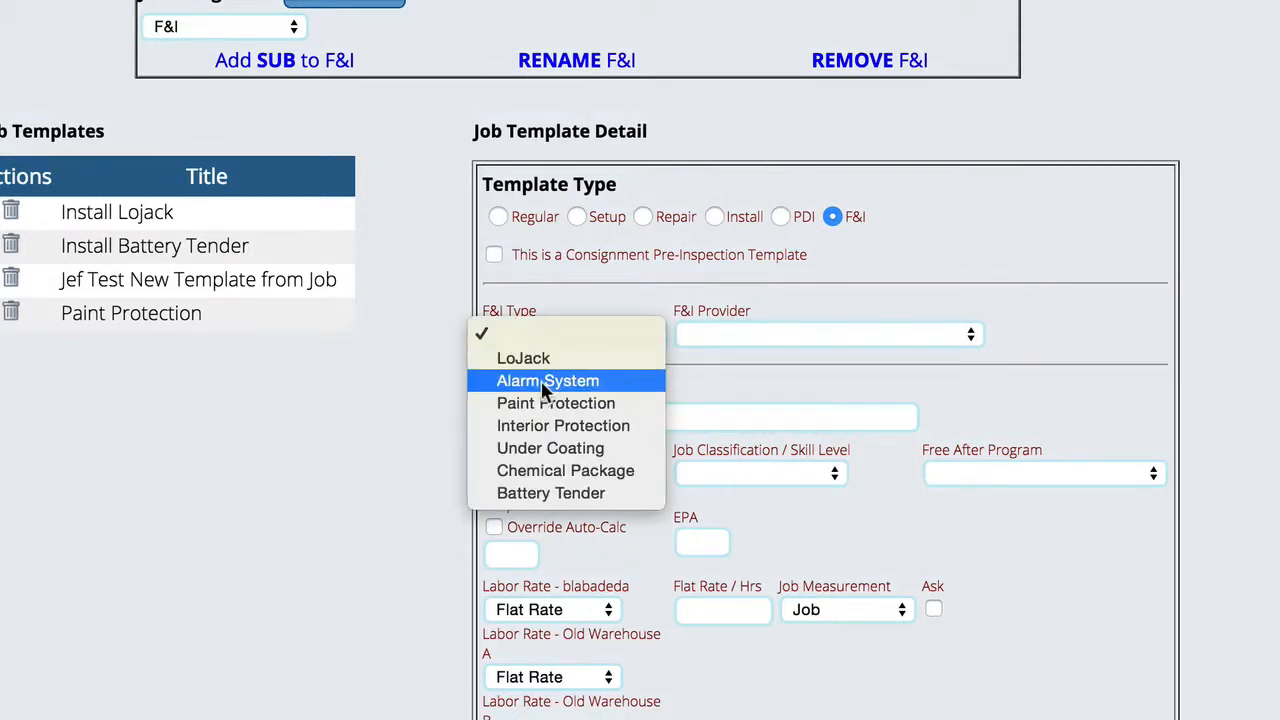
{"action": "left_click", "coordinate": [556, 404]}
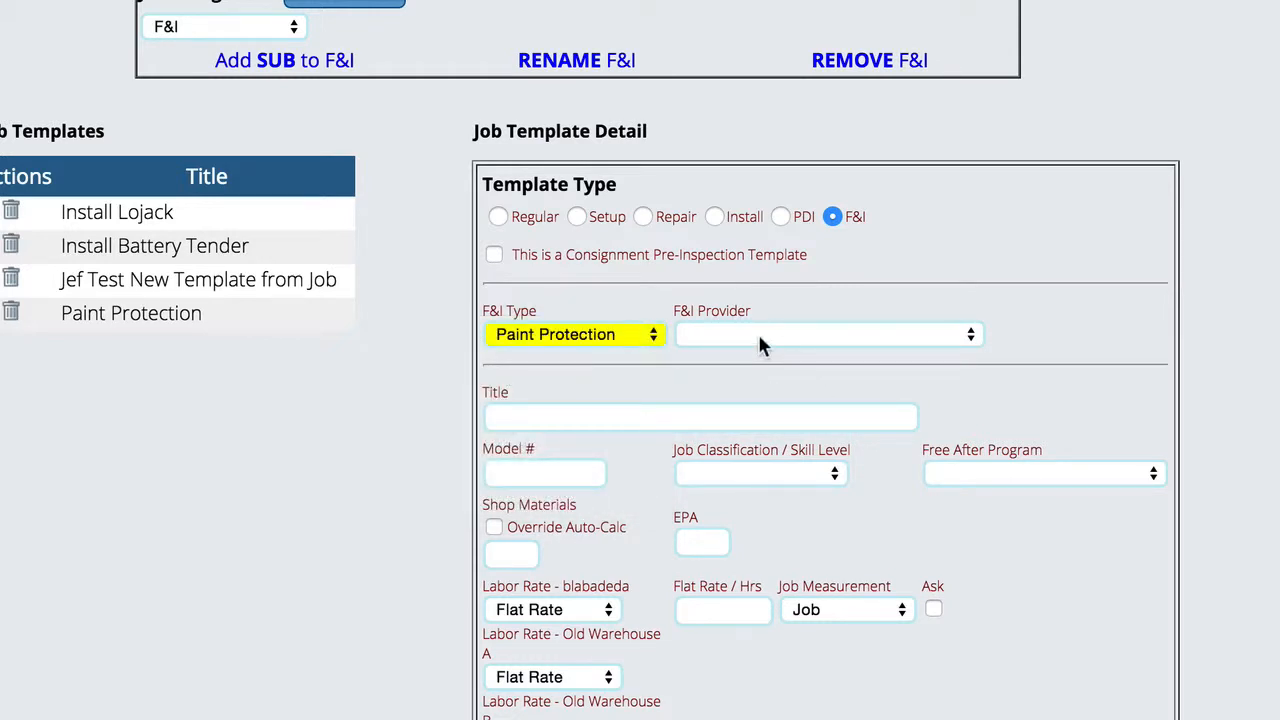
{"action": "left_click", "coordinate": [824, 334]}
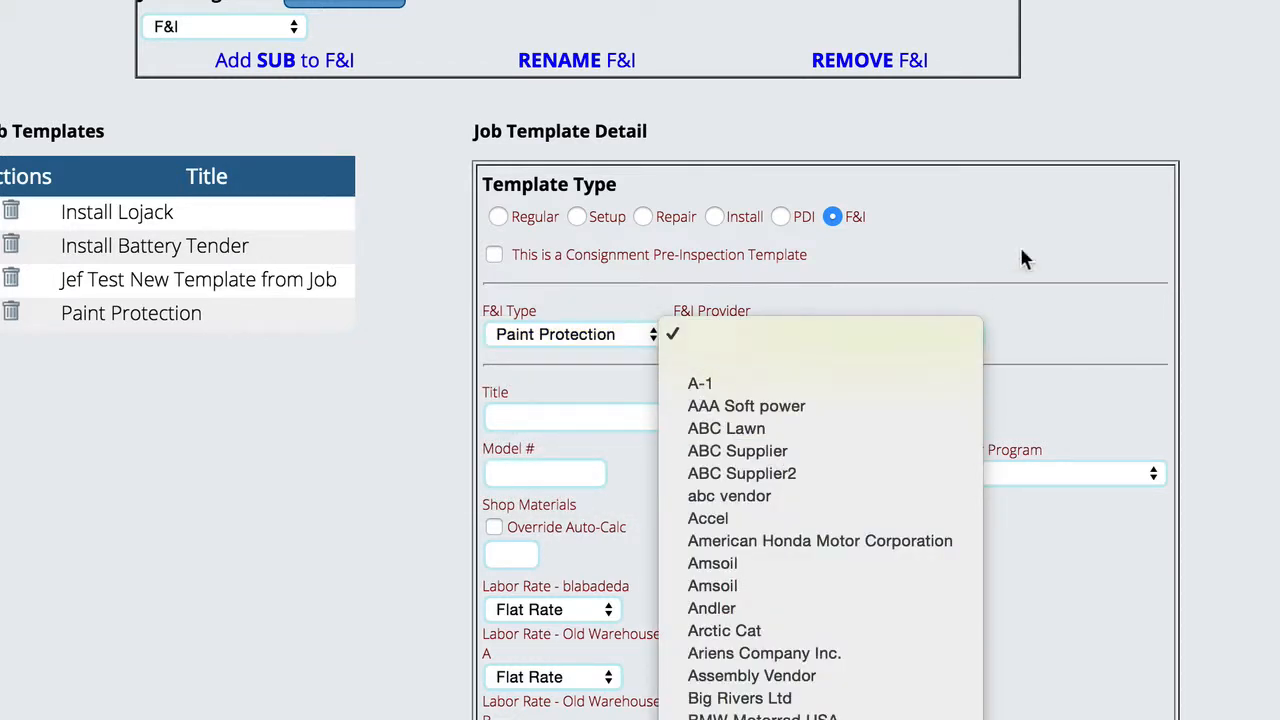
{"action": "left_click", "coordinate": [736, 450]}
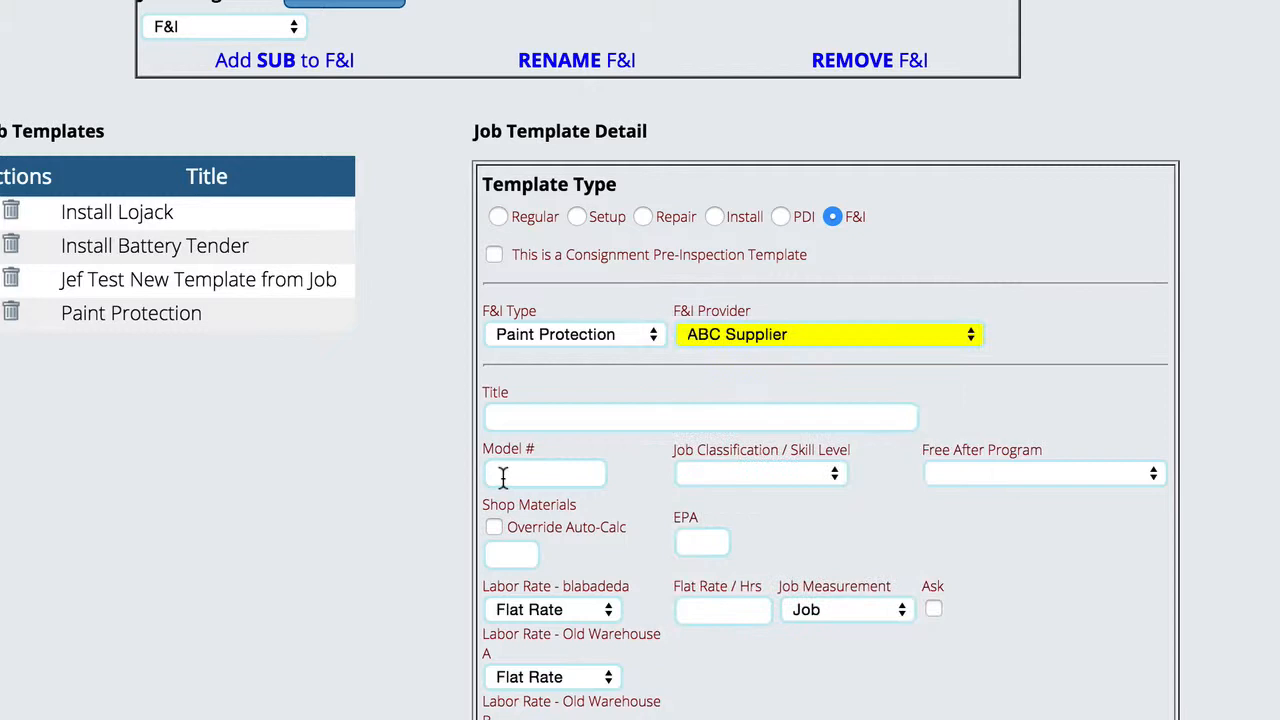
{"action": "type", "text": "Paint"}
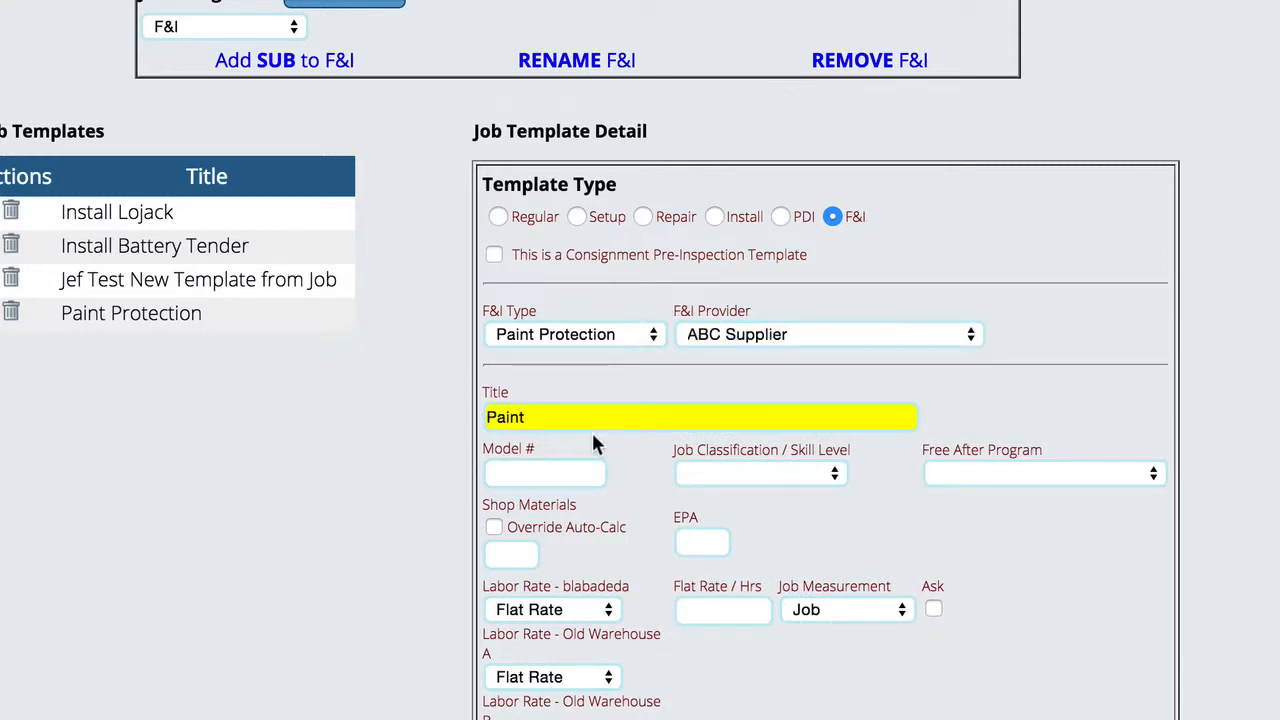
Step: Enter a flat rate of 2 hours per job and review the job measurement setting
{"action": "scroll", "scroll_direction": "down", "scroll_amount": 3}
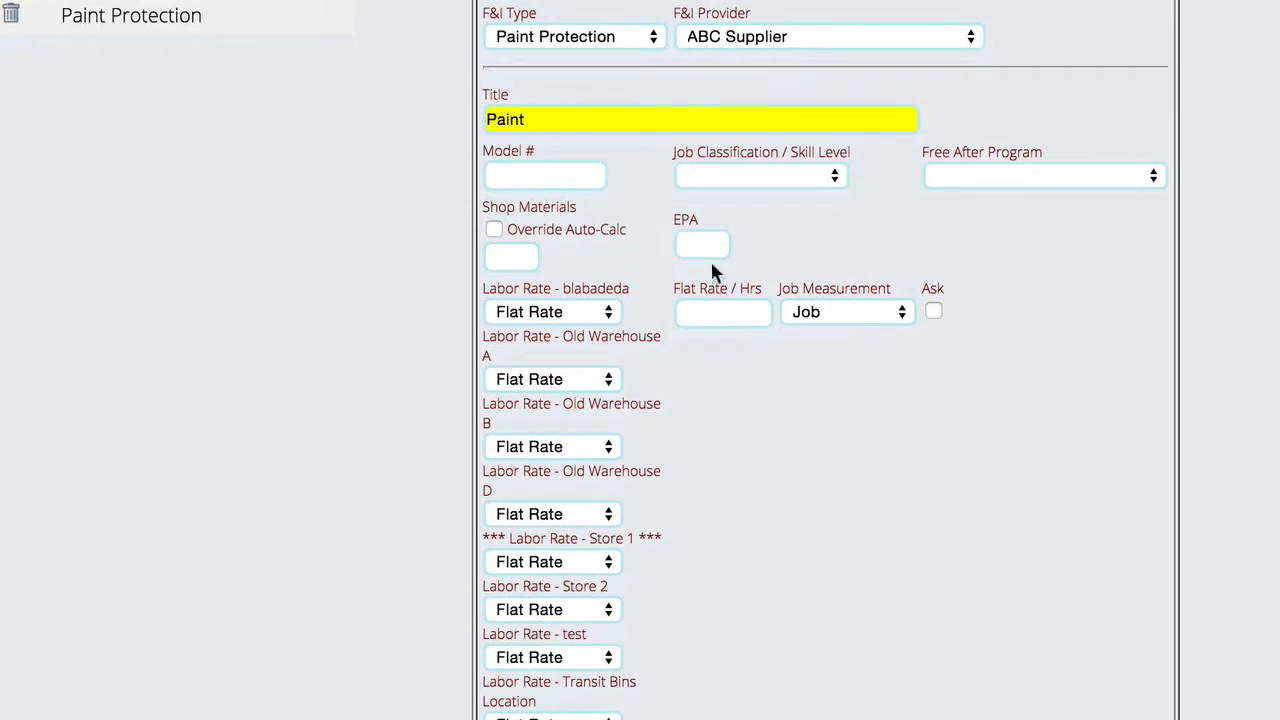
{"action": "left_click", "coordinate": [722, 312]}
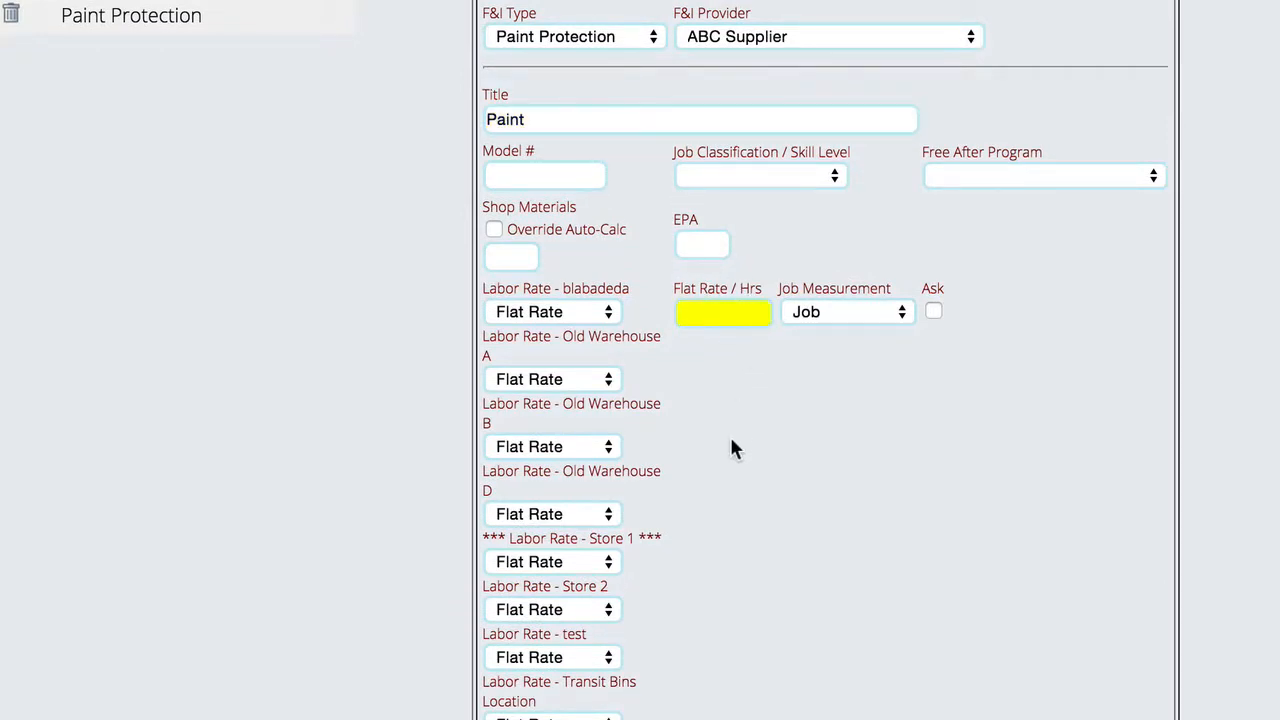
{"action": "type", "text": "2"}
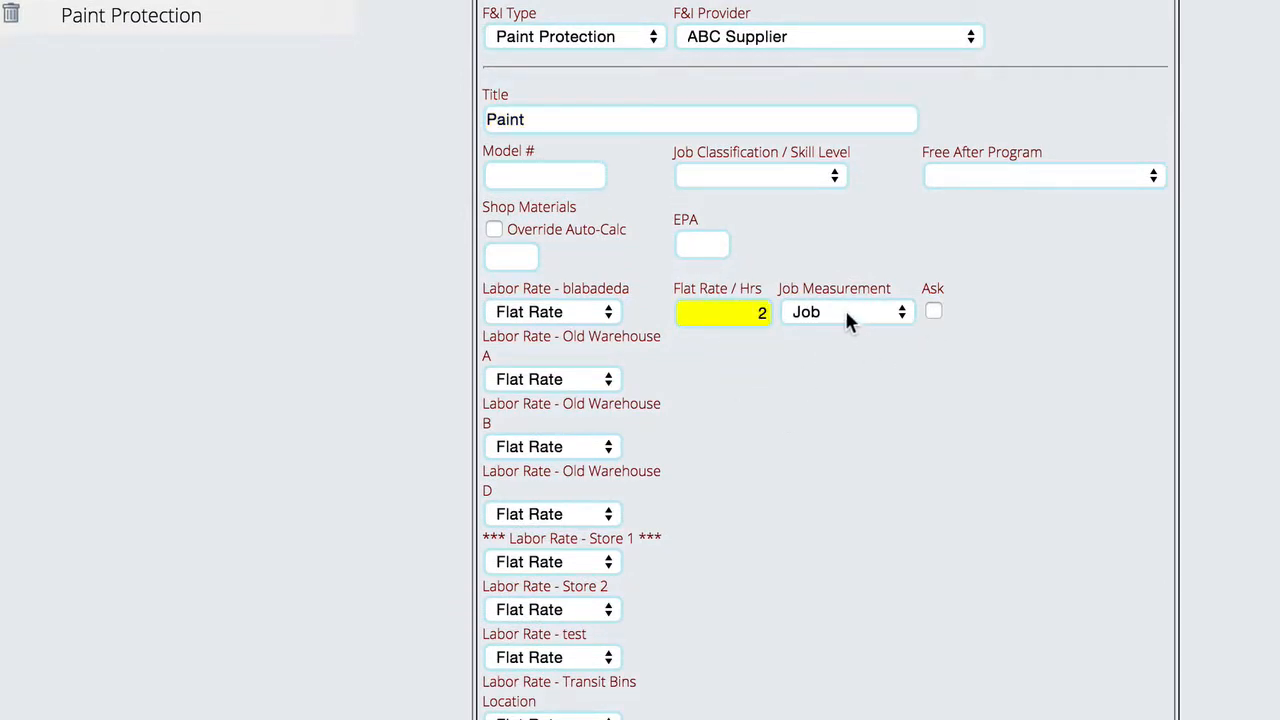
{"action": "left_click", "coordinate": [848, 312]}
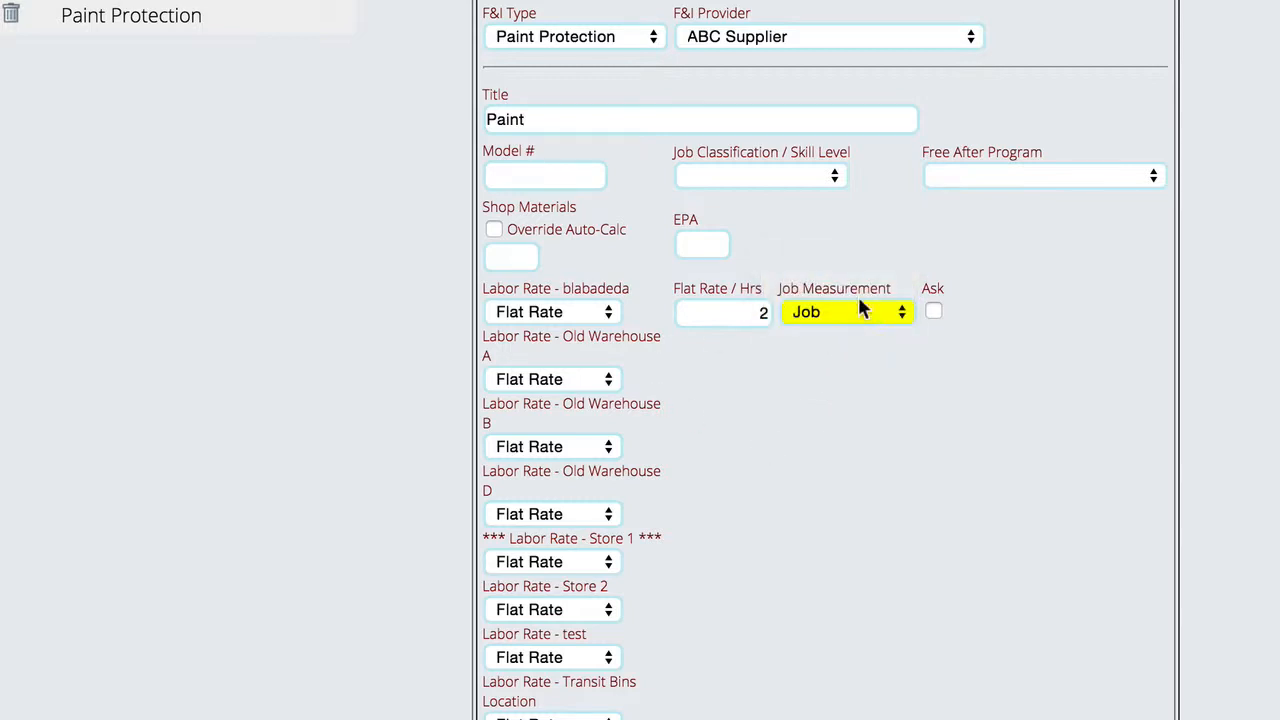
{"action": "mouse_move", "coordinate": [690, 320]}
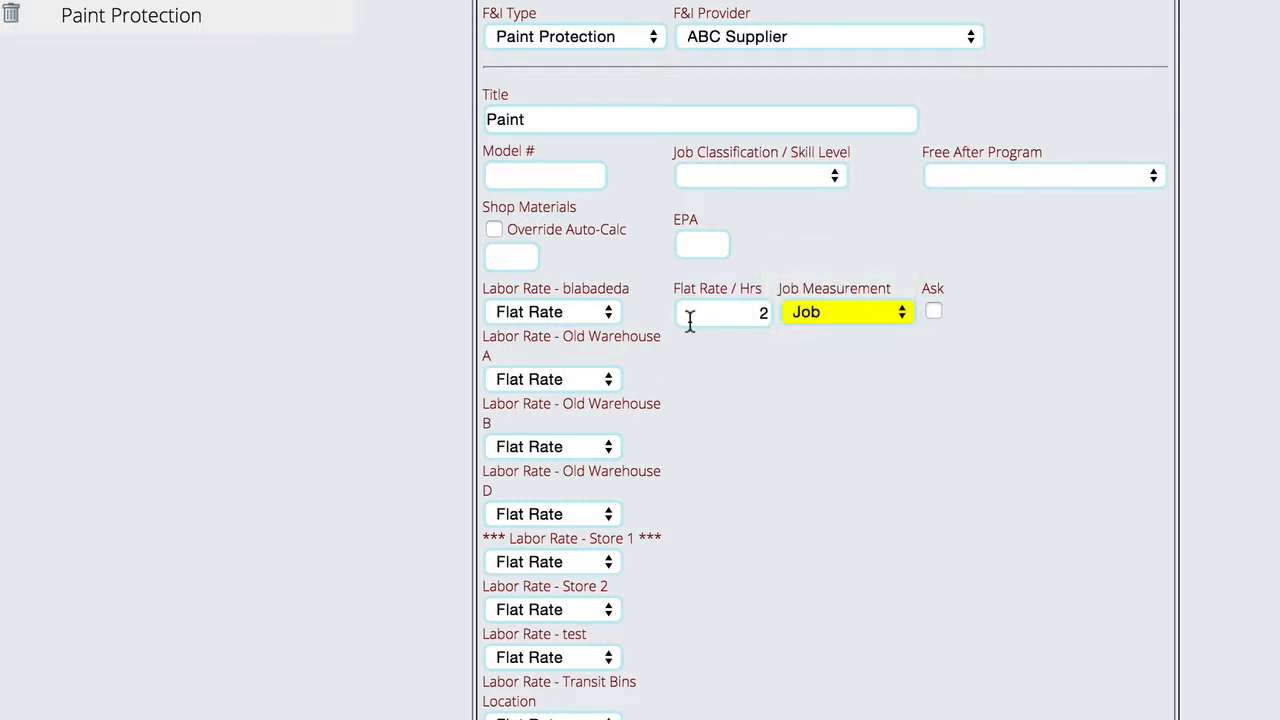
{"action": "mouse_move", "coordinate": [816, 330]}
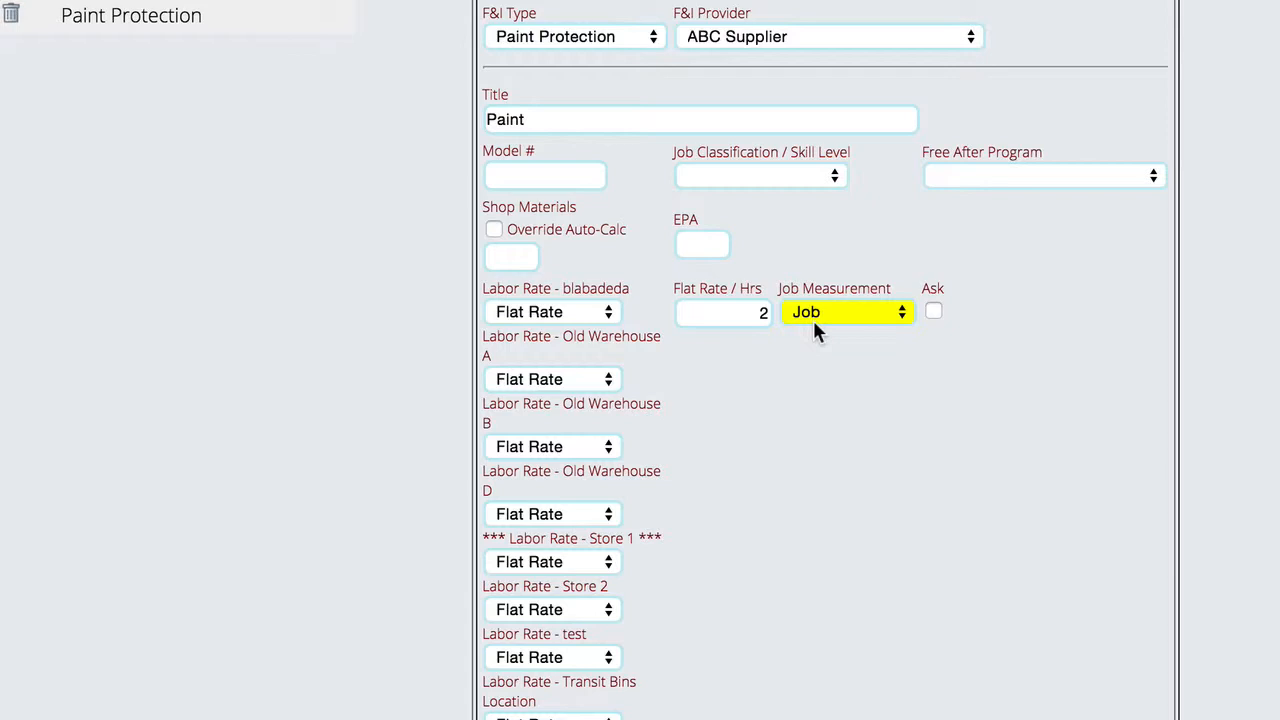
{"action": "scroll", "scroll_direction": "down", "scroll_amount": 3}
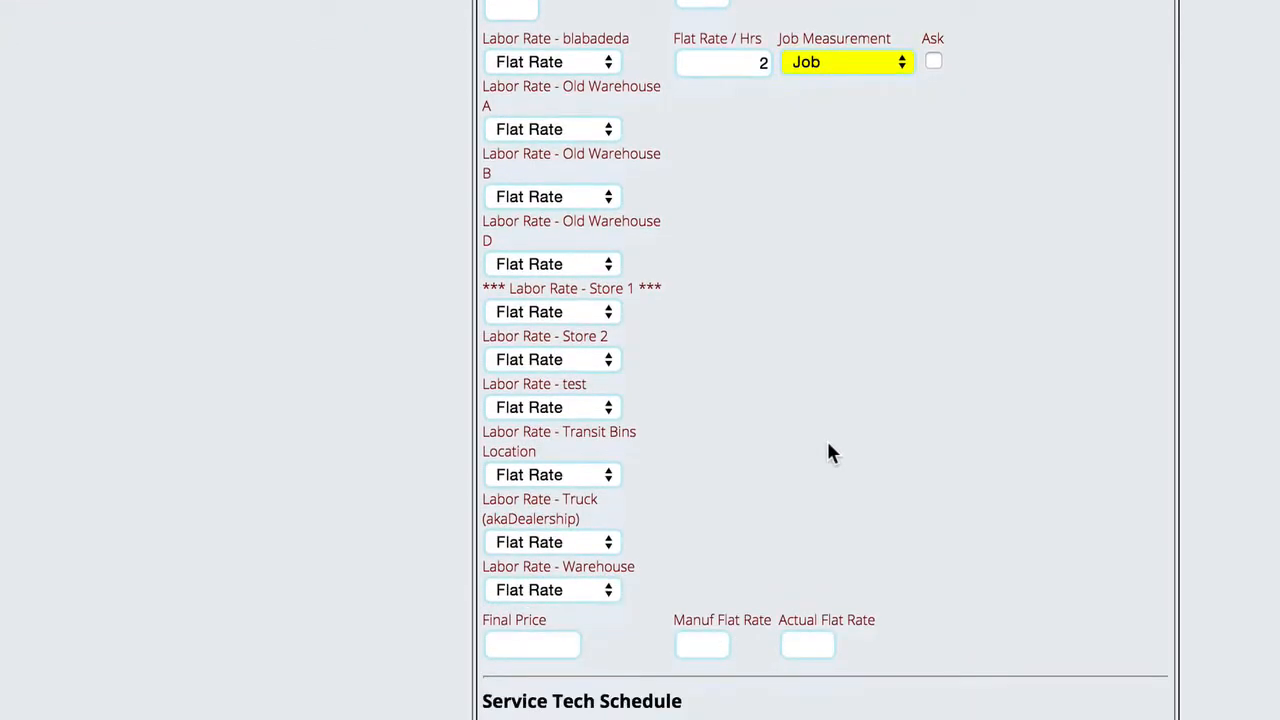
{"action": "mouse_move", "coordinate": [520, 128]}
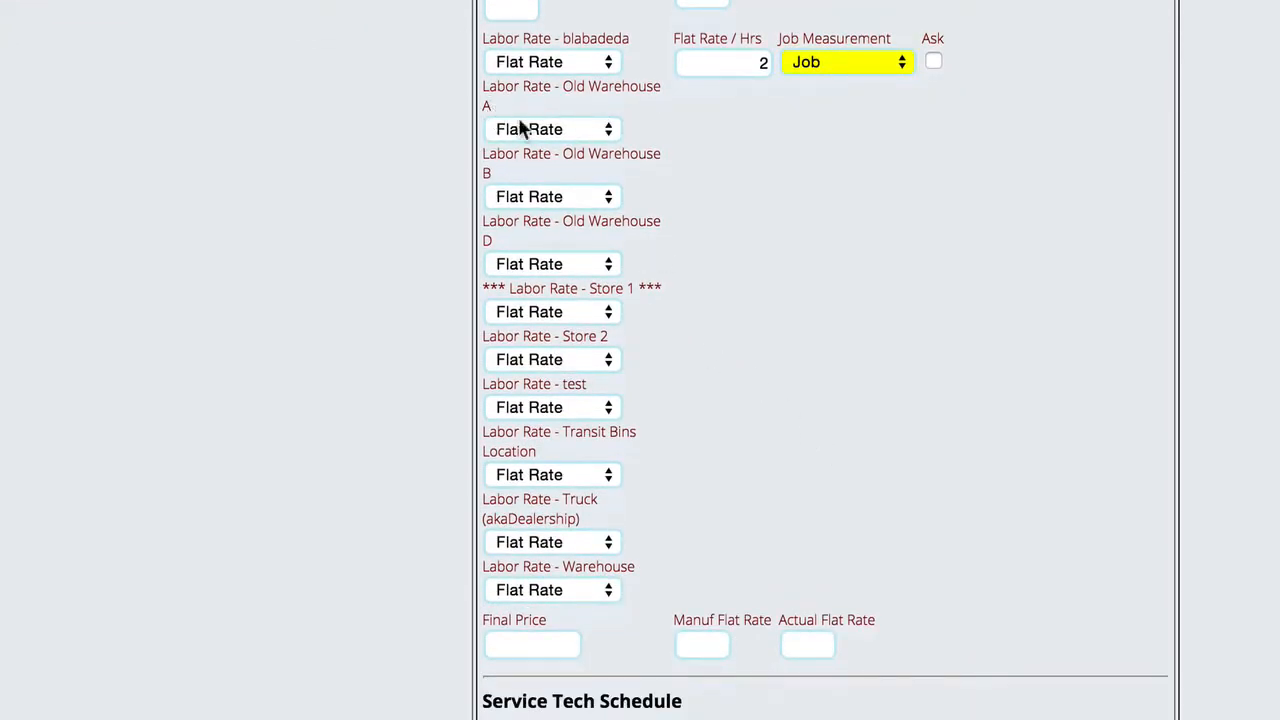
{"action": "mouse_move", "coordinate": [668, 400]}
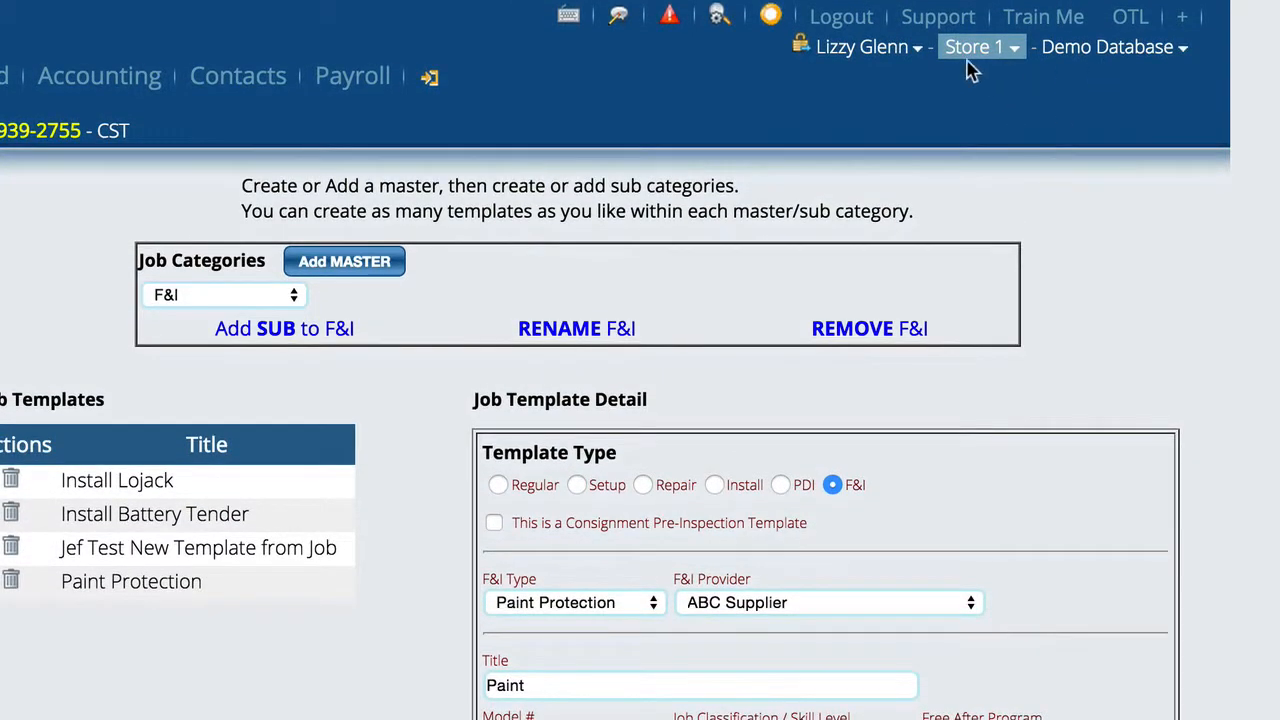
{"action": "scroll", "scroll_direction": "down", "scroll_amount": 3}
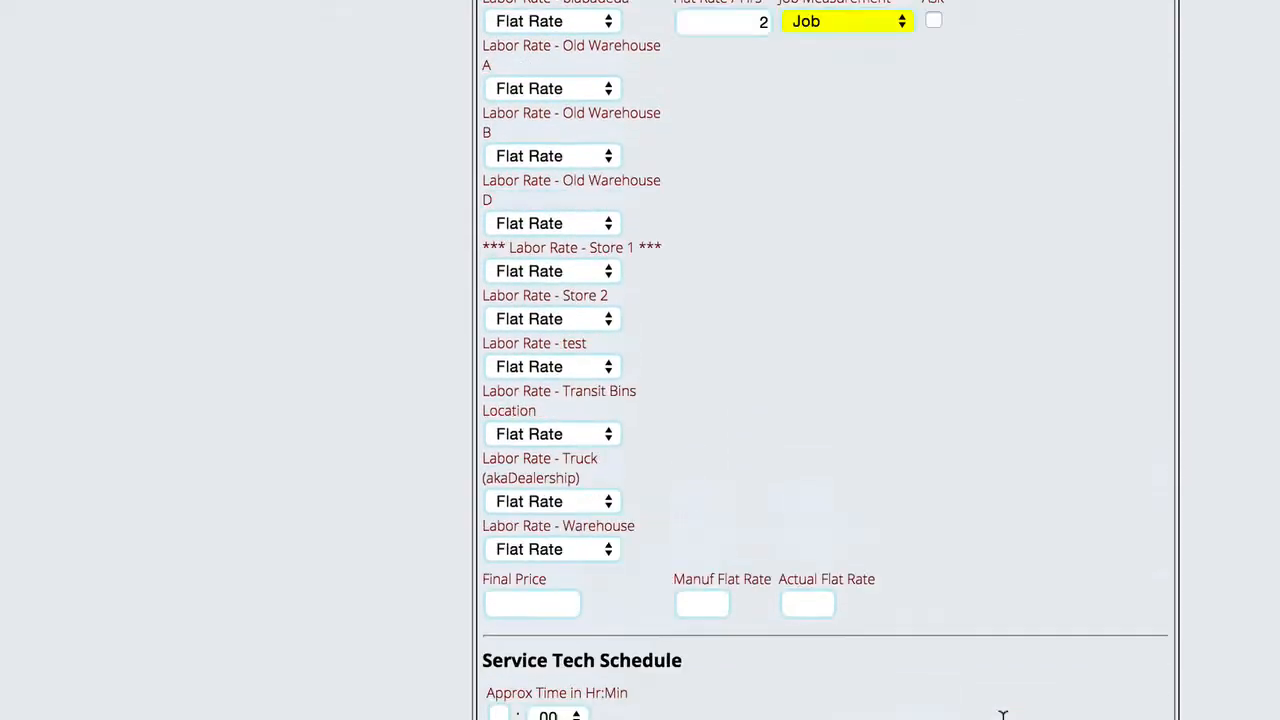
{"action": "scroll", "scroll_direction": "up", "scroll_amount": 3}
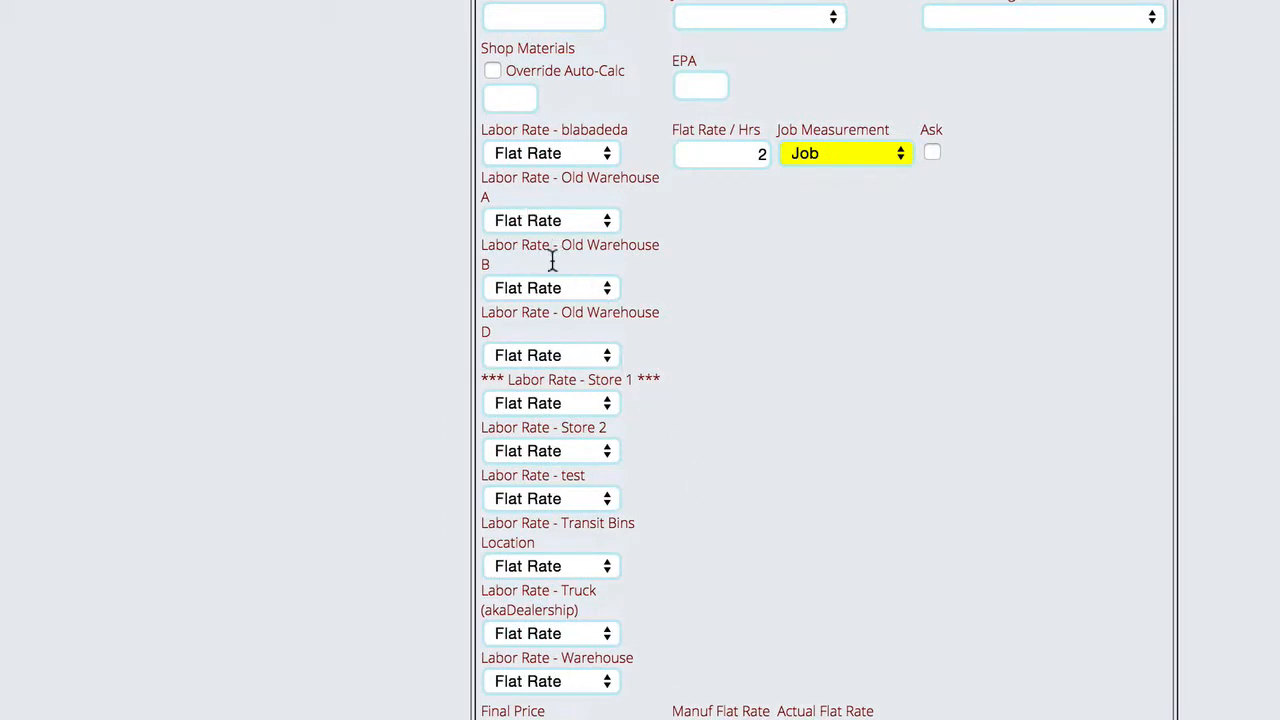
{"action": "mouse_move", "coordinate": [562, 410]}
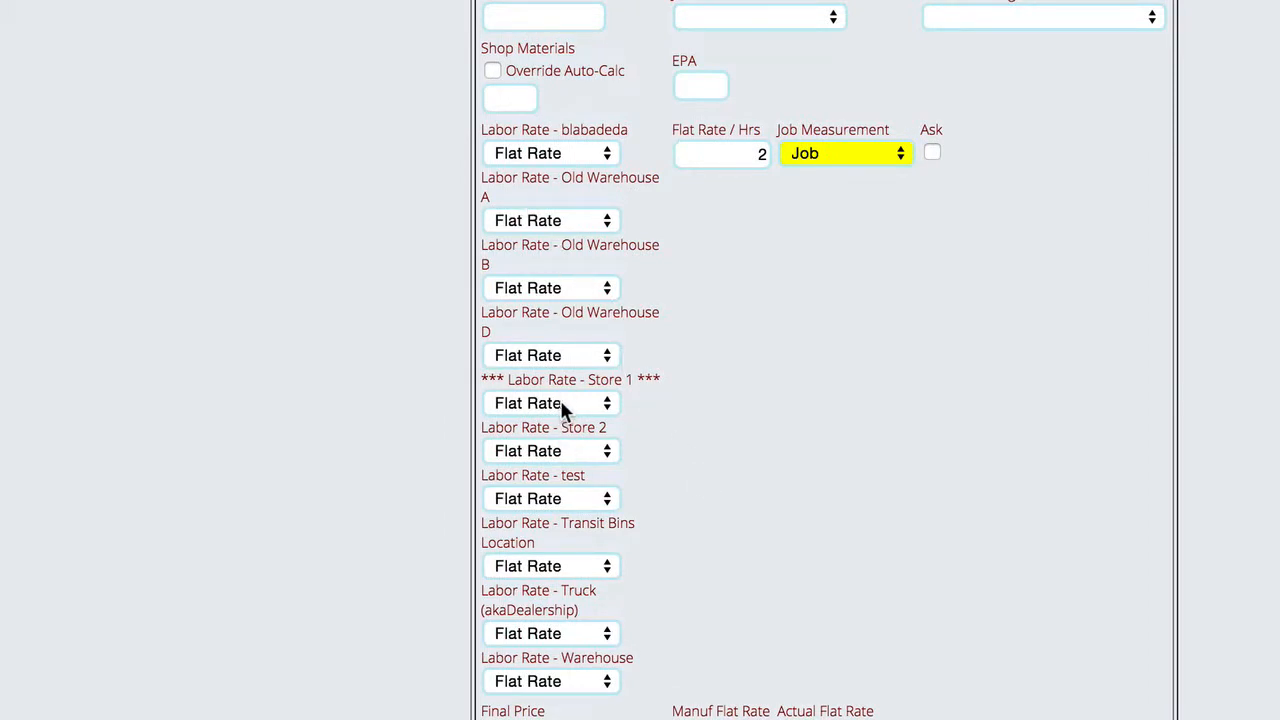
Step: Set Store 1 labor to the $70.00 Standard Rate and enter 'details' as service required
{"action": "left_click", "coordinate": [550, 404]}
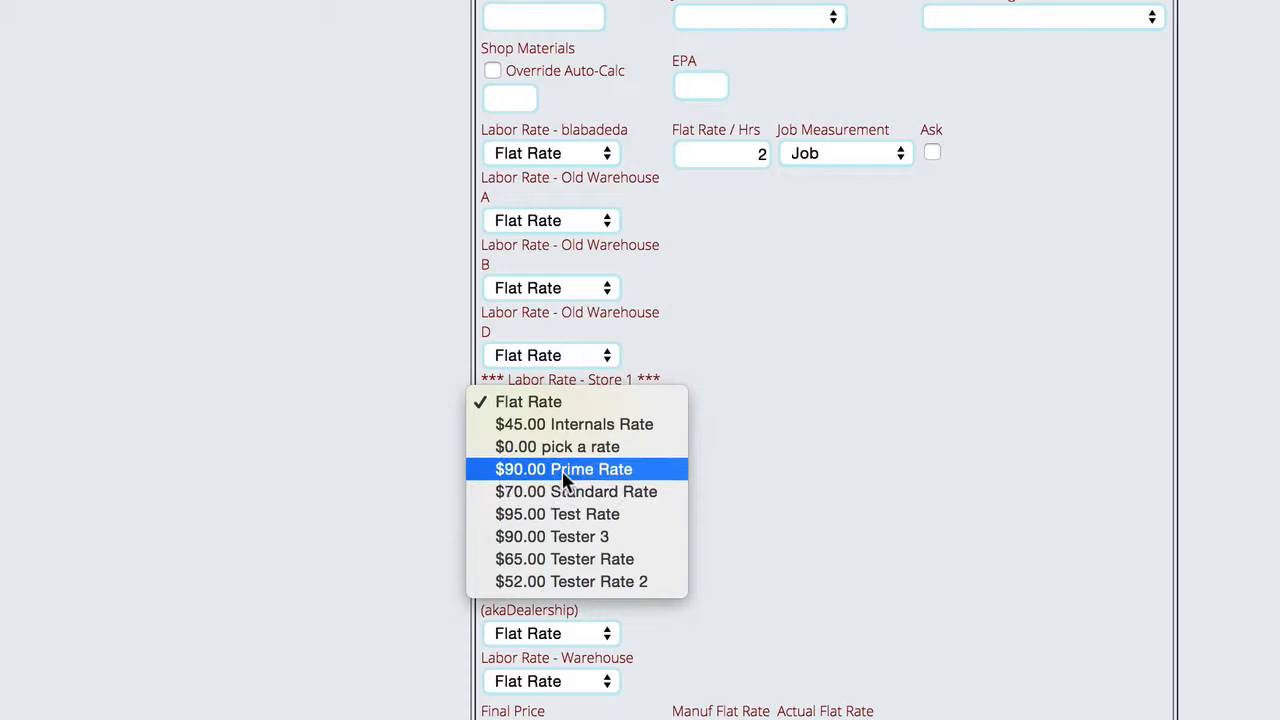
{"action": "left_click", "coordinate": [576, 492]}
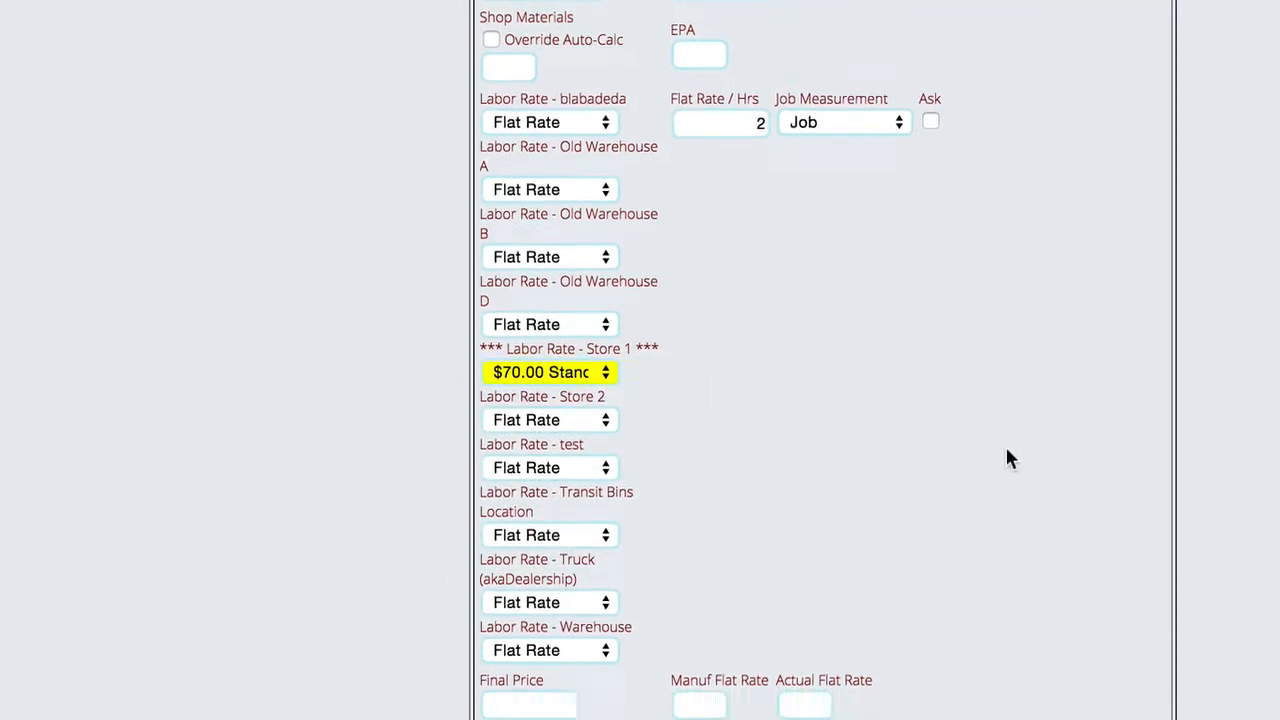
{"action": "scroll", "scroll_direction": "down", "scroll_amount": 3}
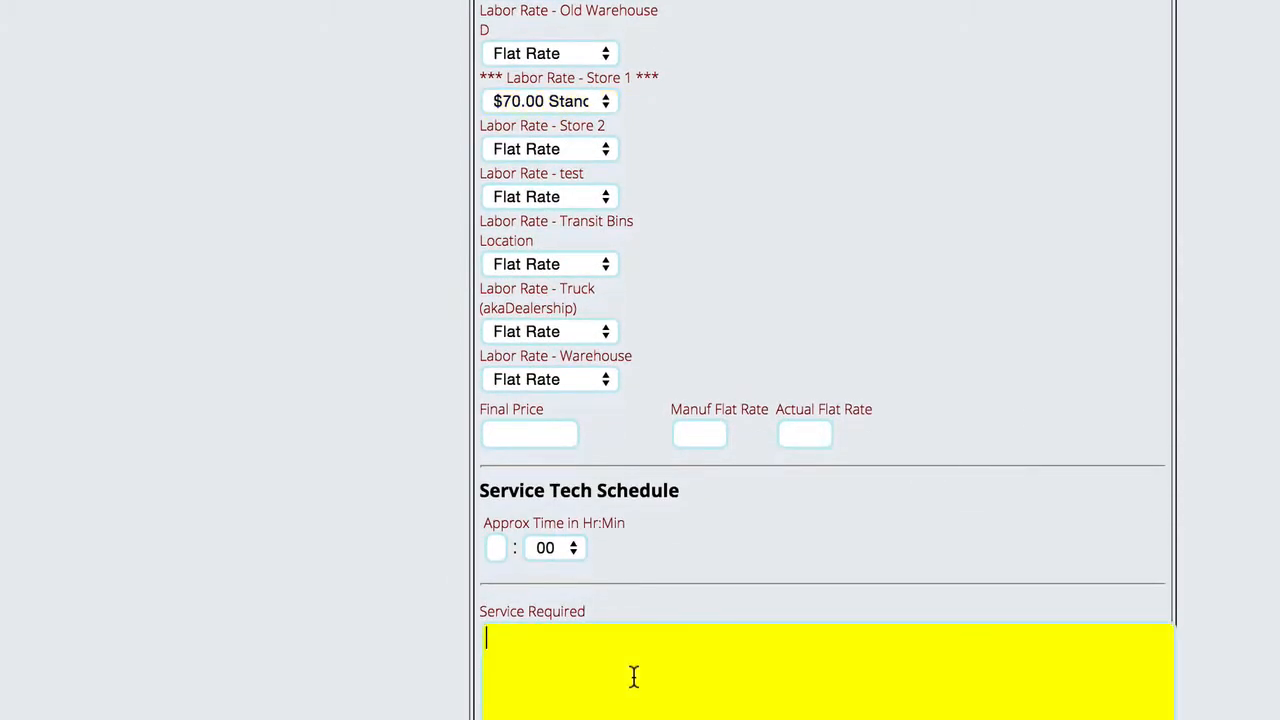
{"action": "type", "text": "details"}
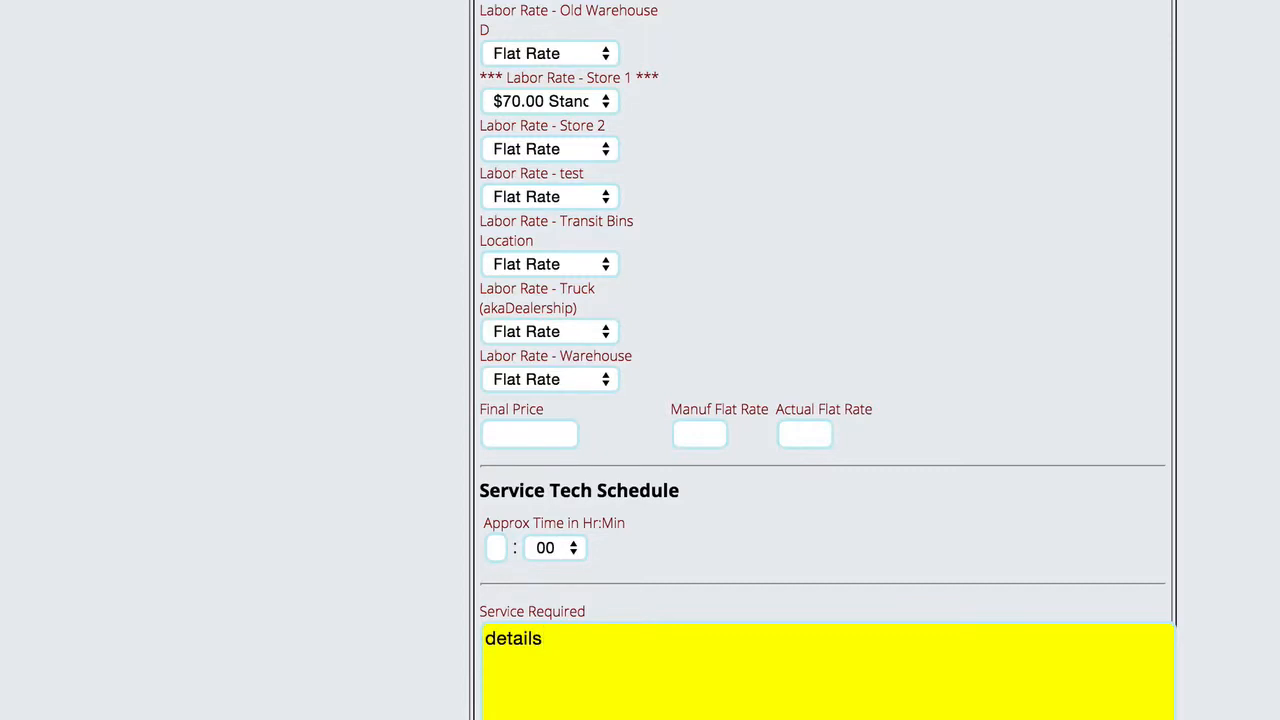
{"action": "mouse_move", "coordinate": [1072, 388]}
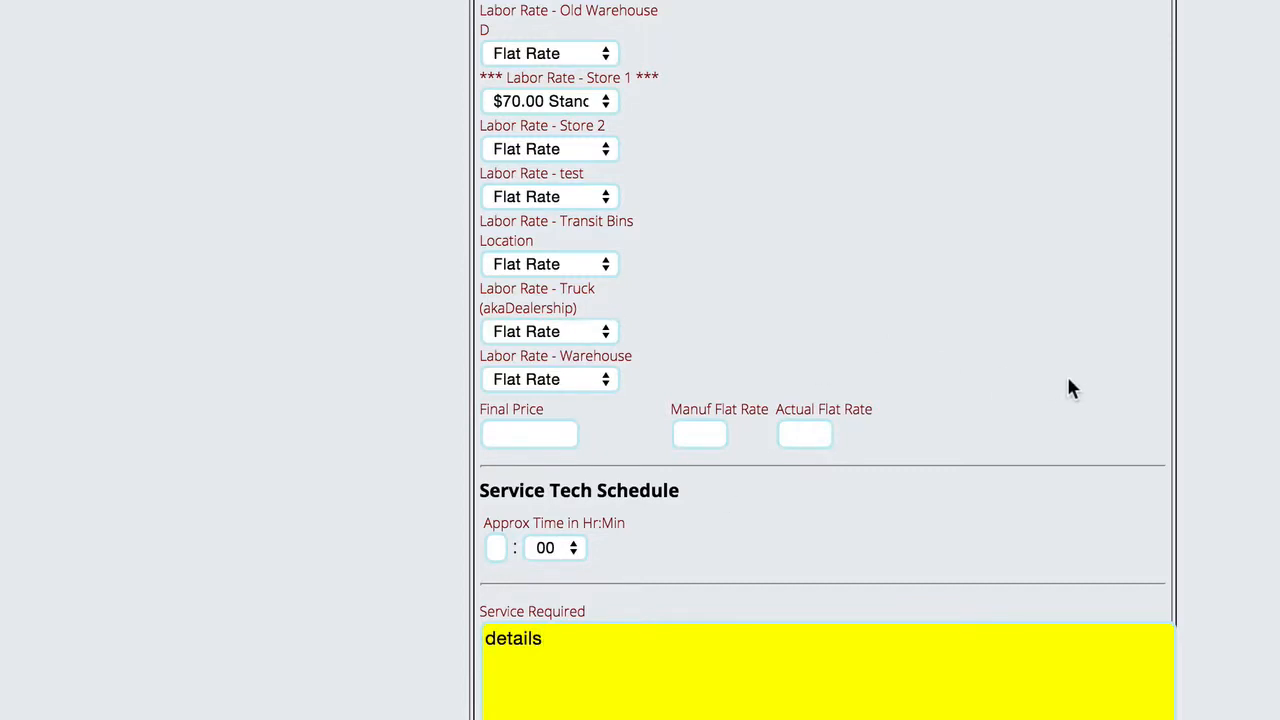
{"action": "scroll", "scroll_direction": "down", "scroll_amount": 3}
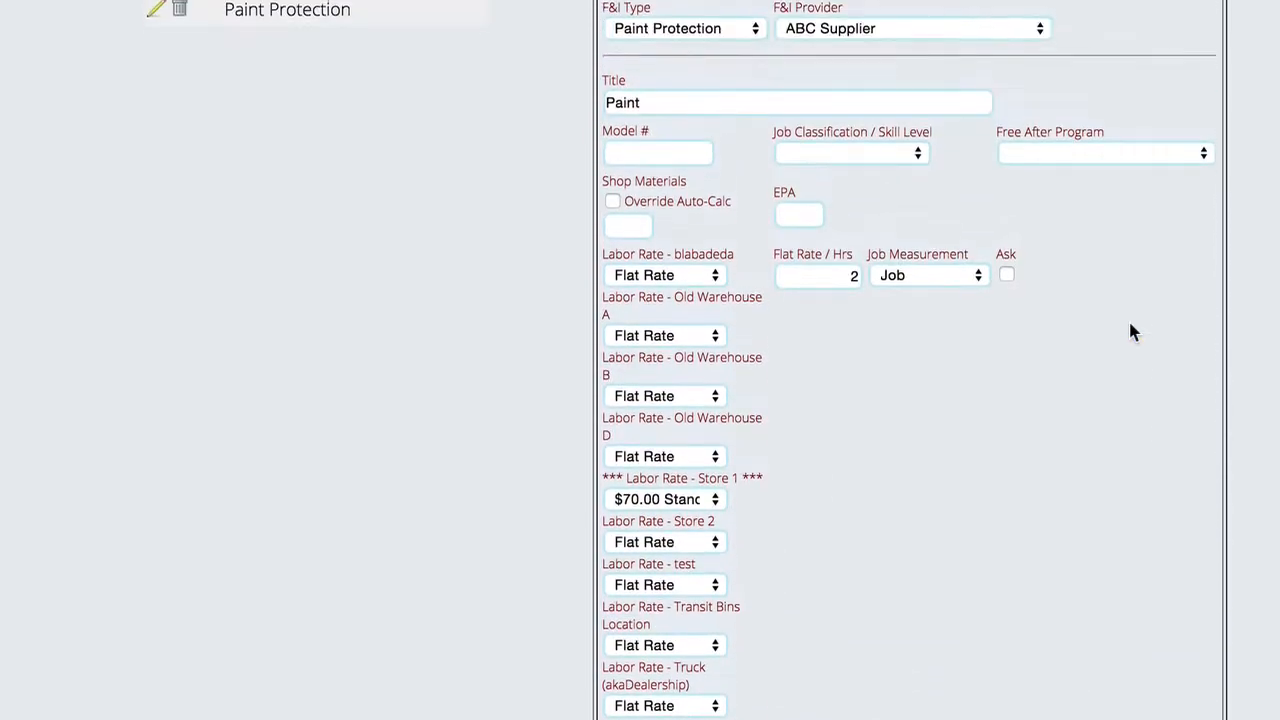
{"action": "scroll", "scroll_direction": "up", "scroll_amount": 3}
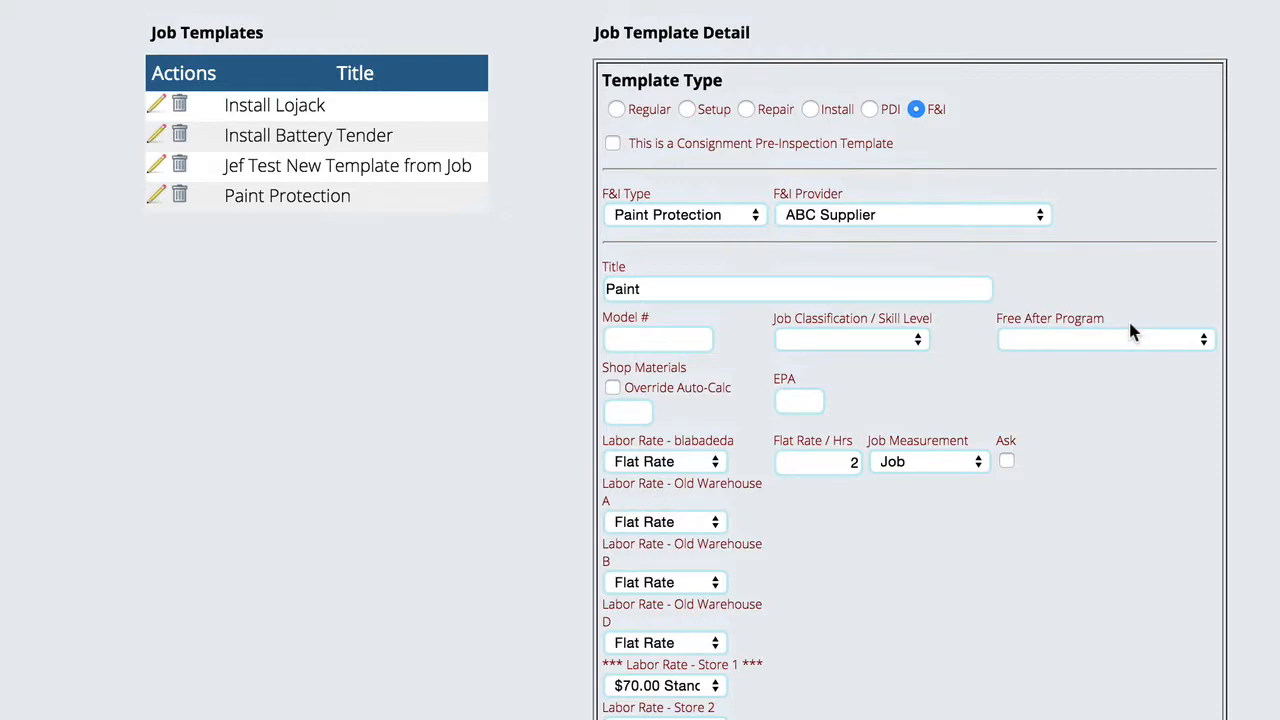
{"action": "scroll", "scroll_direction": "down", "scroll_amount": 3}
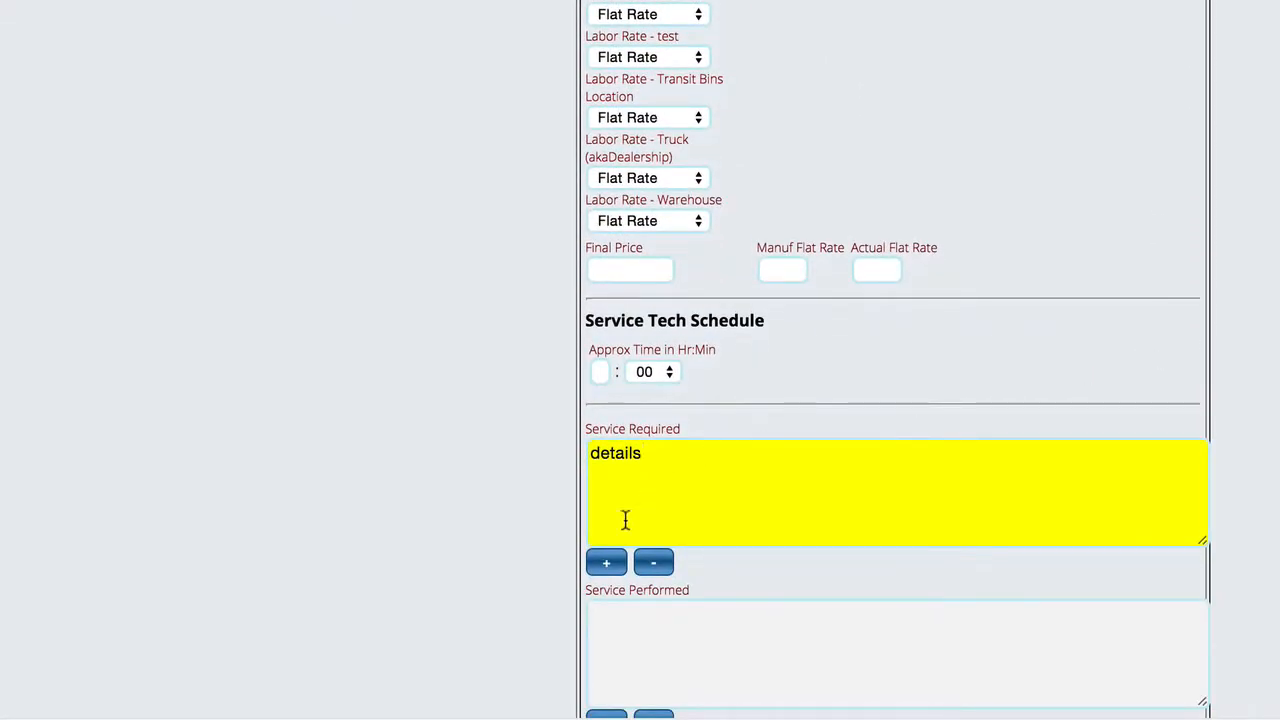
Step: Save the Paint job template and confirm it shows in the F&I template list
{"action": "scroll", "scroll_direction": "down", "scroll_amount": 3}
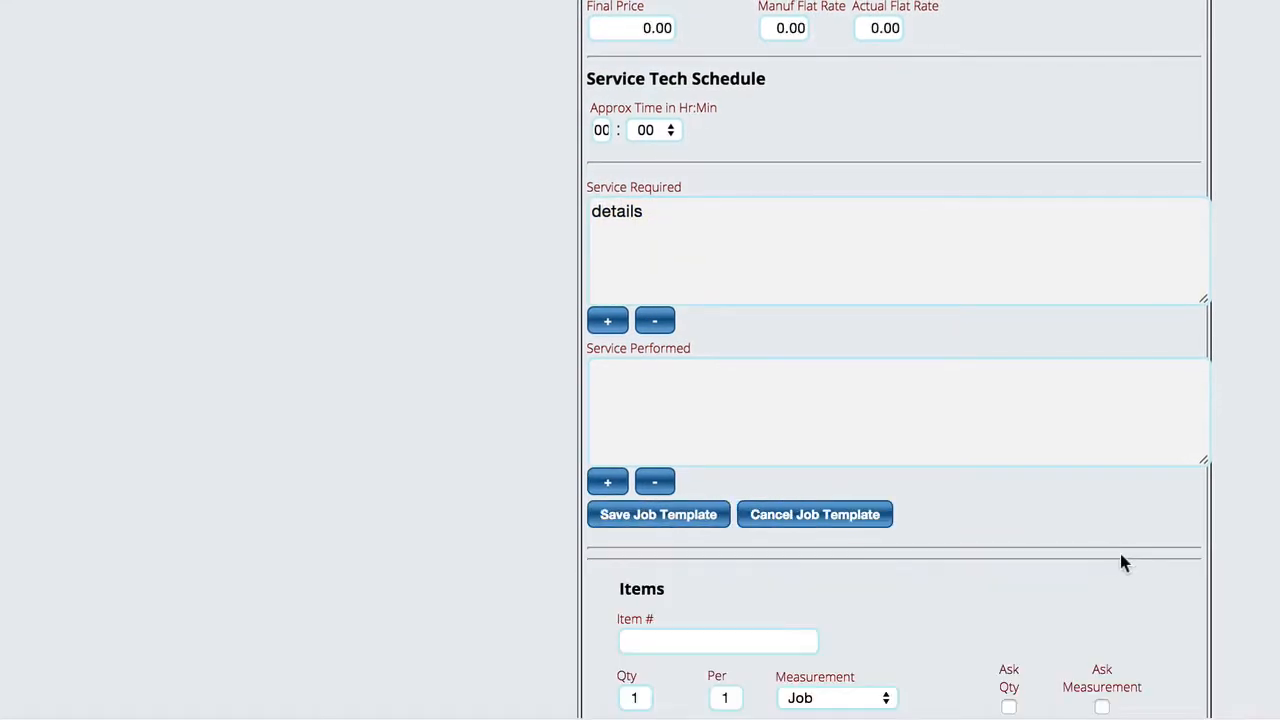
{"action": "scroll", "scroll_direction": "up", "scroll_amount": 3}
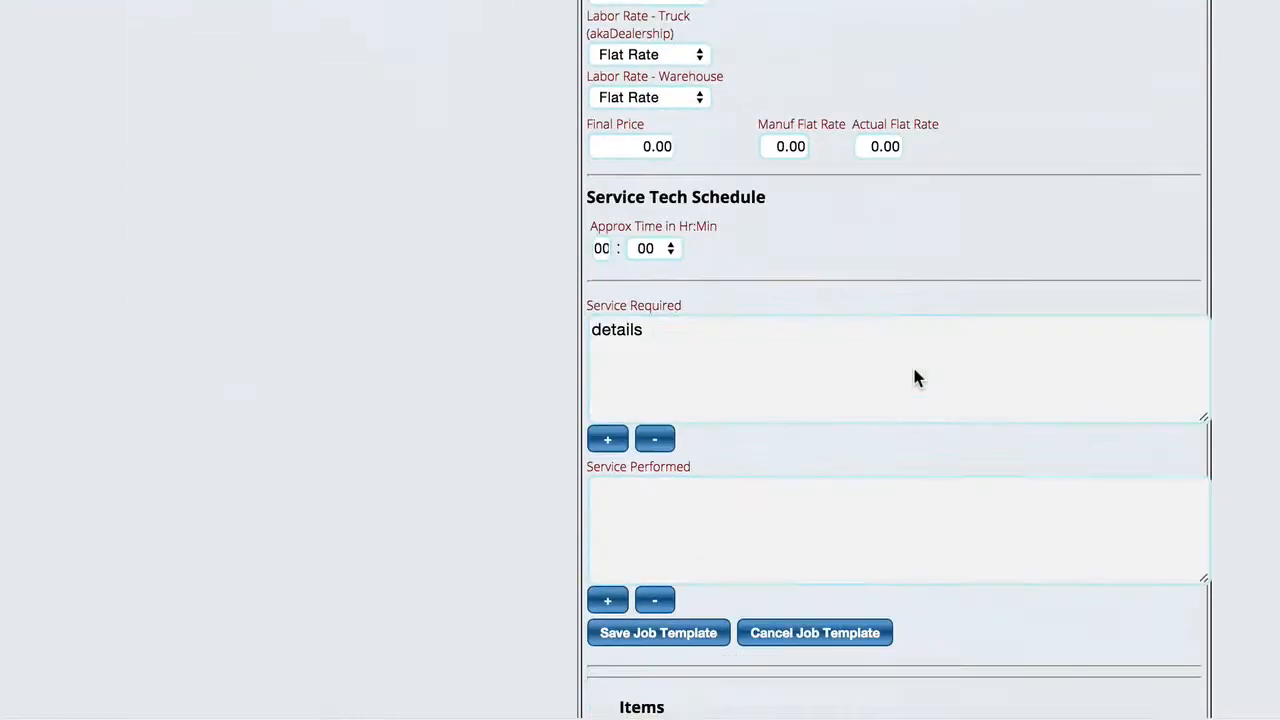
{"action": "scroll", "scroll_direction": "down", "scroll_amount": 3}
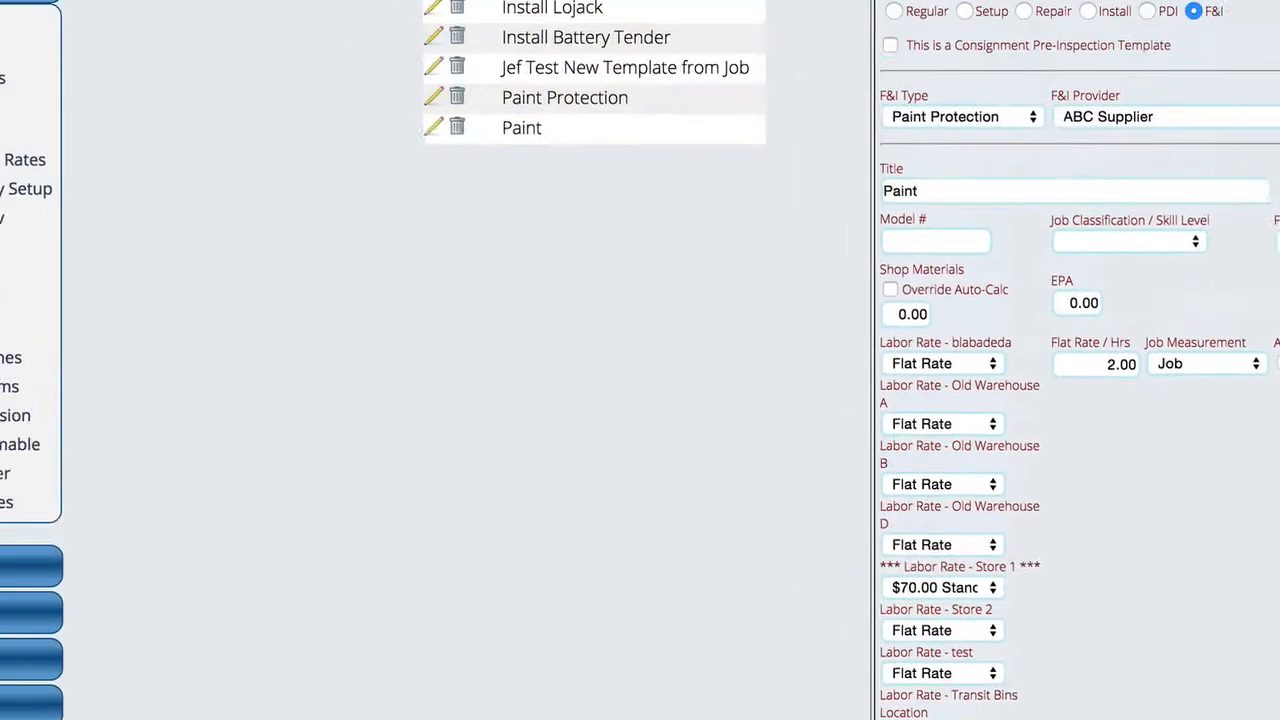
{"action": "scroll", "scroll_direction": "up", "scroll_amount": 3}
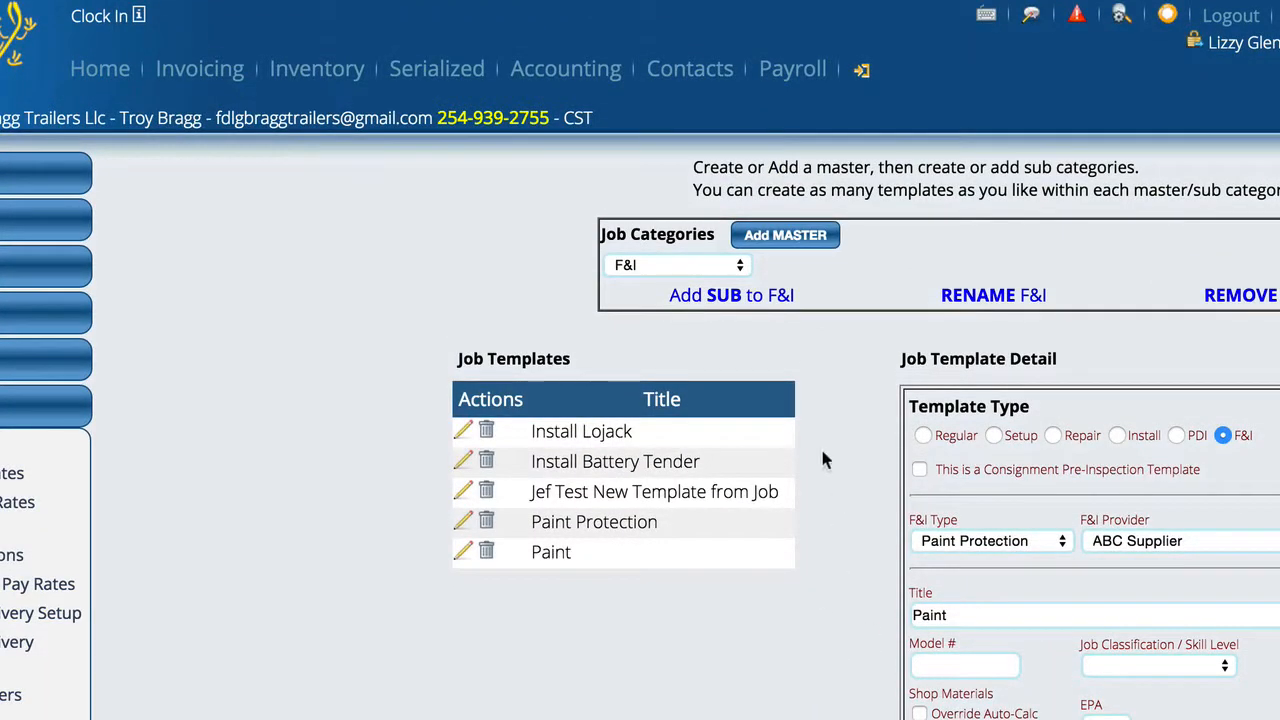
Step: Return to the deal and add the Paint job under the Paint Prot protection item ($140.00 pending cost)
{"action": "left_click", "coordinate": [200, 68]}
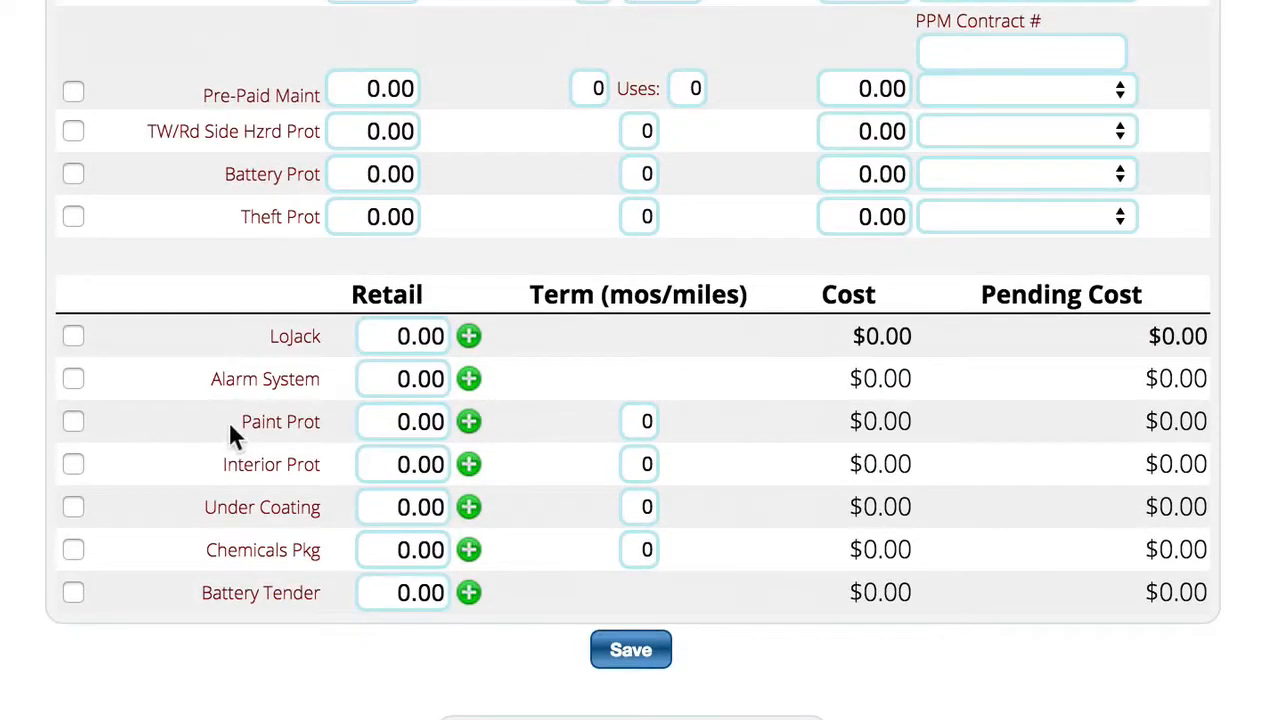
{"action": "left_click", "coordinate": [468, 420]}
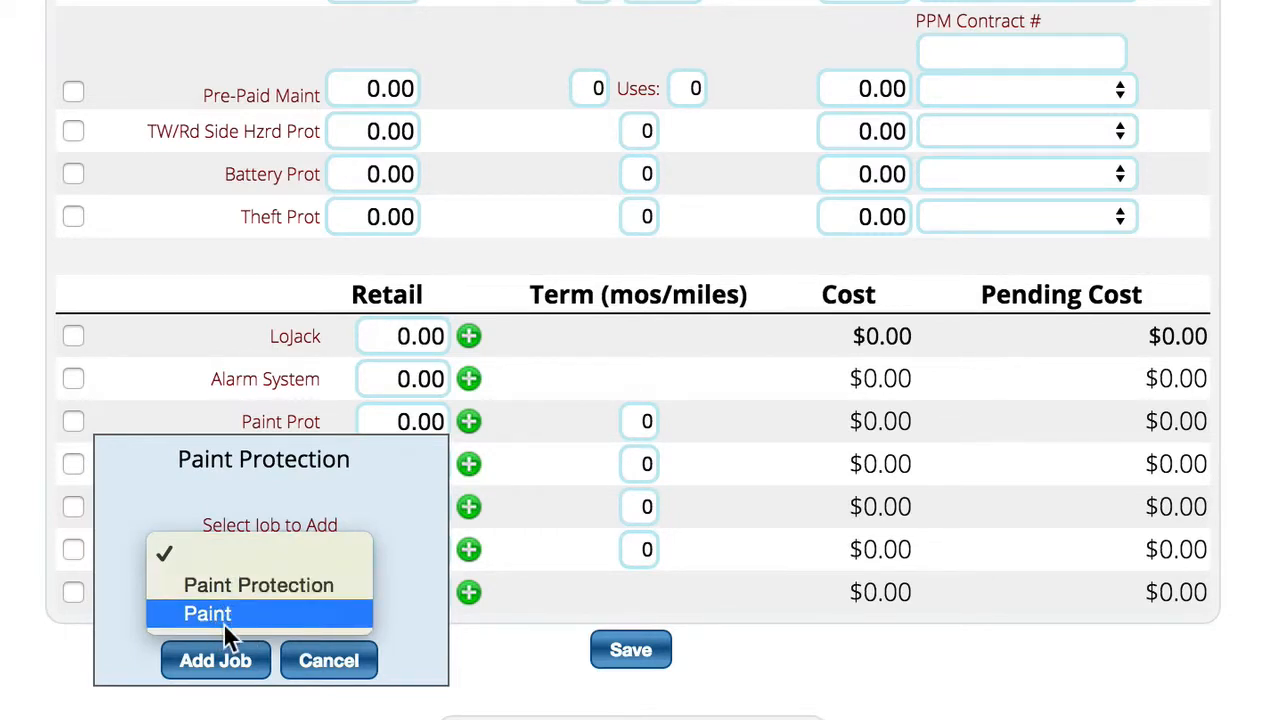
{"action": "mouse_move", "coordinate": [216, 624]}
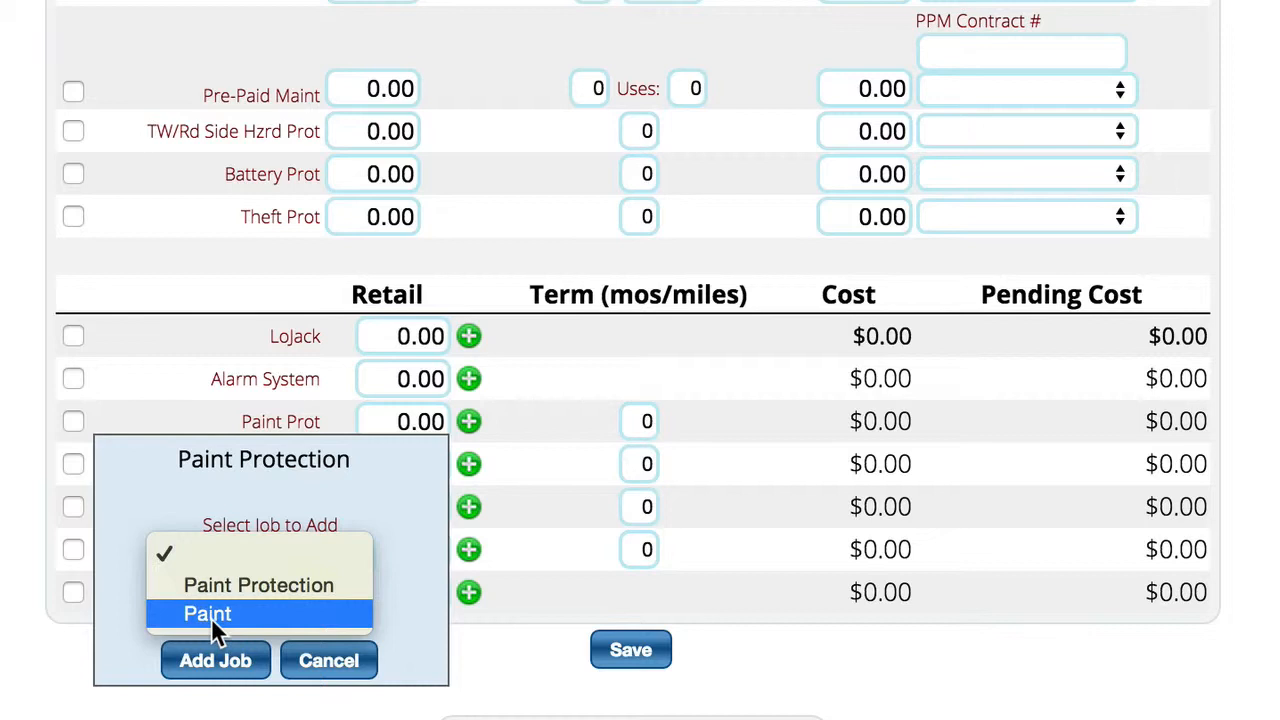
{"action": "left_click", "coordinate": [208, 612]}
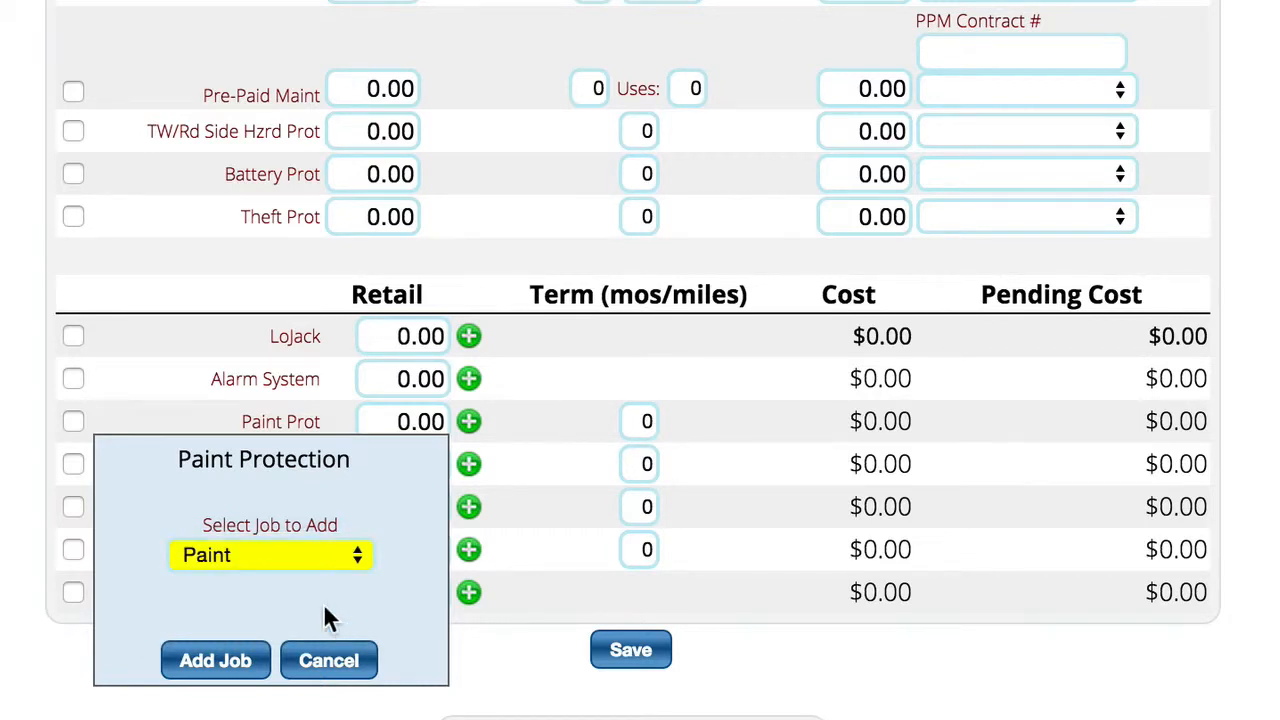
{"action": "mouse_move", "coordinate": [216, 660]}
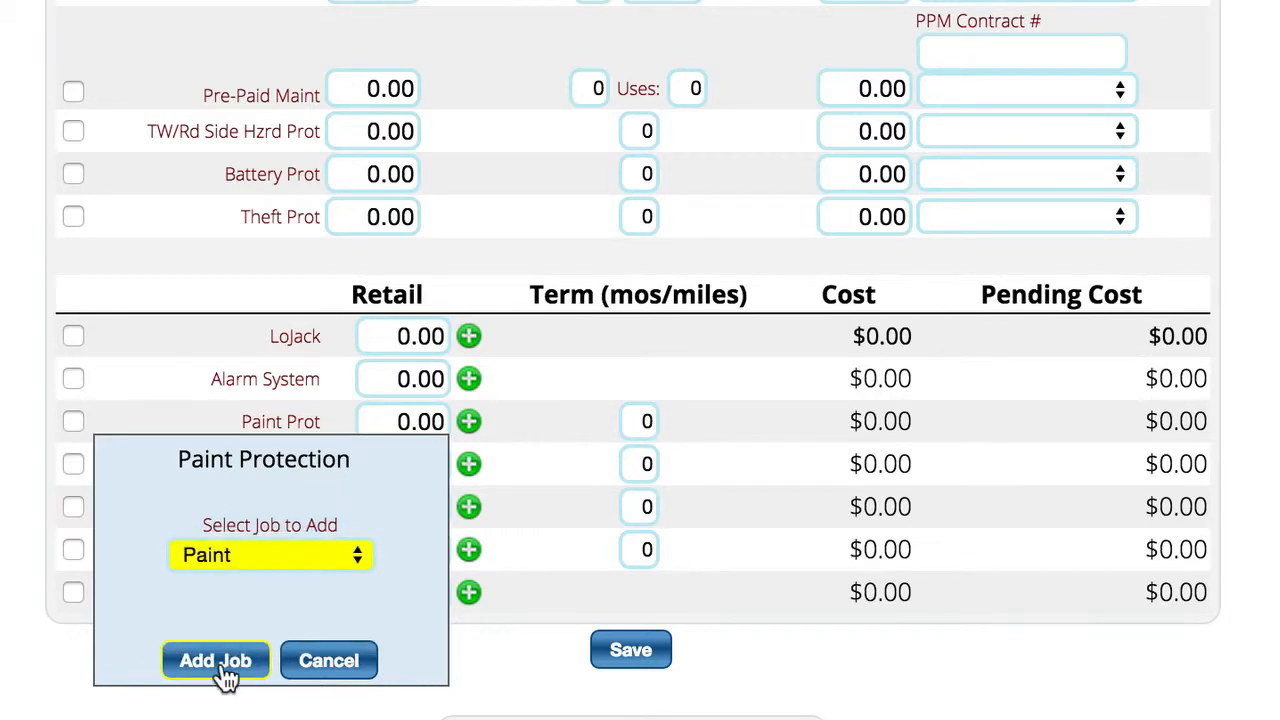
{"action": "left_click", "coordinate": [216, 660]}
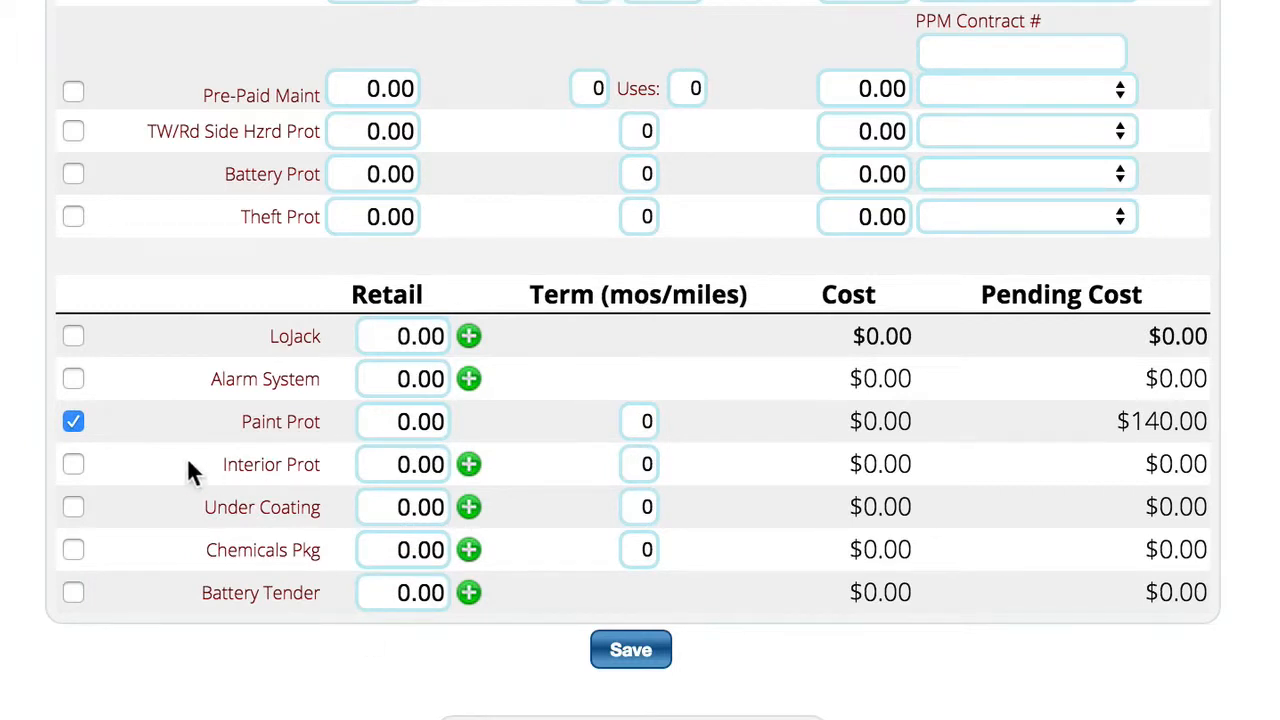
{"action": "mouse_move", "coordinate": [958, 408]}
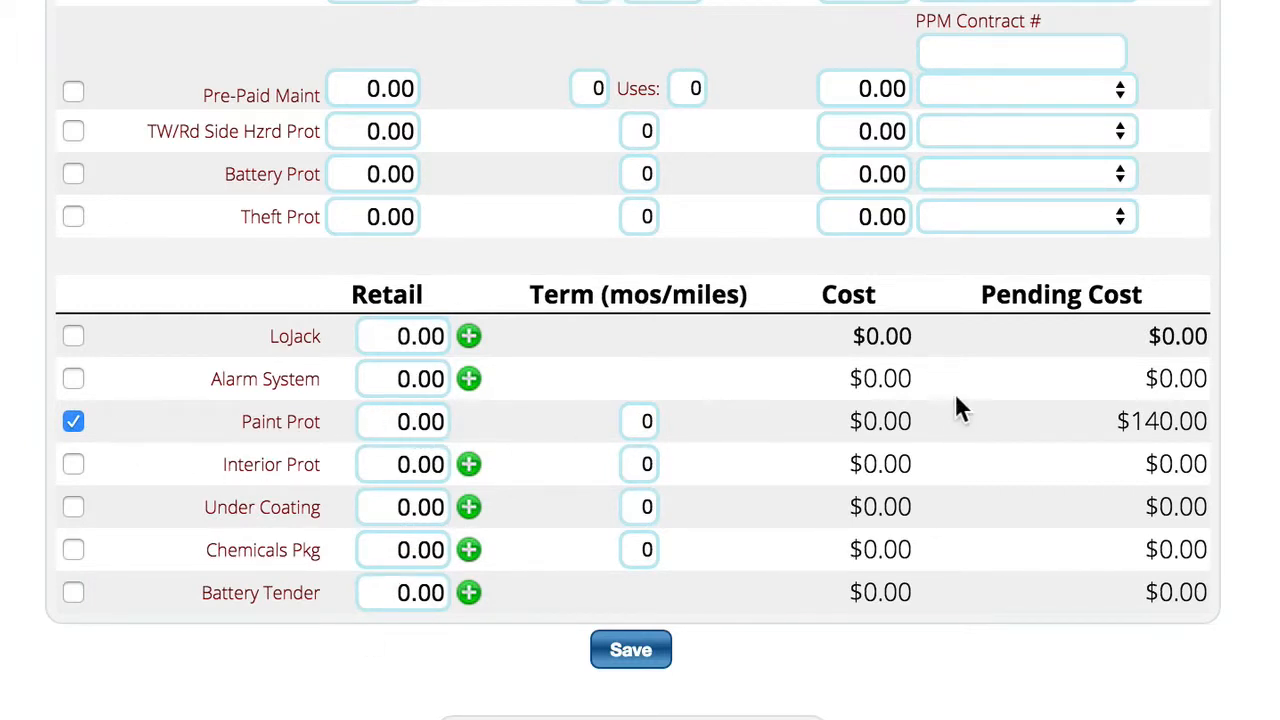
{"action": "mouse_move", "coordinate": [650, 456]}
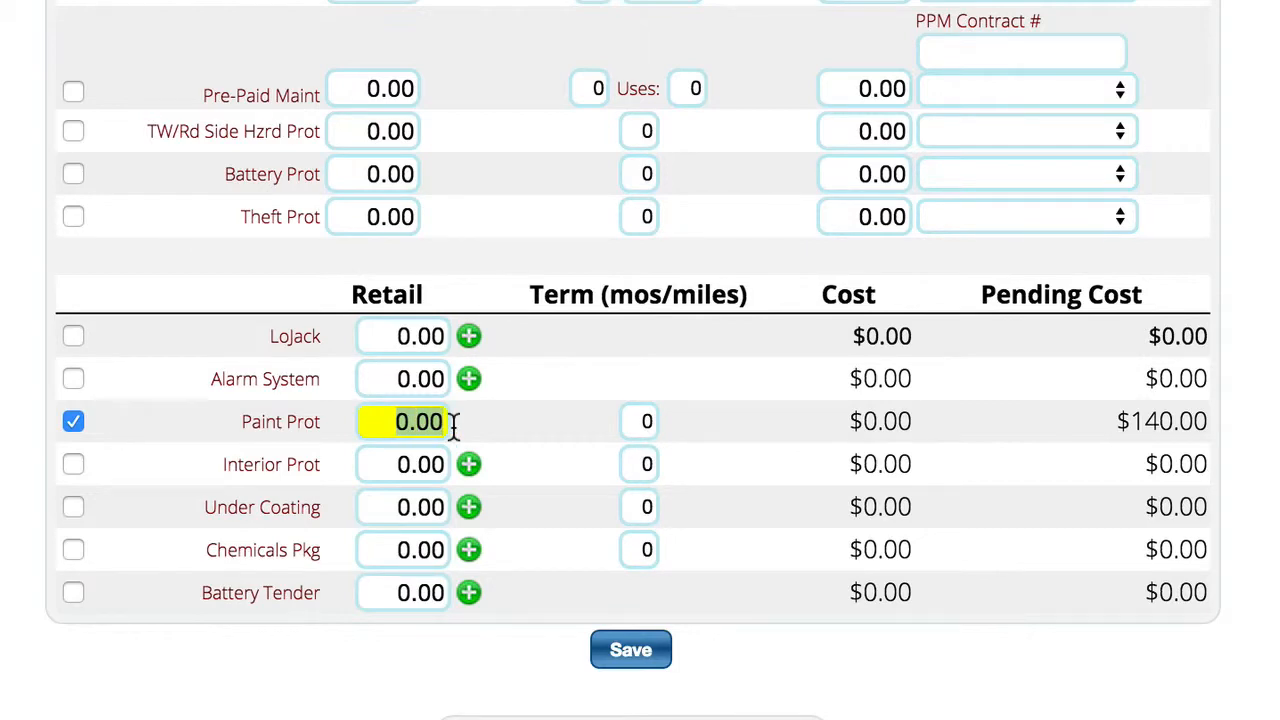
Step: Give Paint Prot a retail price of 250
{"action": "type", "text": "250"}
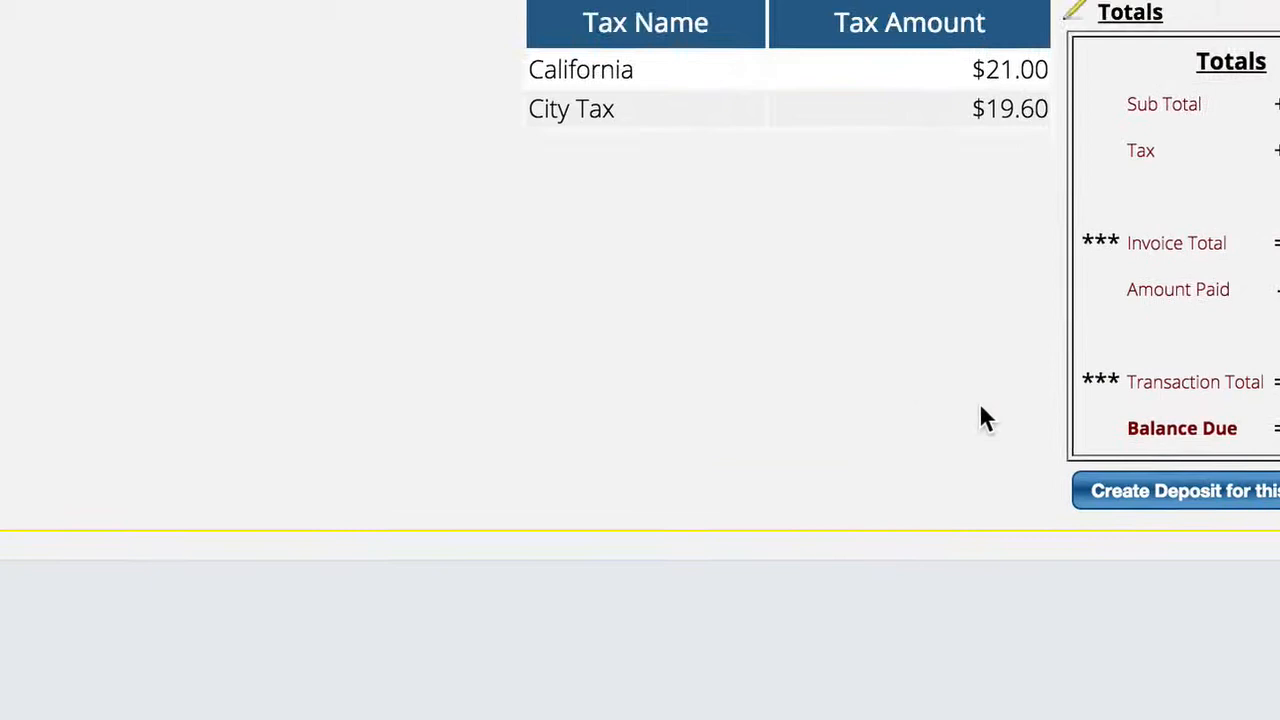
Step: Review the invoice showing Paint Prot at $250.00 and the Paint estimate job under the unit
{"action": "scroll", "scroll_direction": "up", "scroll_amount": 3}
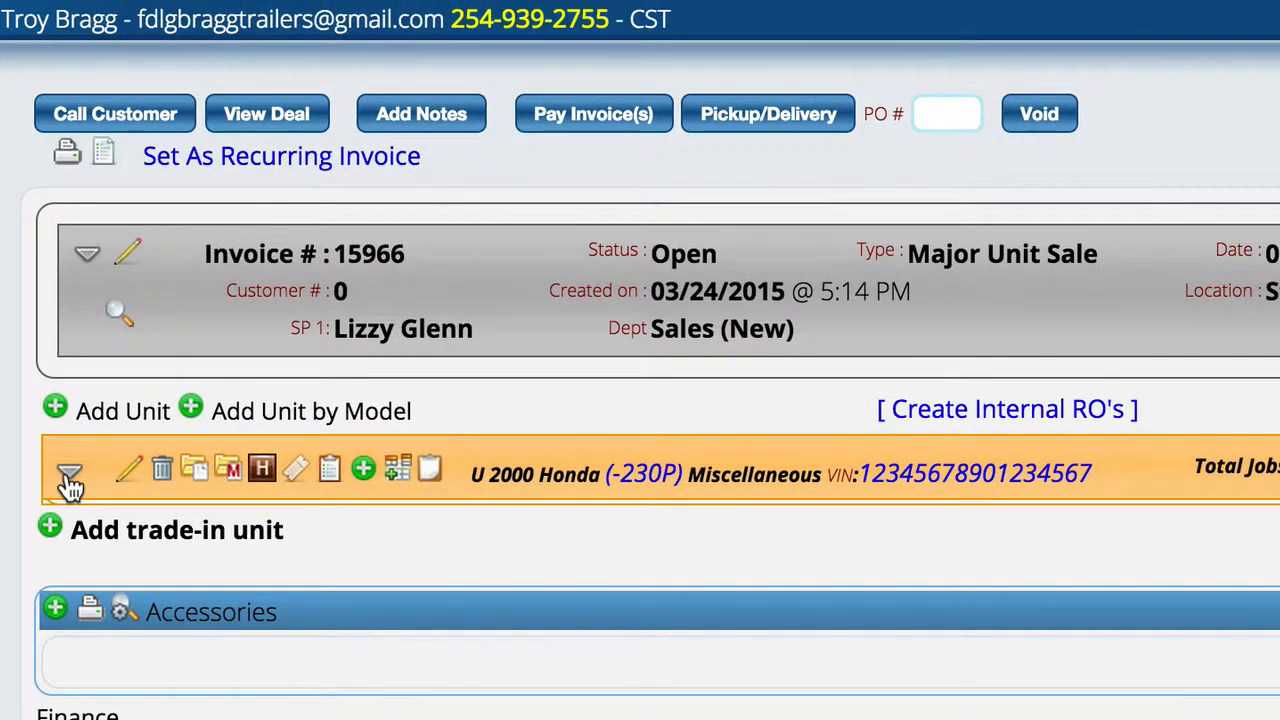
{"action": "scroll", "scroll_direction": "down", "scroll_amount": 3}
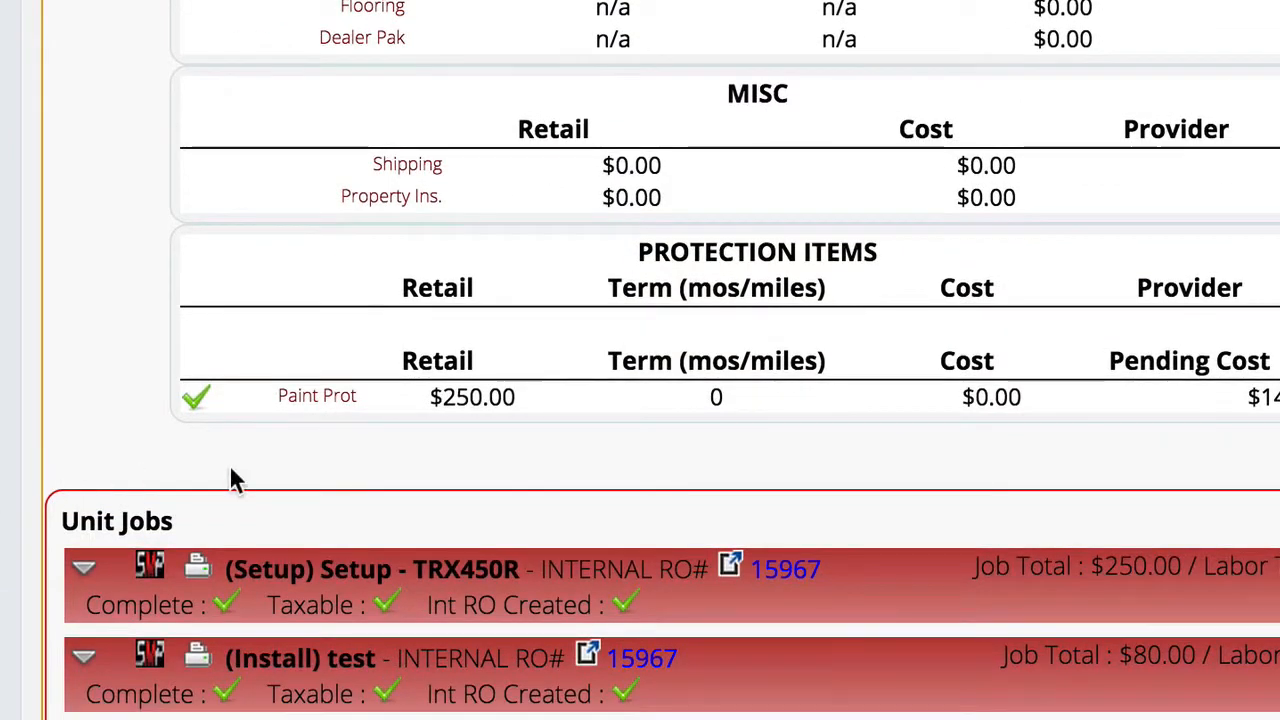
{"action": "scroll", "scroll_direction": "down", "scroll_amount": 3}
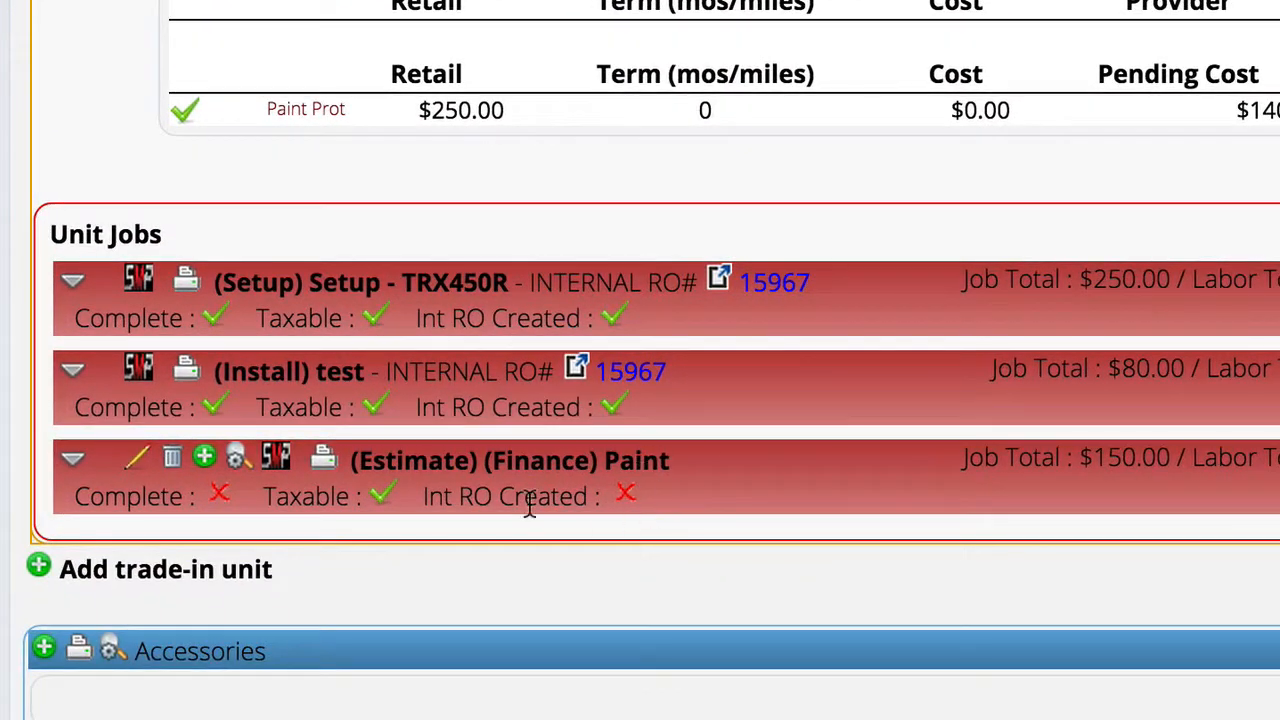
{"action": "mouse_move", "coordinate": [650, 550]}
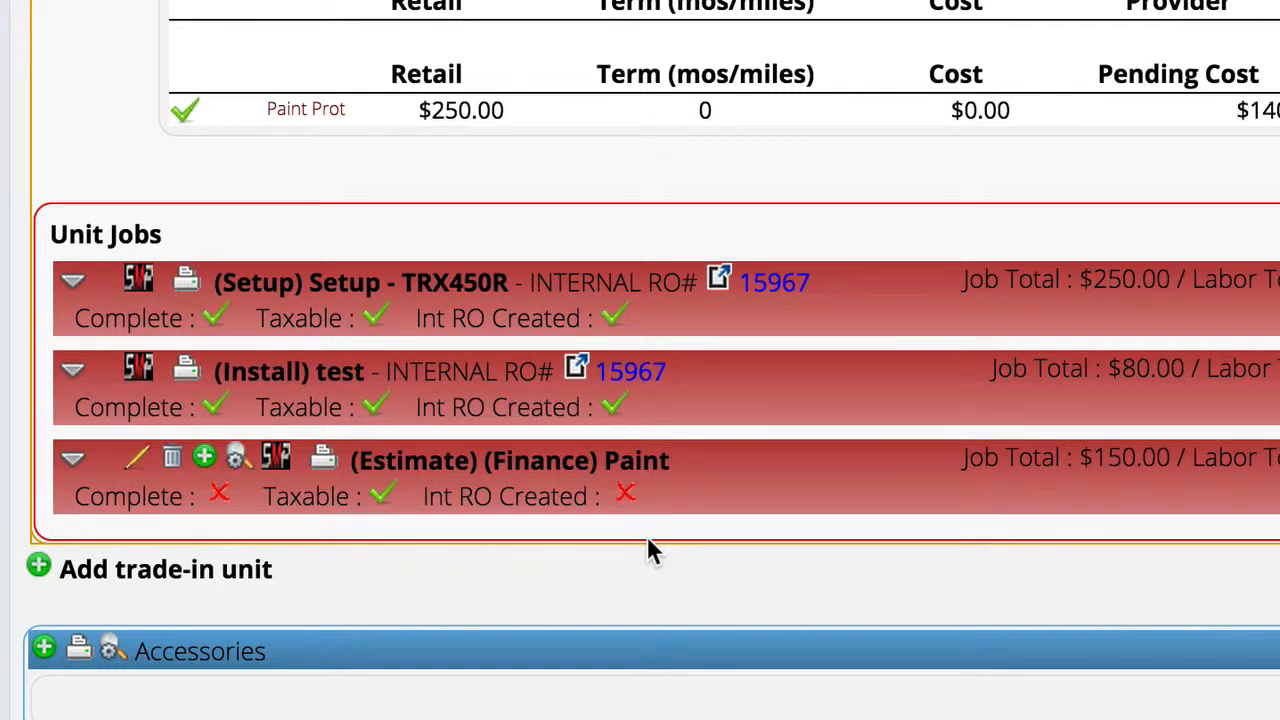
{"action": "mouse_move", "coordinate": [668, 436]}
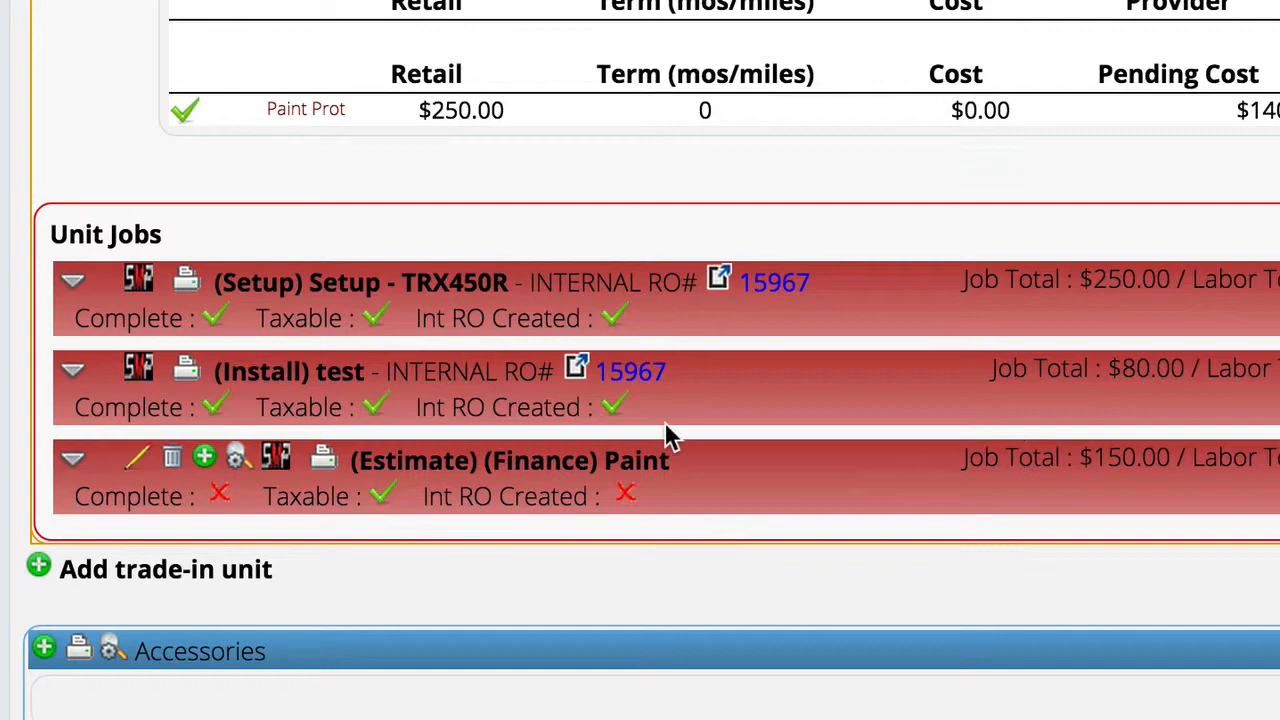
{"action": "mouse_move", "coordinate": [420, 486]}
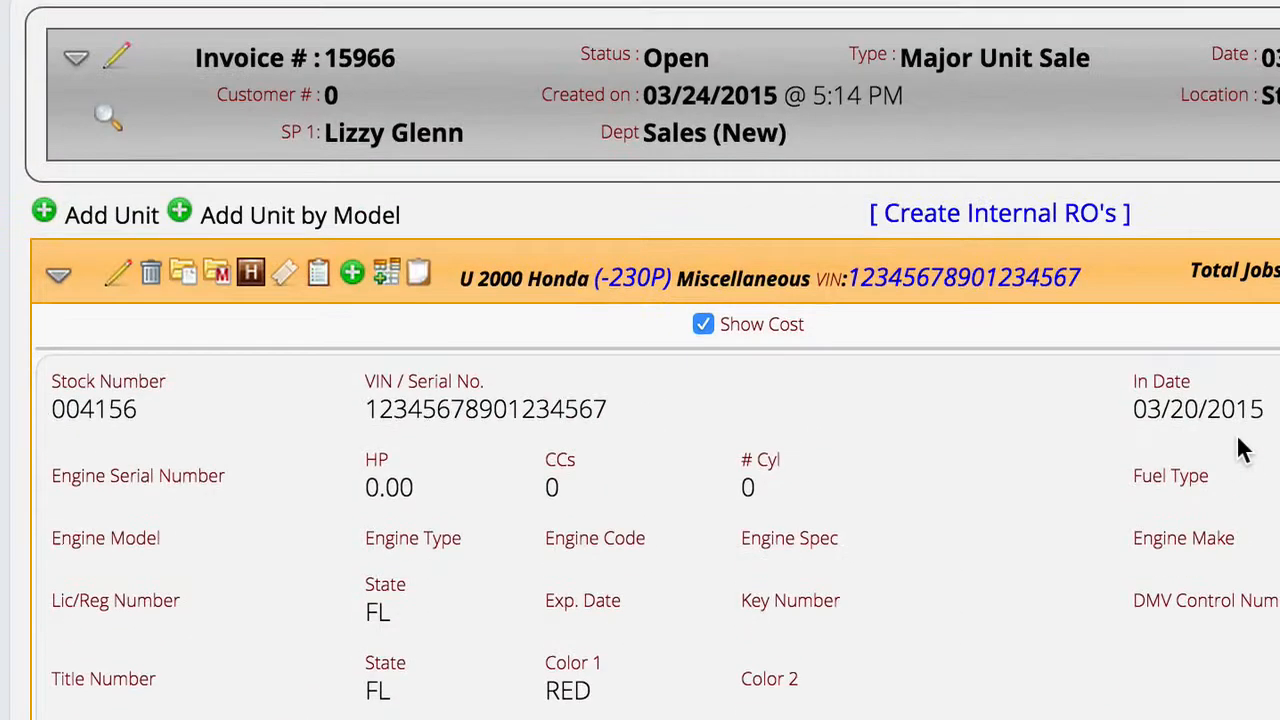
{"action": "mouse_move", "coordinate": [1000, 230]}
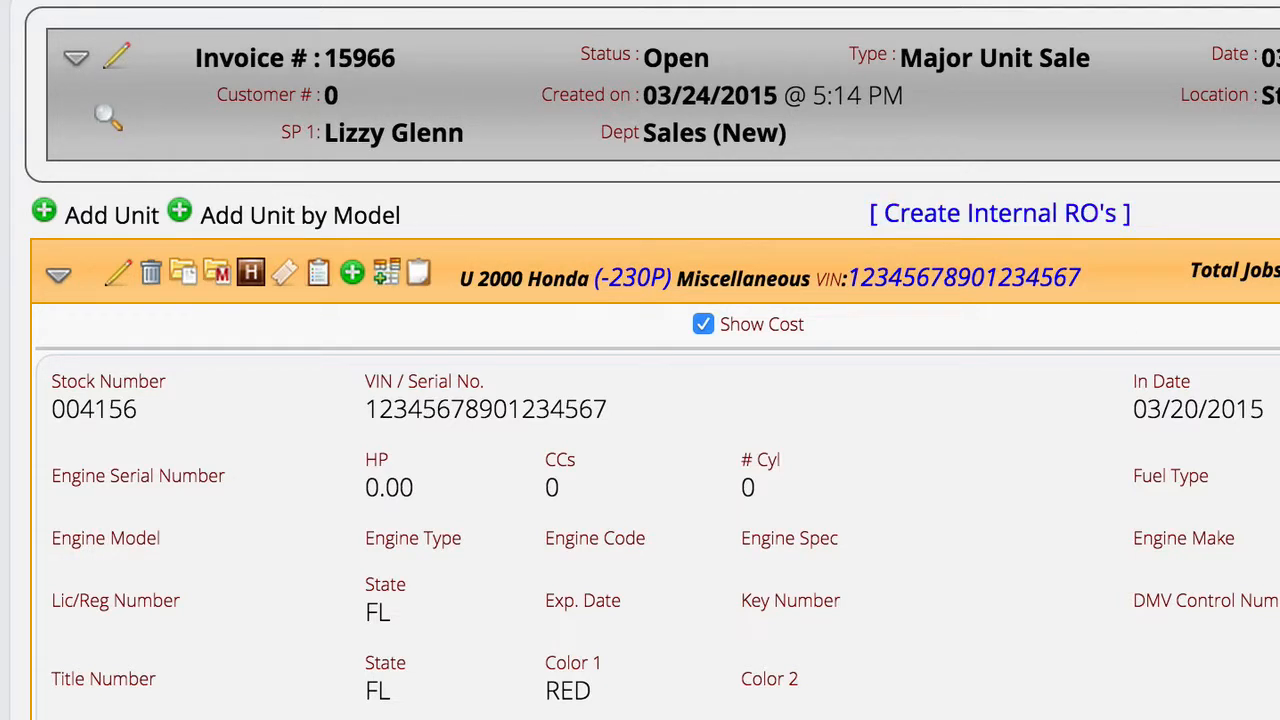
{"action": "scroll", "scroll_direction": "down", "scroll_amount": 3}
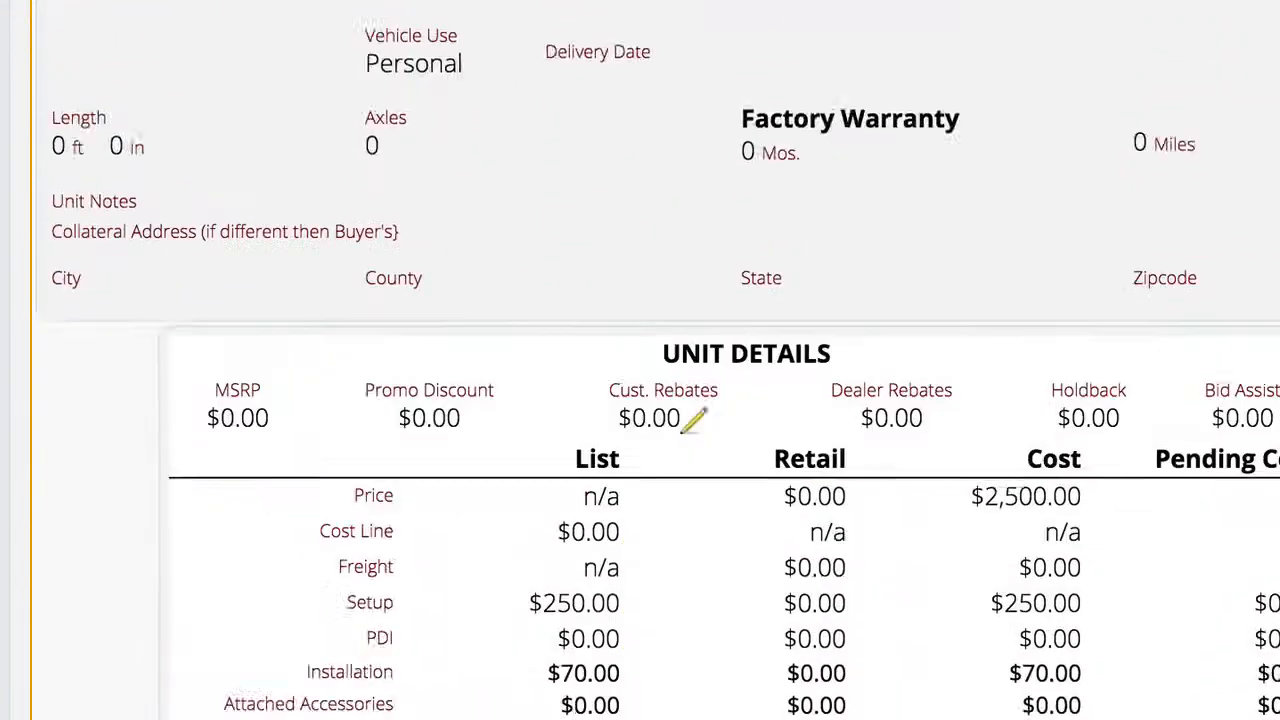
{"action": "scroll", "scroll_direction": "down", "scroll_amount": 3}
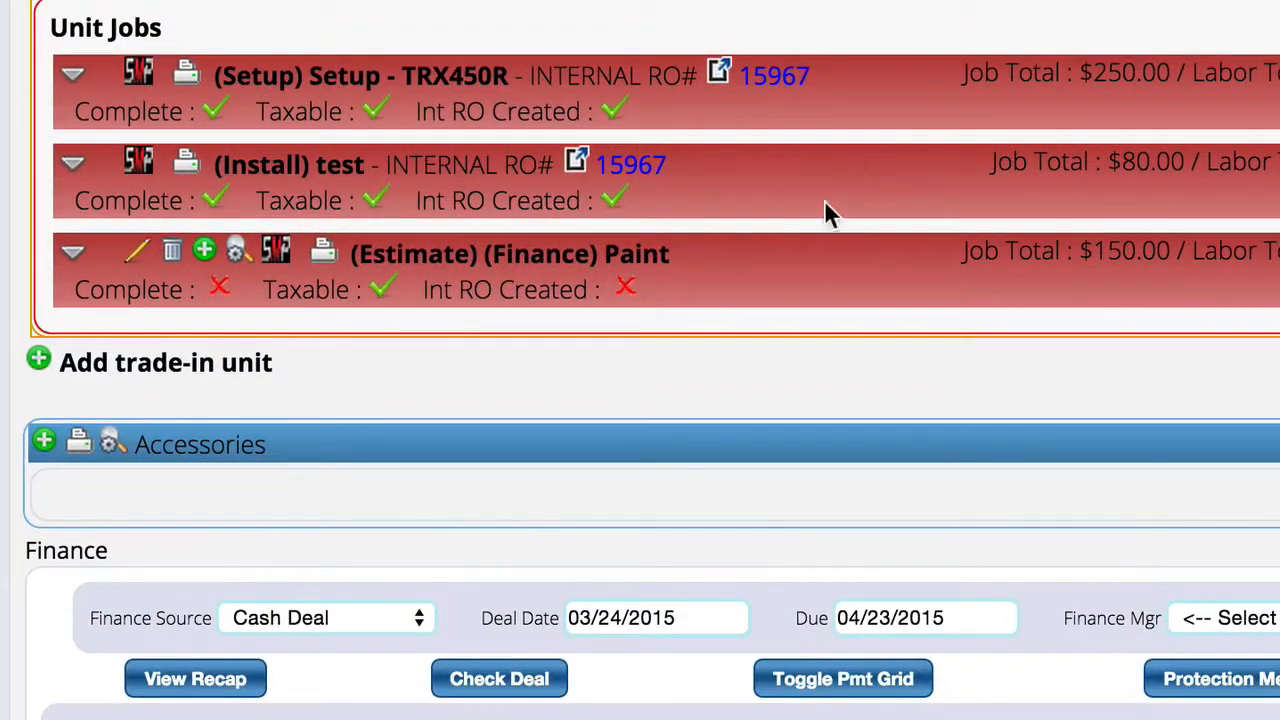
{"action": "mouse_move", "coordinate": [1030, 204]}
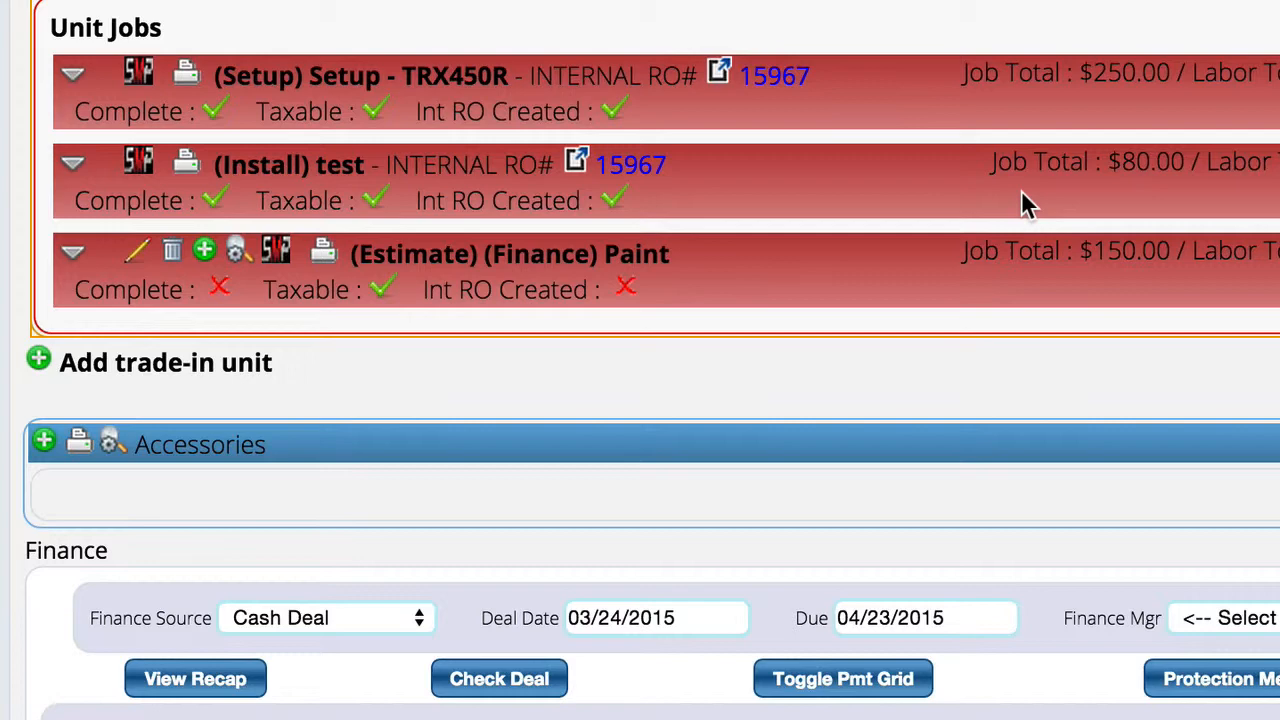